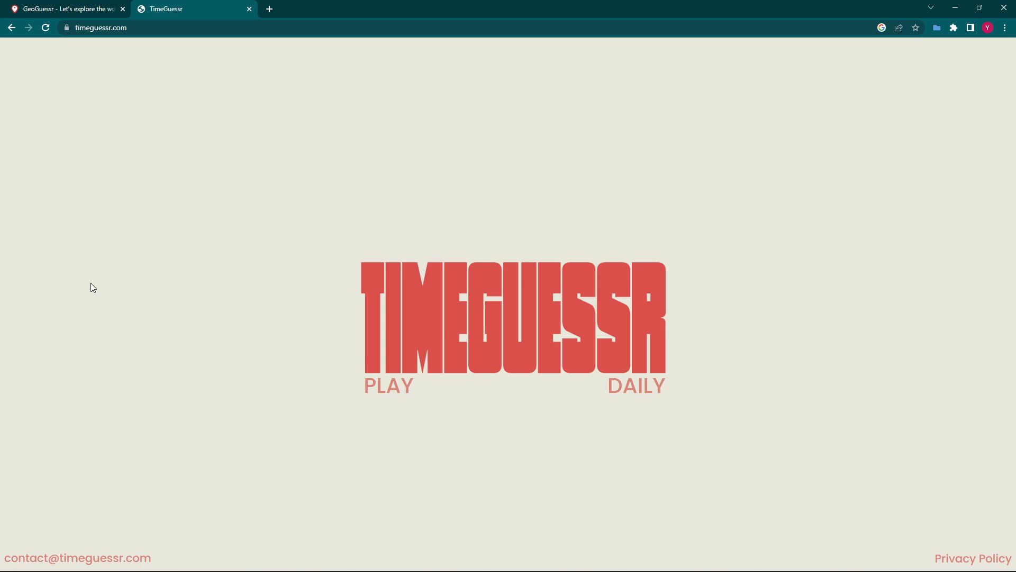
mouse_move(432, 328)
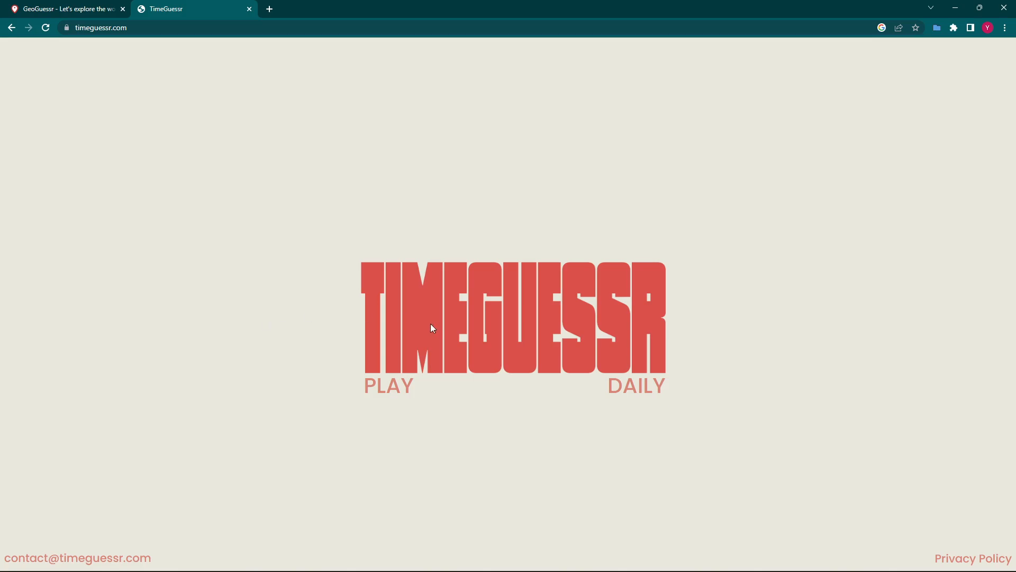
- Start today's daily game from the PLAY DAILY button
left_click(636, 385)
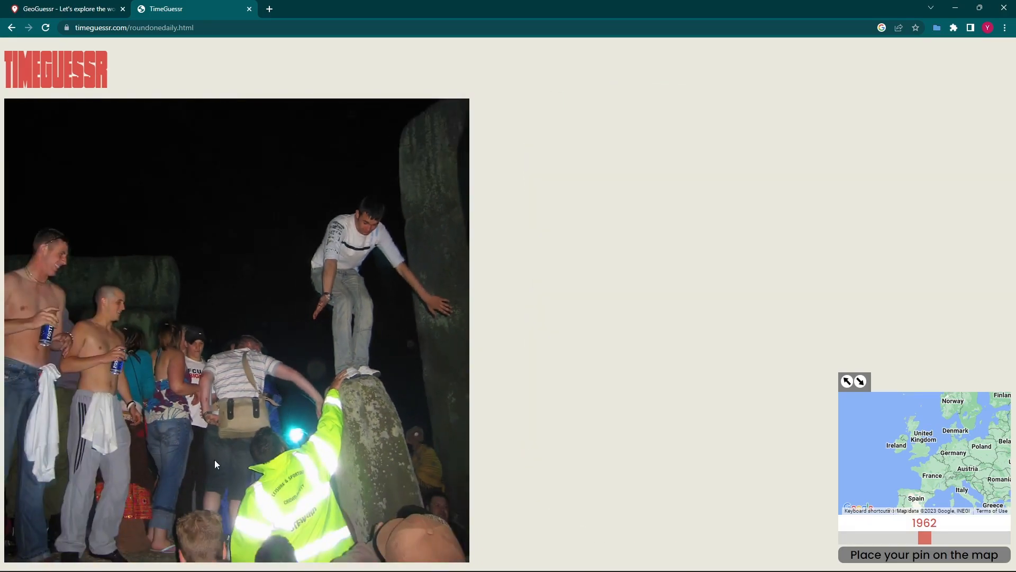
mouse_move(104, 330)
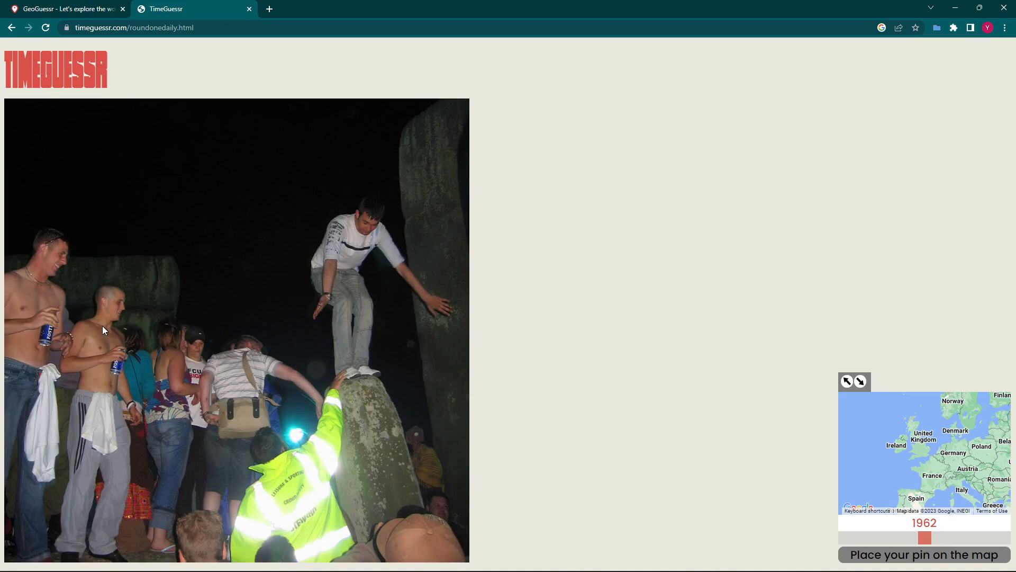
mouse_move(400, 280)
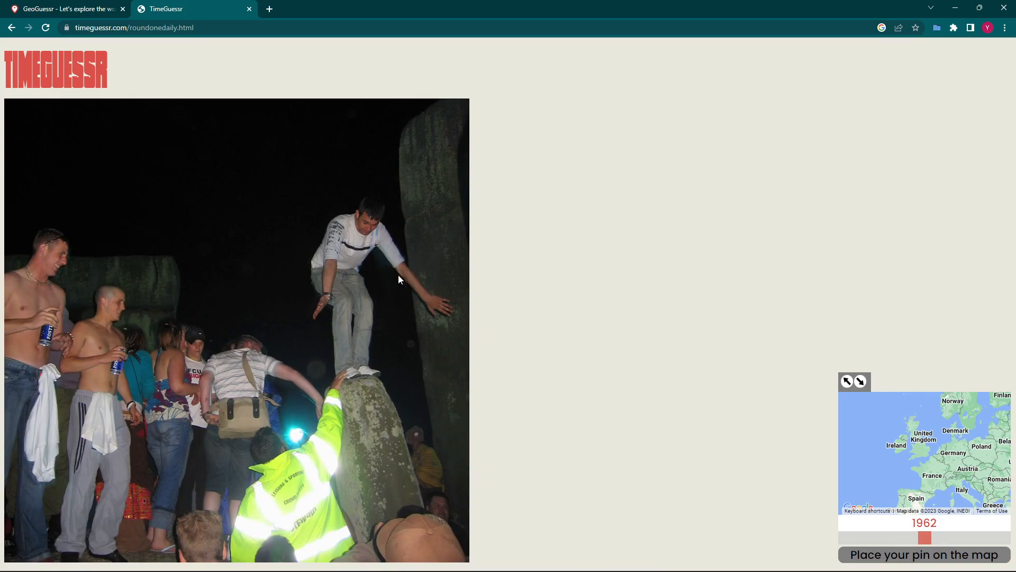
mouse_move(471, 468)
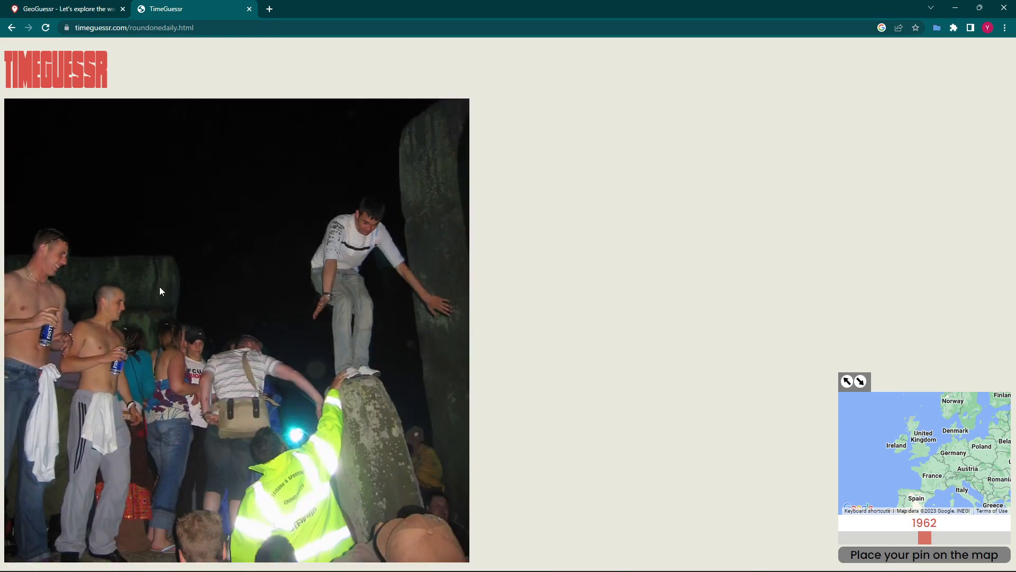
mouse_move(367, 273)
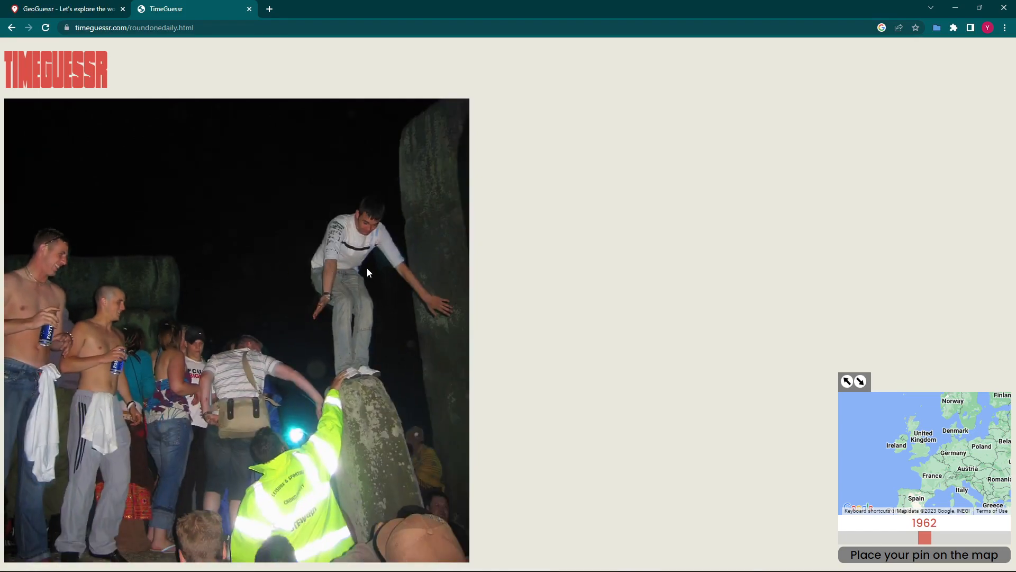
mouse_move(89, 343)
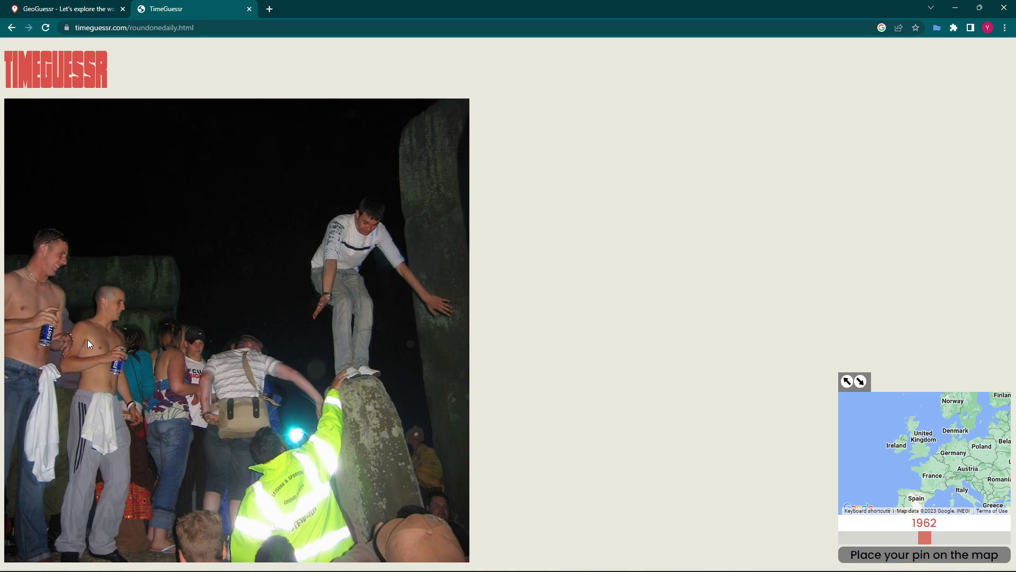
mouse_move(85, 354)
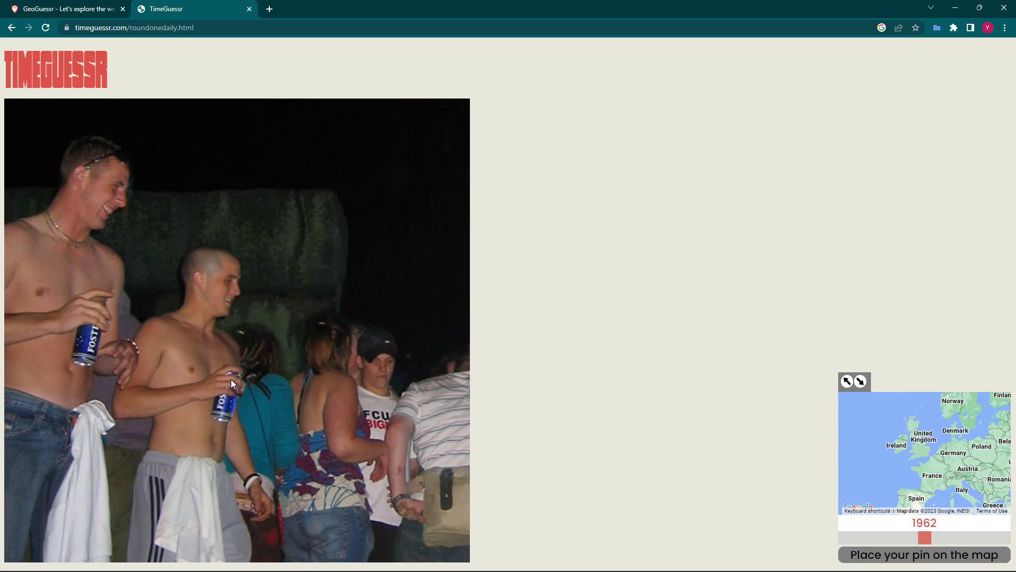
mouse_move(77, 353)
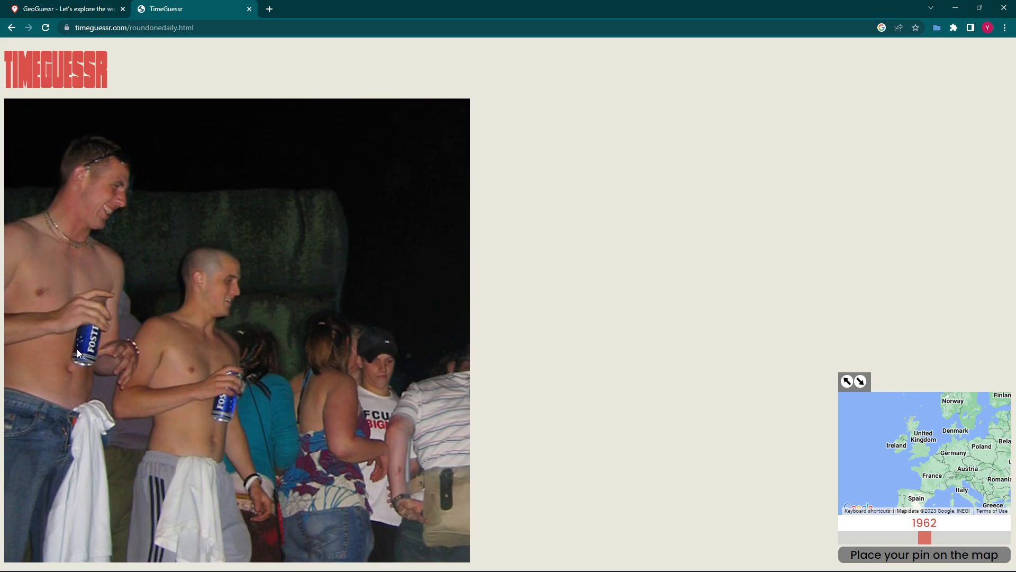
mouse_move(175, 279)
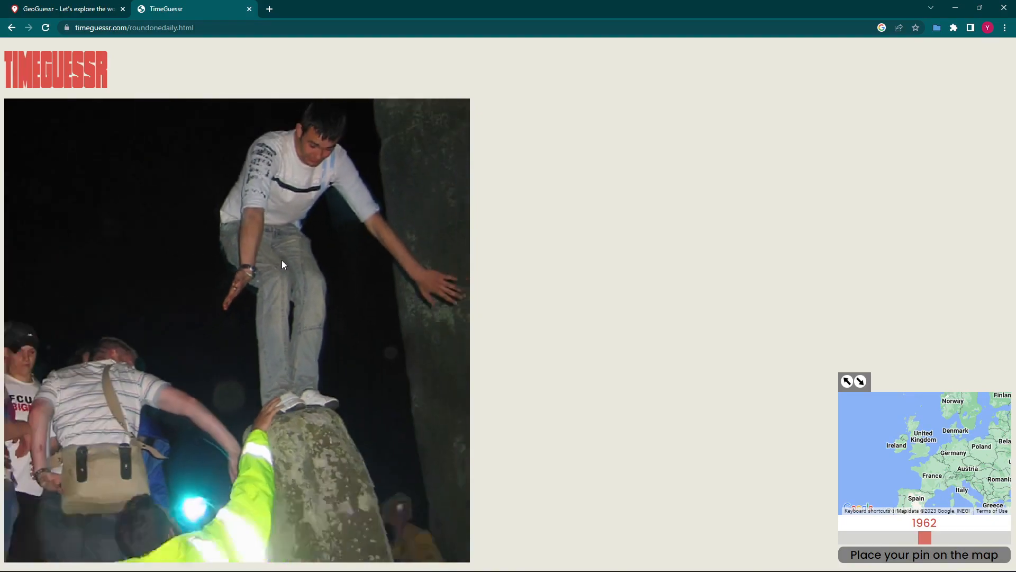
- Set the round-one year guess to 2002 and shift the map view toward London
left_click(926, 544)
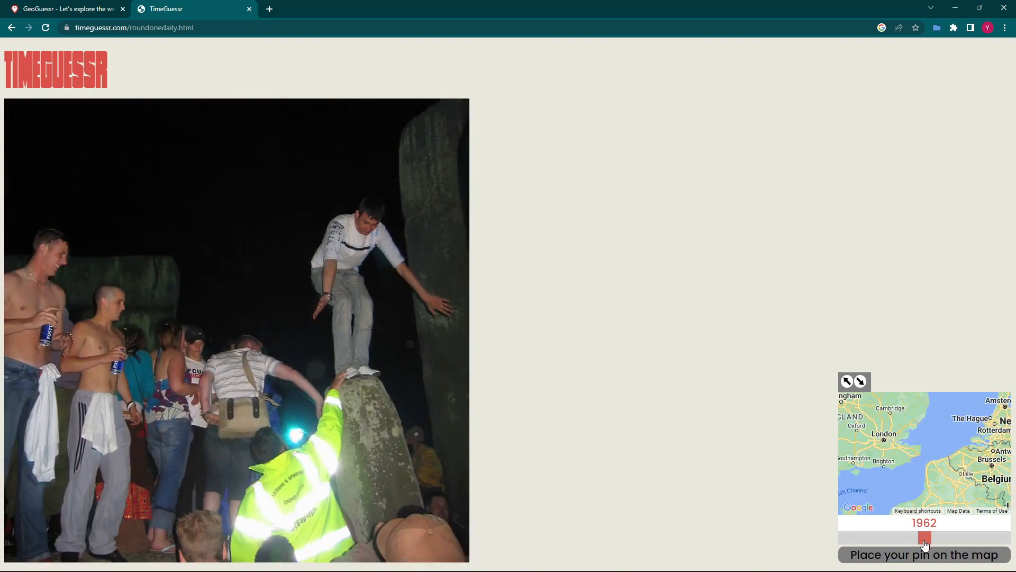
left_click_drag(924, 539, 975, 539)
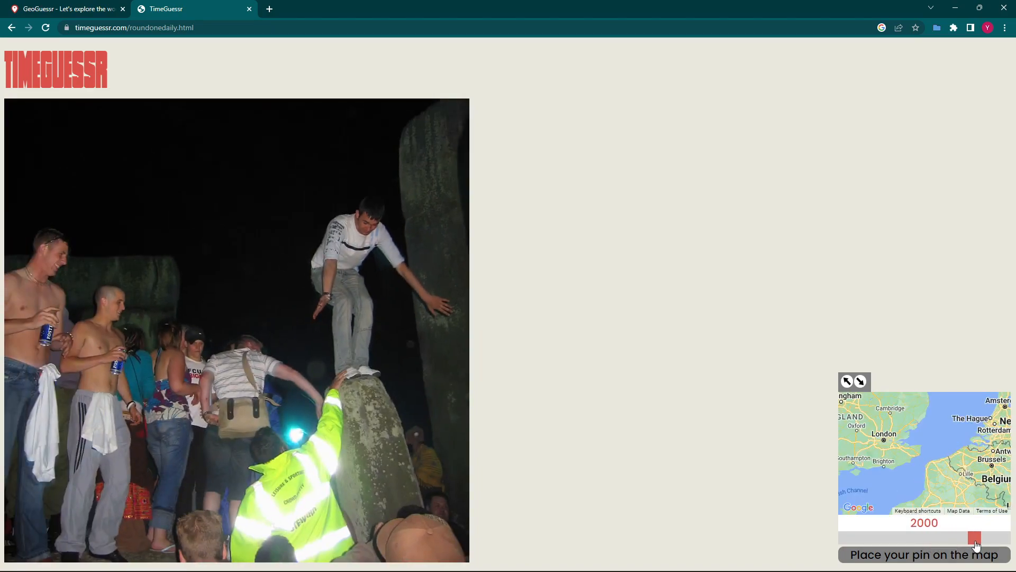
left_click_drag(975, 538, 986, 538)
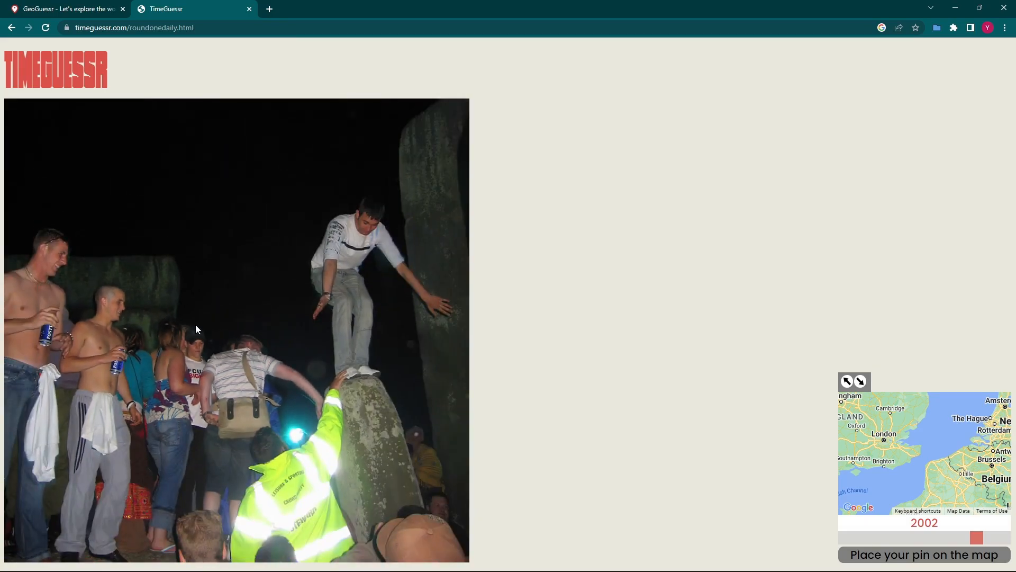
mouse_move(236, 355)
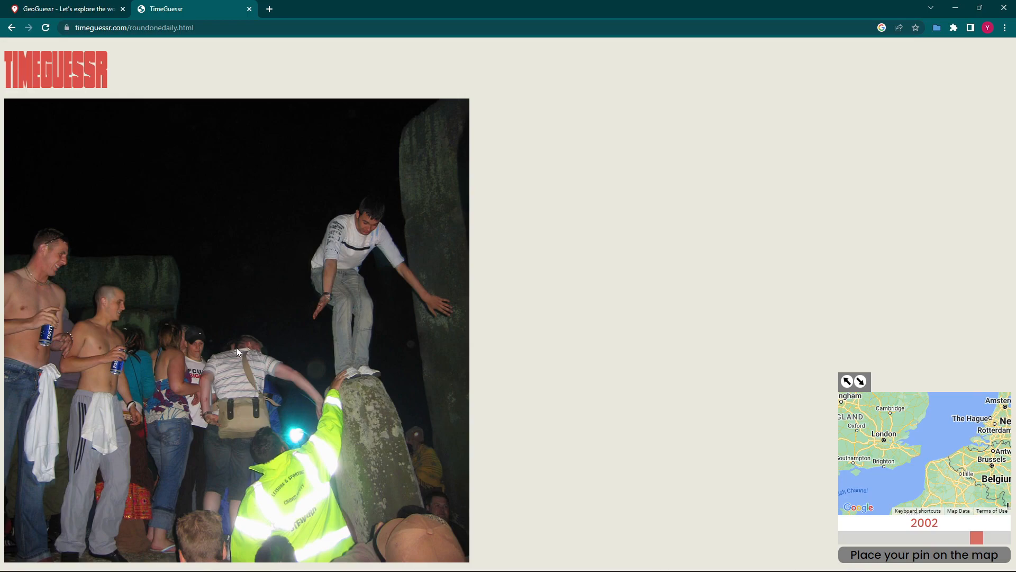
mouse_move(242, 345)
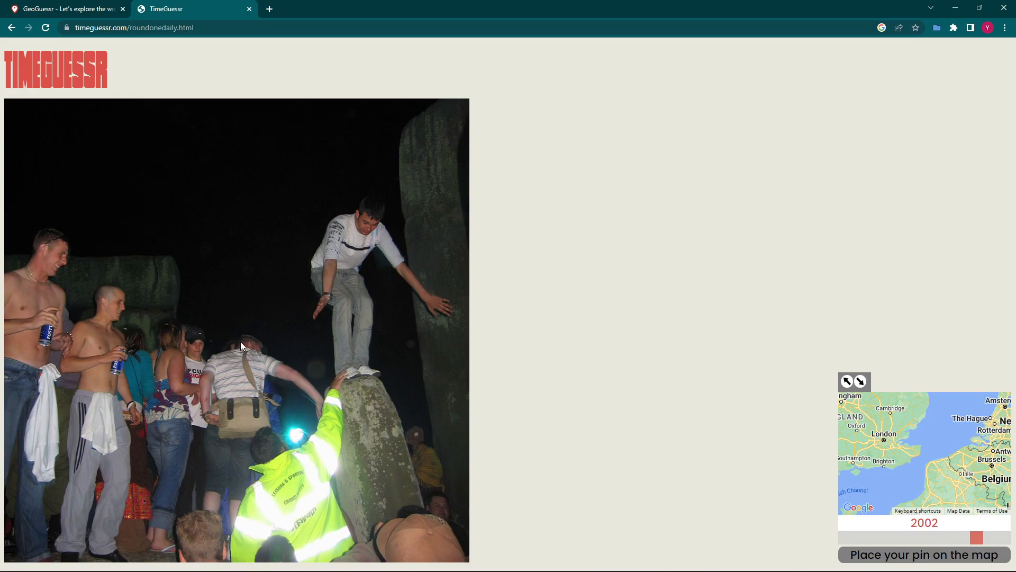
mouse_move(826, 391)
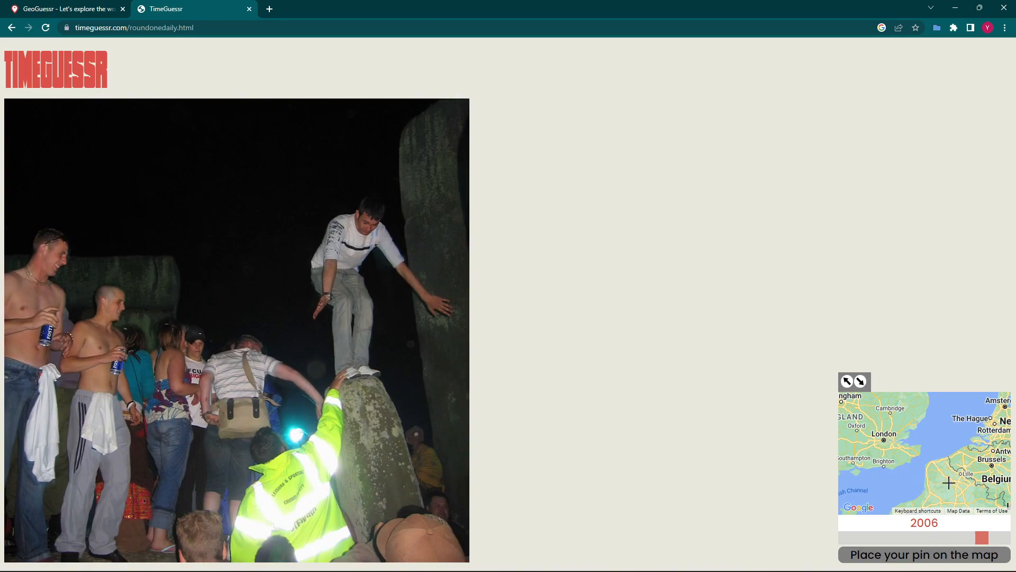
left_click_drag(1000, 537, 976, 538)
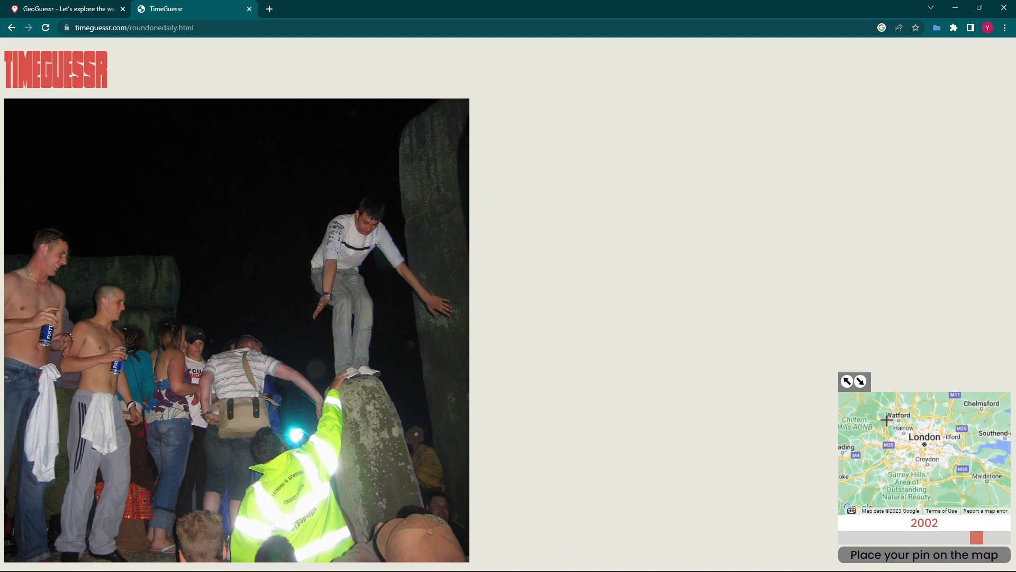
- Pin the guess north-west of London, submit round one, and highlight 'Stonehenge's 2005 summer' in the caption
left_click(896, 419)
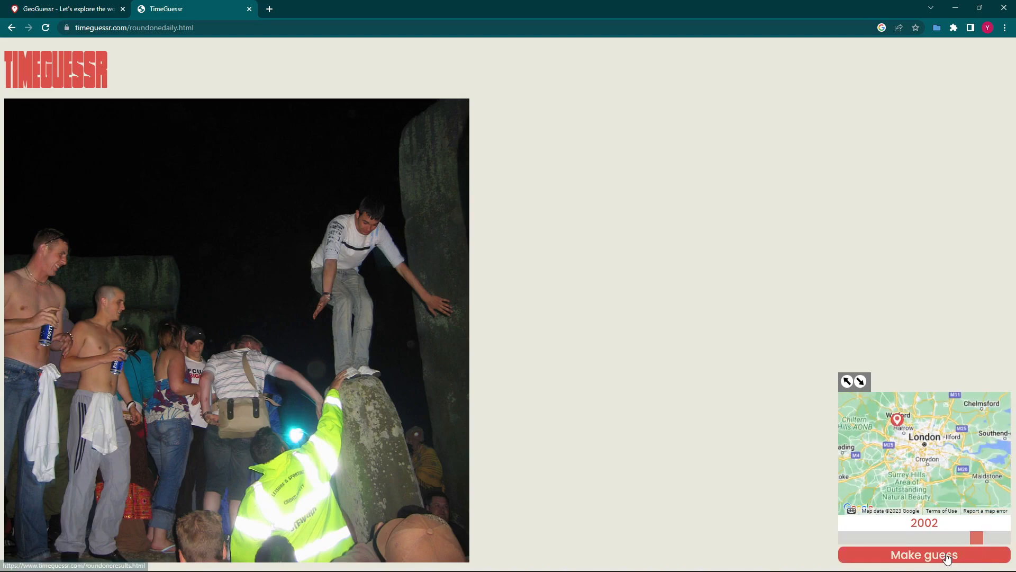
left_click(922, 553)
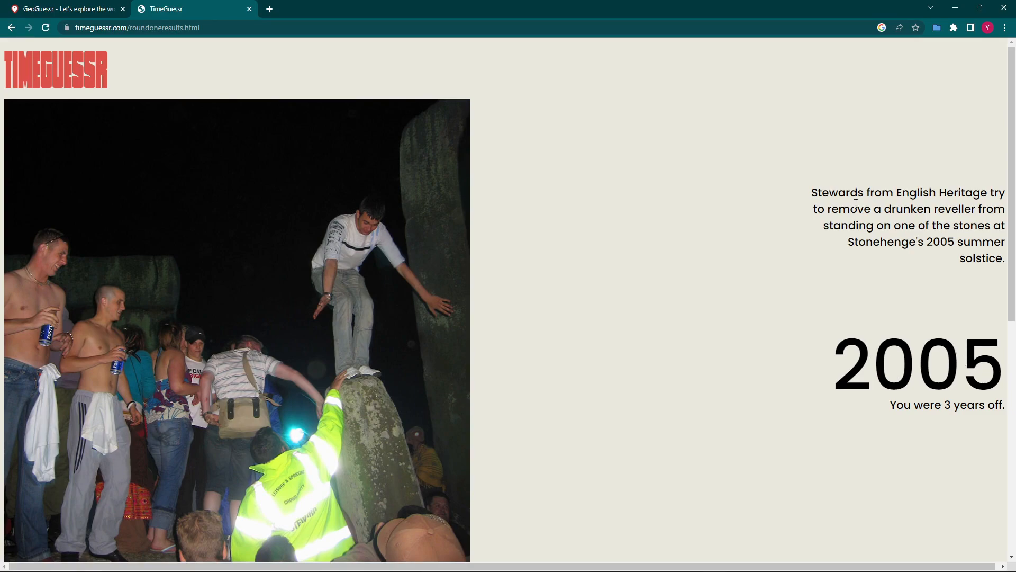
left_click_drag(847, 241, 1006, 242)
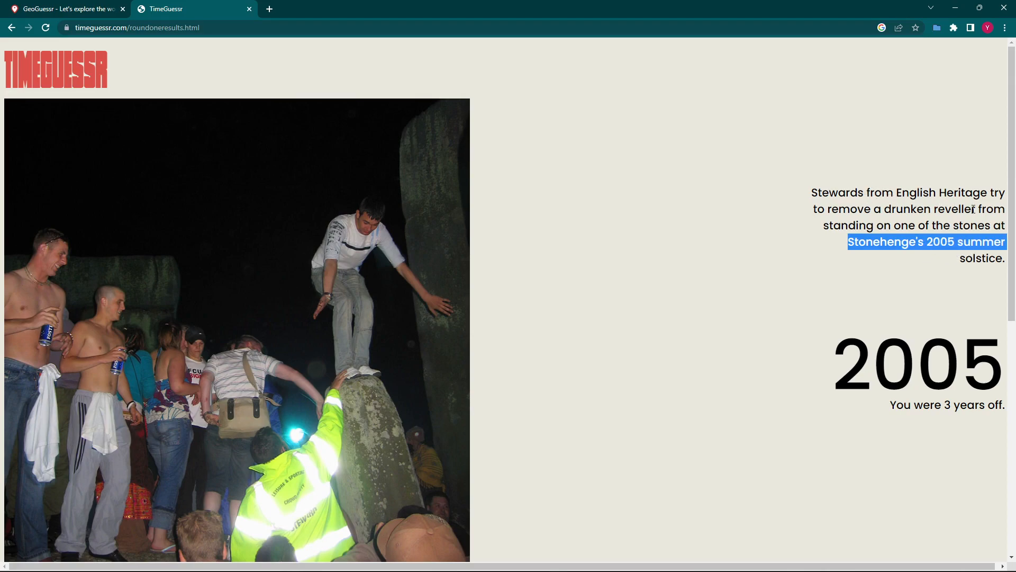
mouse_move(880, 222)
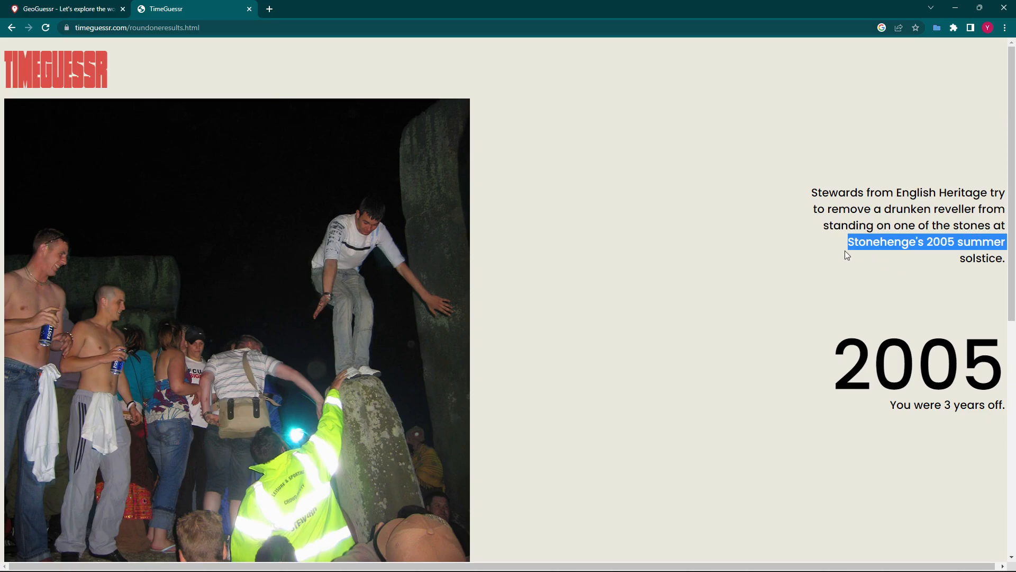
- Scroll through round one's results to the distance map and Year, Location, Total scores
scroll("down", 3)
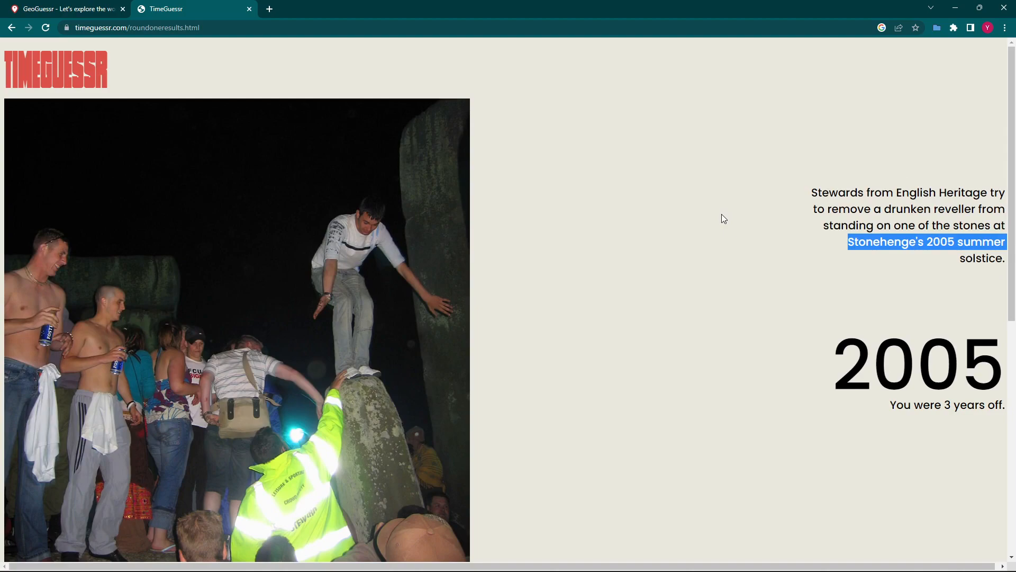
scroll("down", 3)
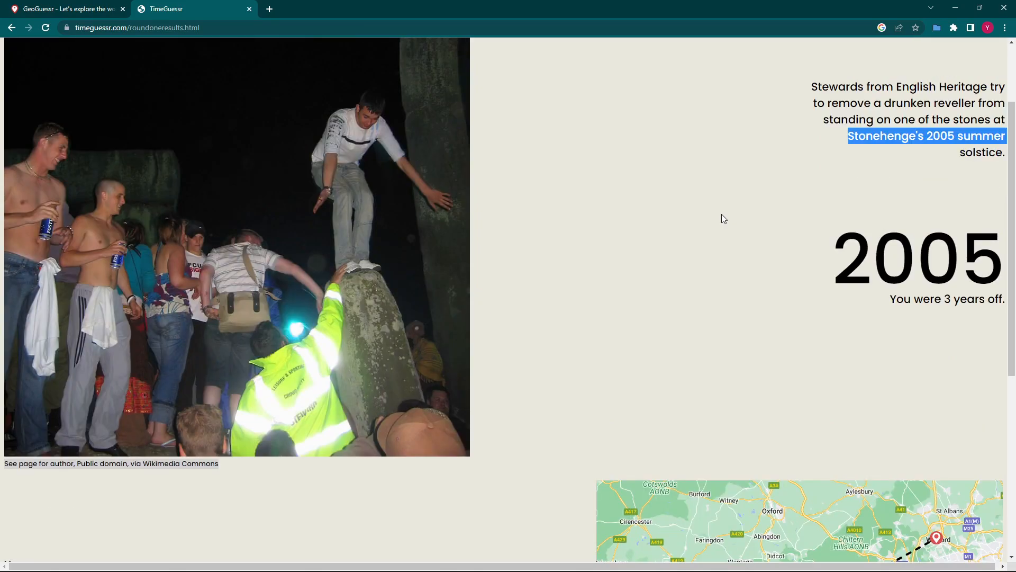
scroll("down", 3)
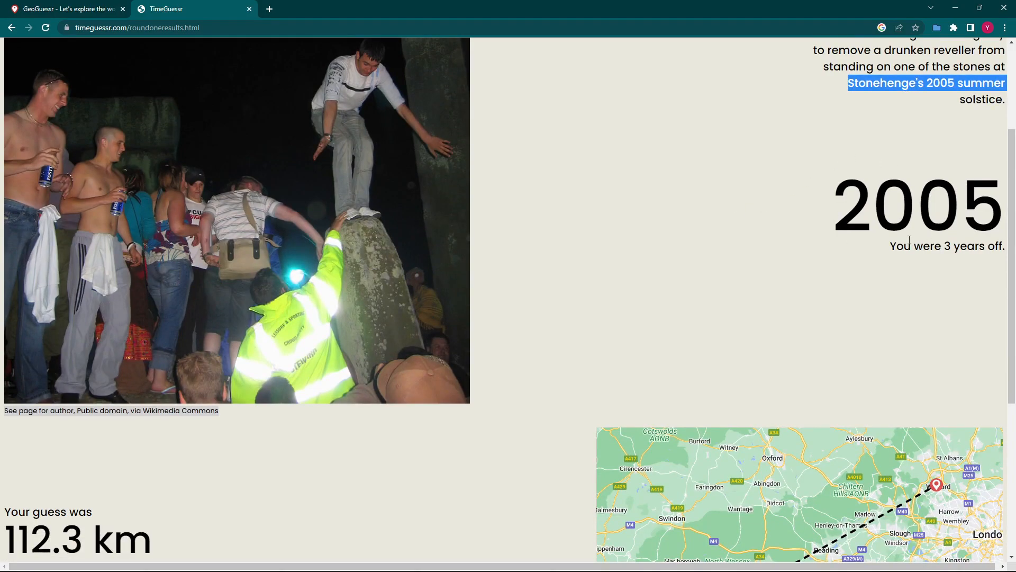
scroll("up", 3)
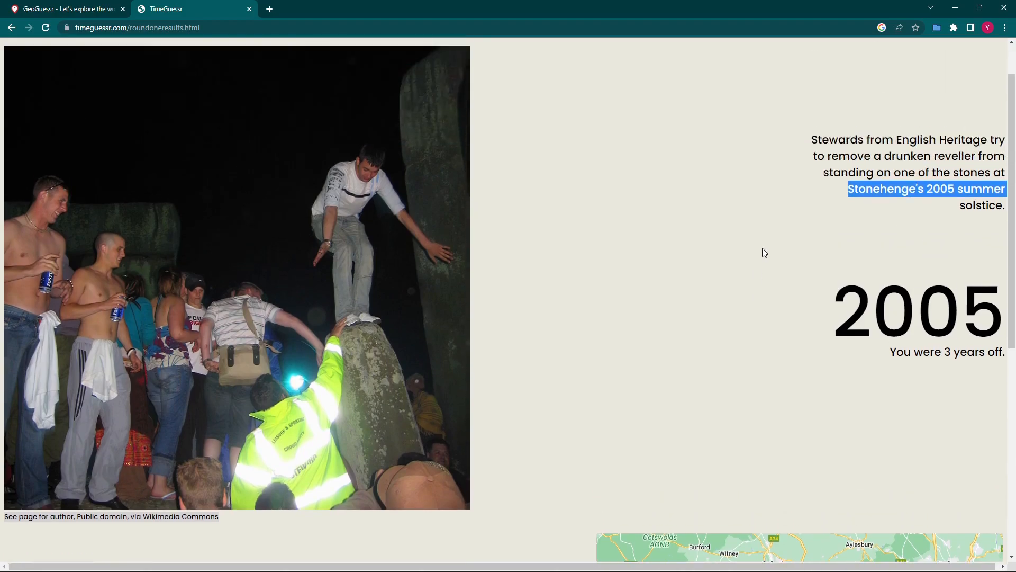
scroll("down", 3)
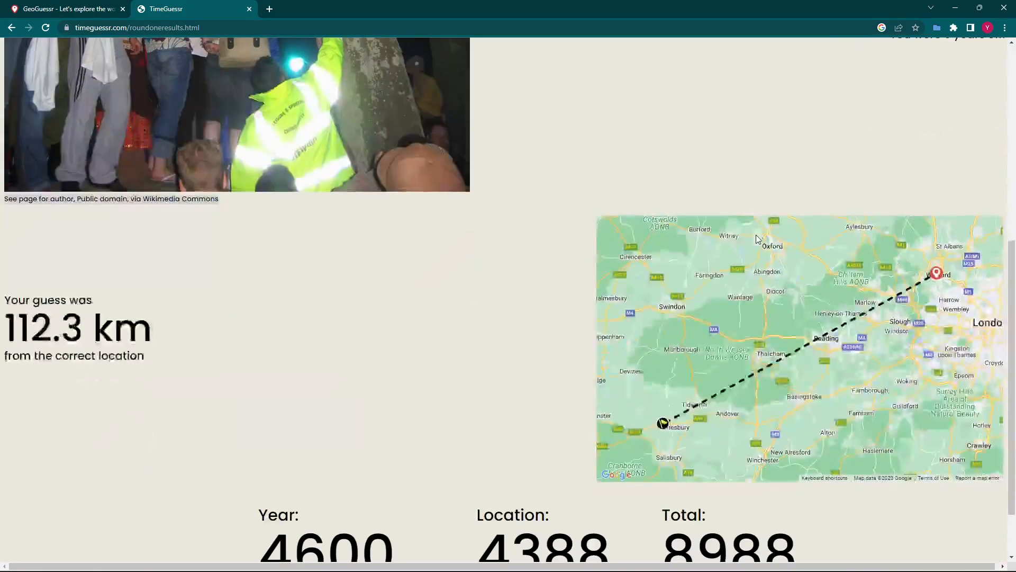
scroll("down", 3)
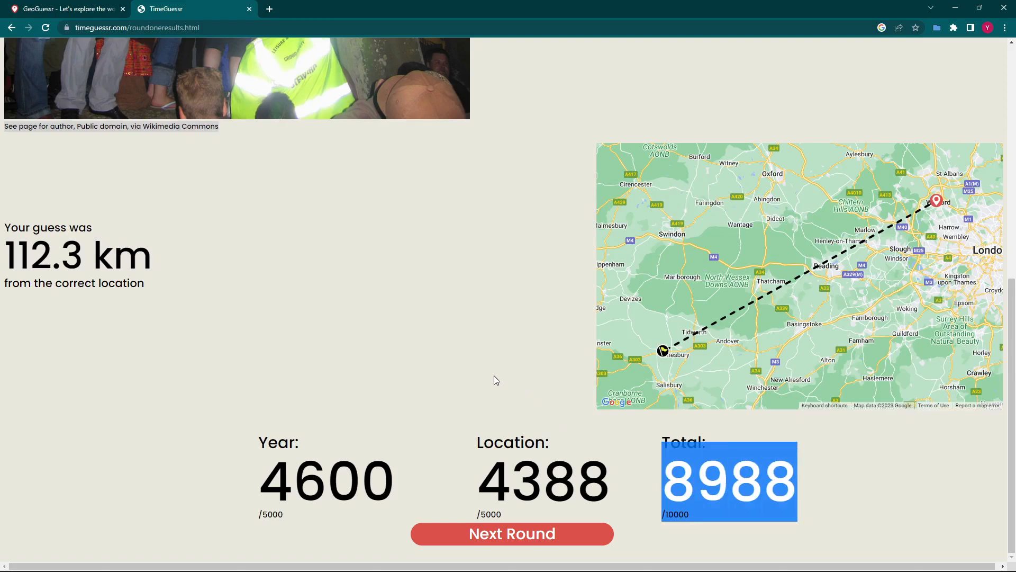
- Advance from the round-one results to round two
left_click(511, 533)
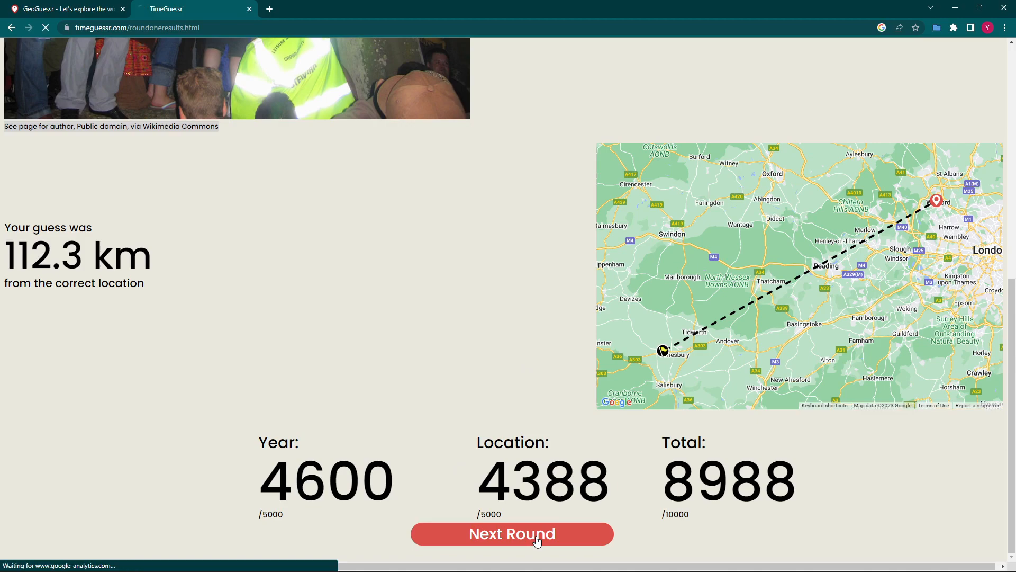
left_click(511, 533)
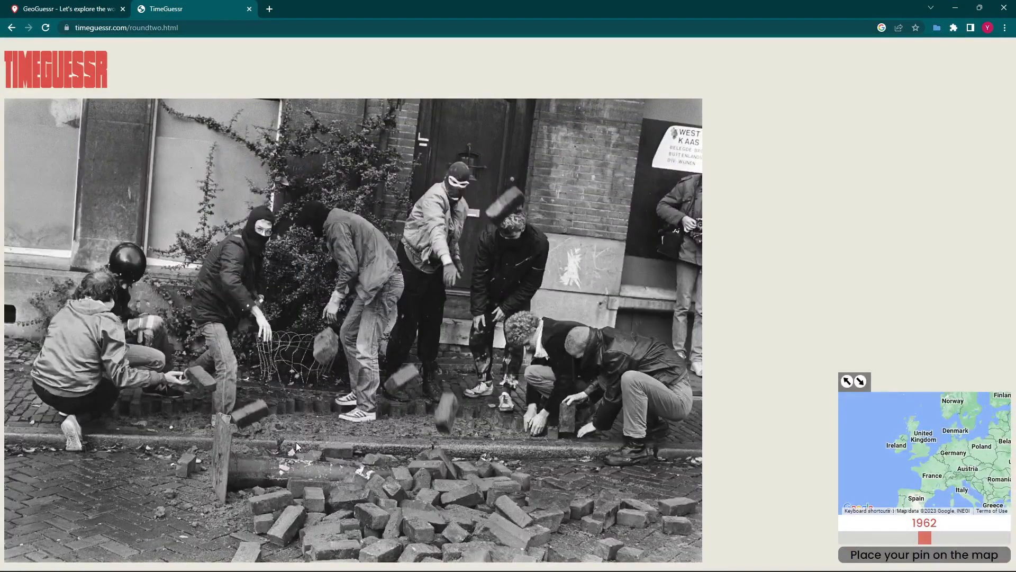
mouse_move(322, 454)
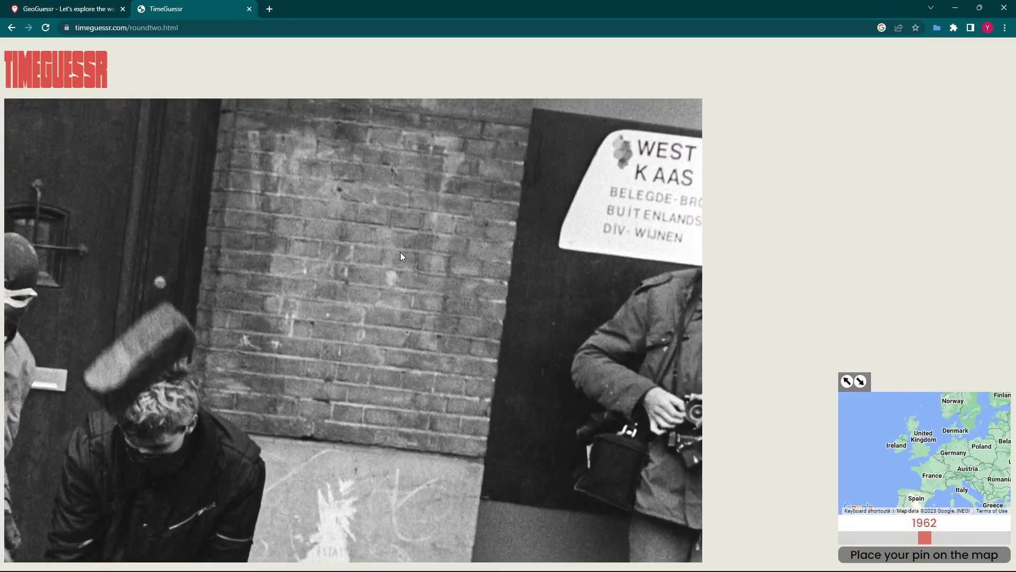
mouse_move(614, 227)
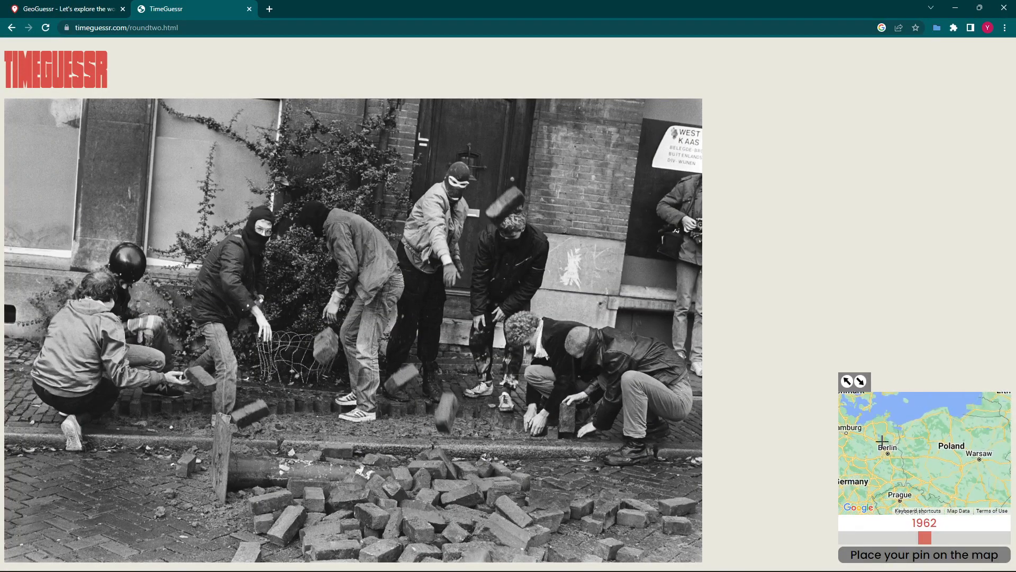
- Pin central Amsterdam, set the year to 1980, and submit the round-two guess
left_click(926, 426)
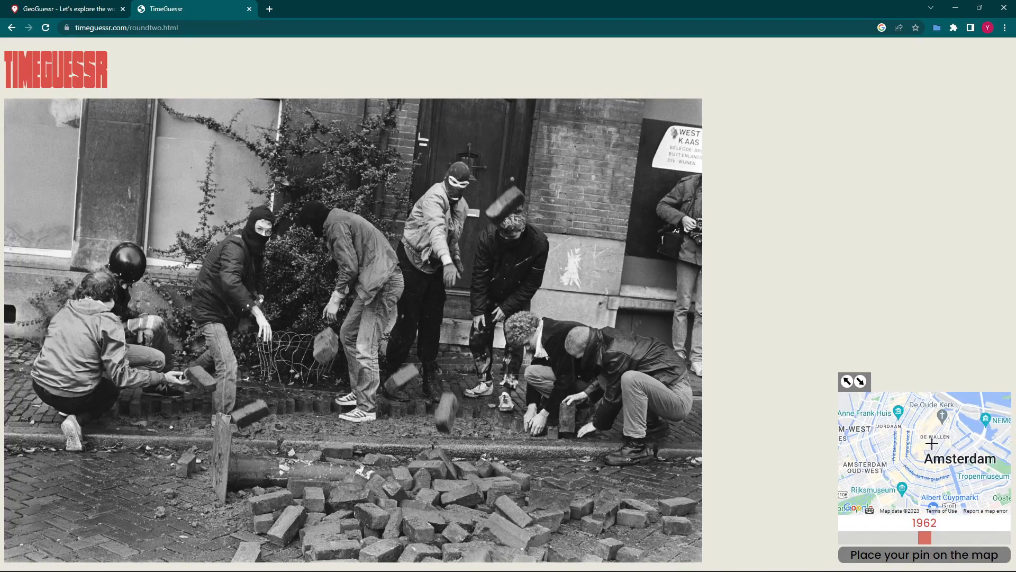
left_click(933, 444)
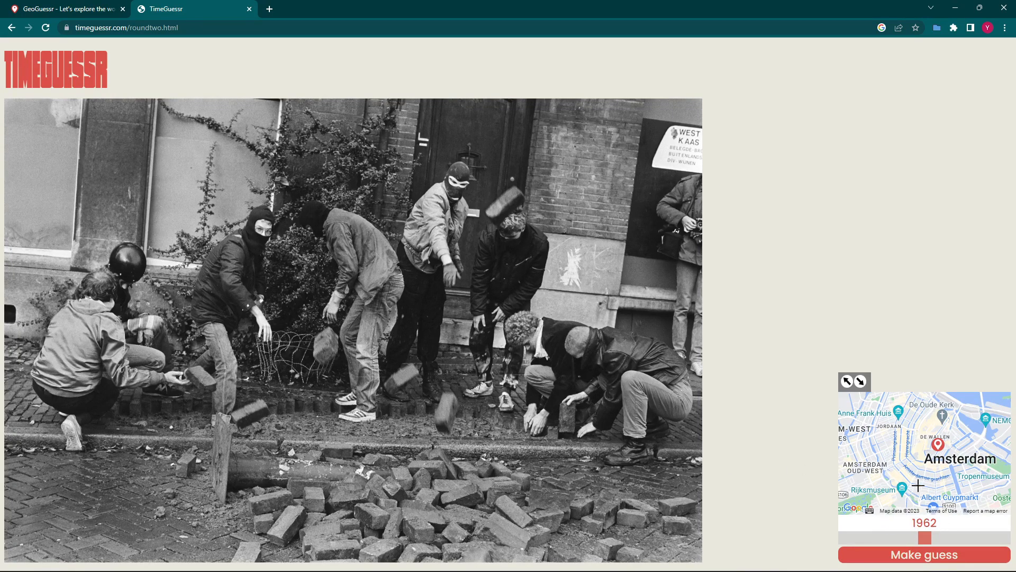
left_click_drag(920, 538, 949, 538)
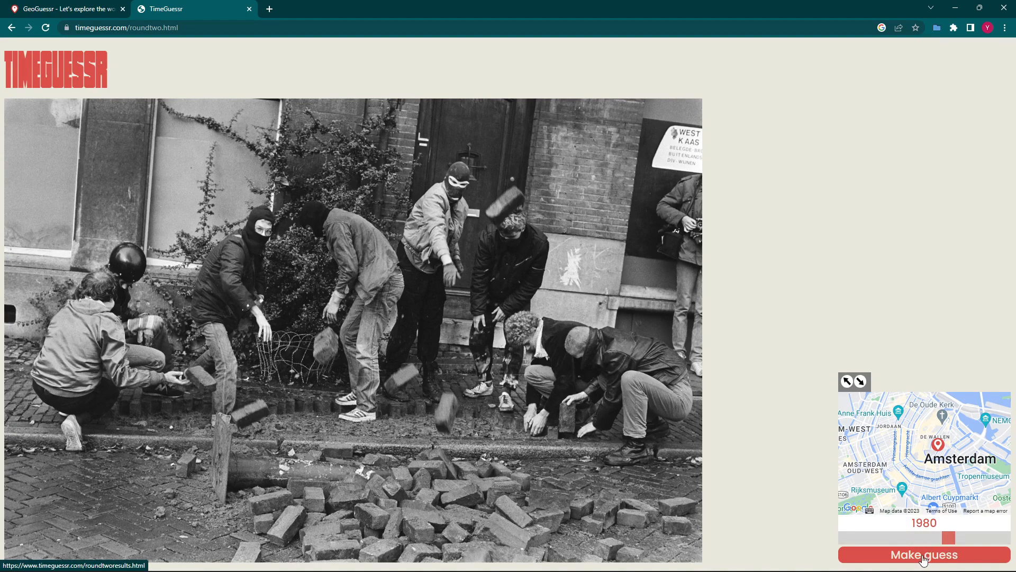
left_click(923, 554)
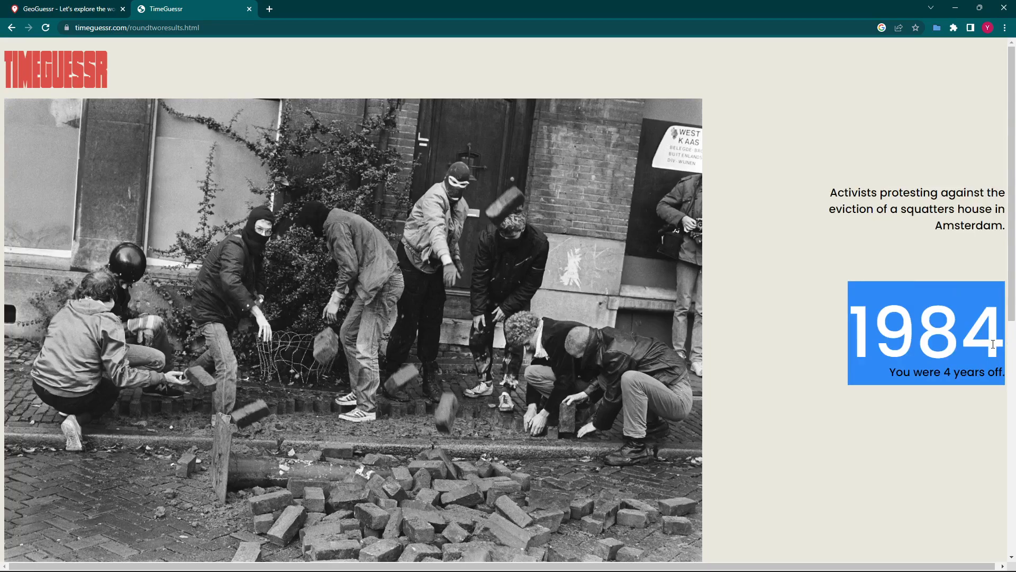
mouse_move(846, 189)
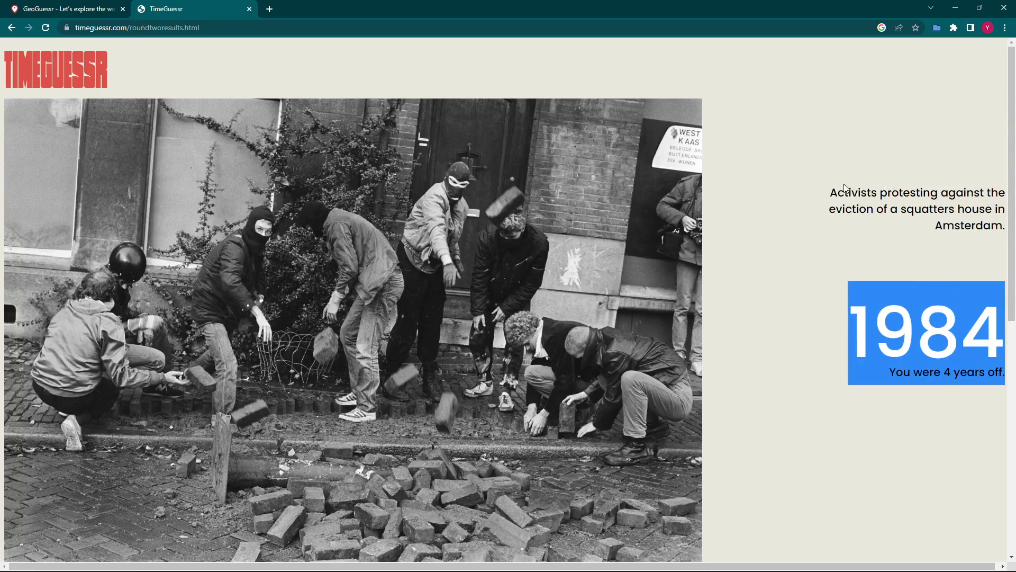
- Highlight the round-two caption, review the score breakdown, and continue to round three
left_click_drag(831, 193, 939, 224)
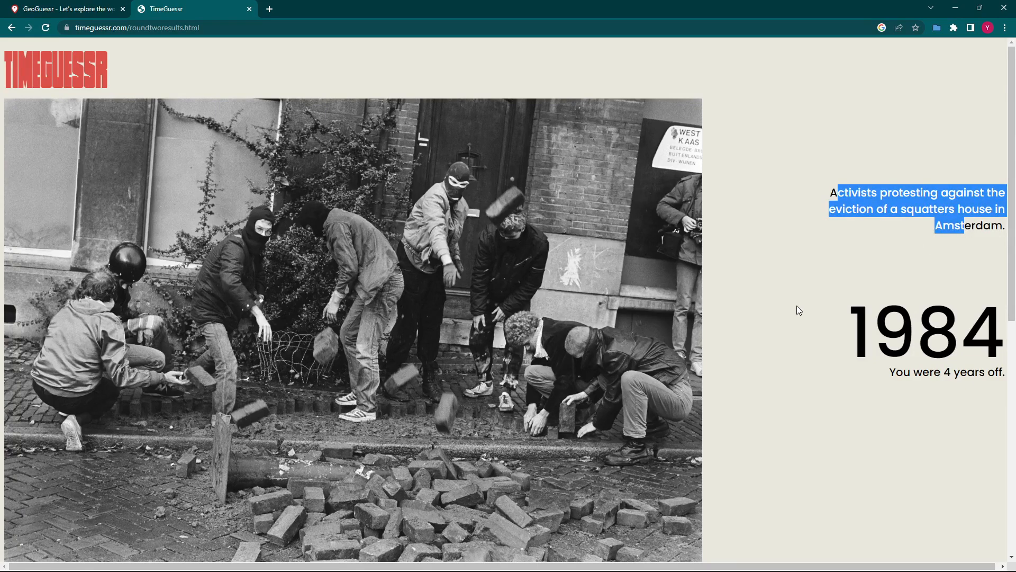
scroll("down", 3)
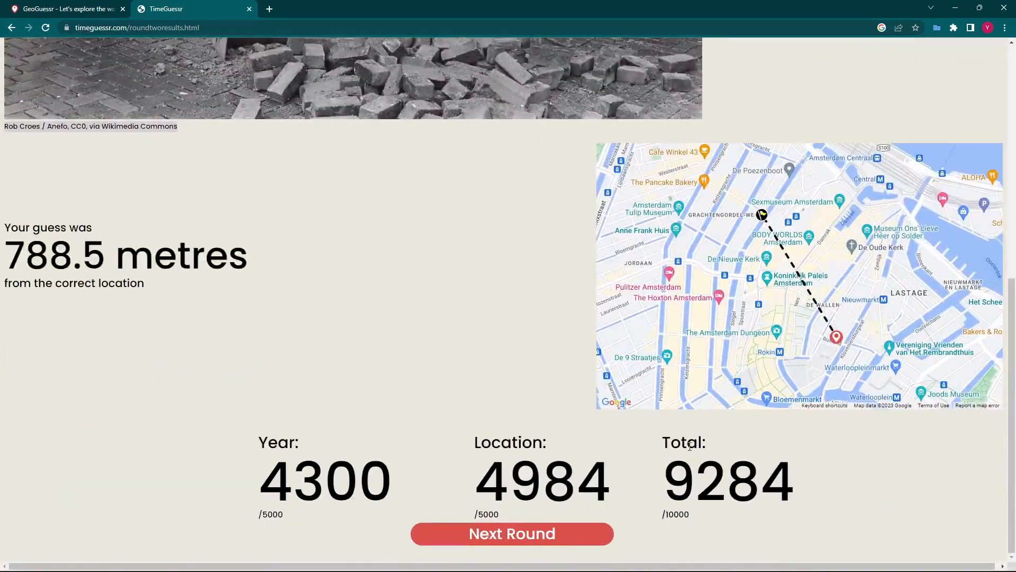
mouse_move(311, 382)
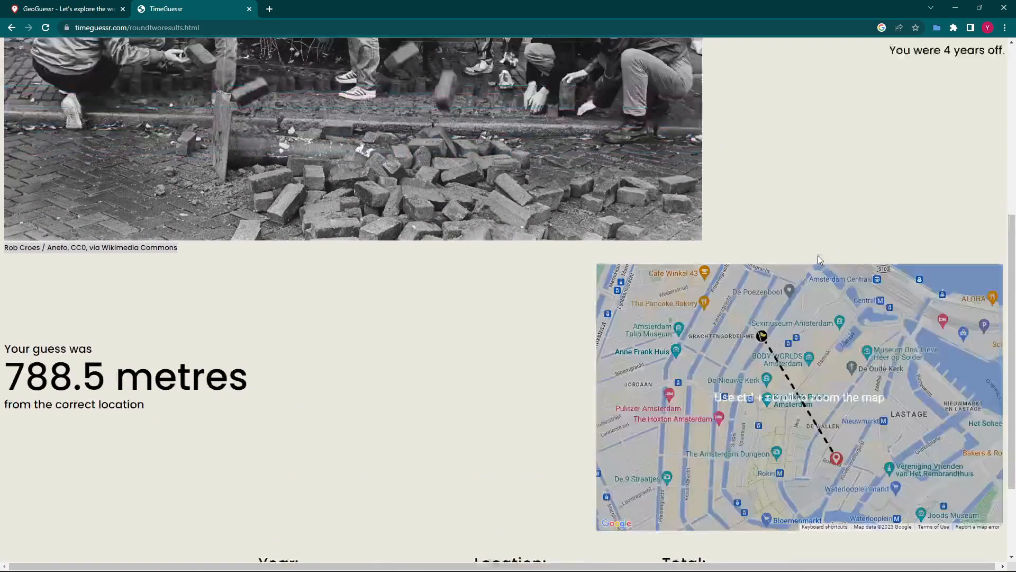
scroll("down", 3)
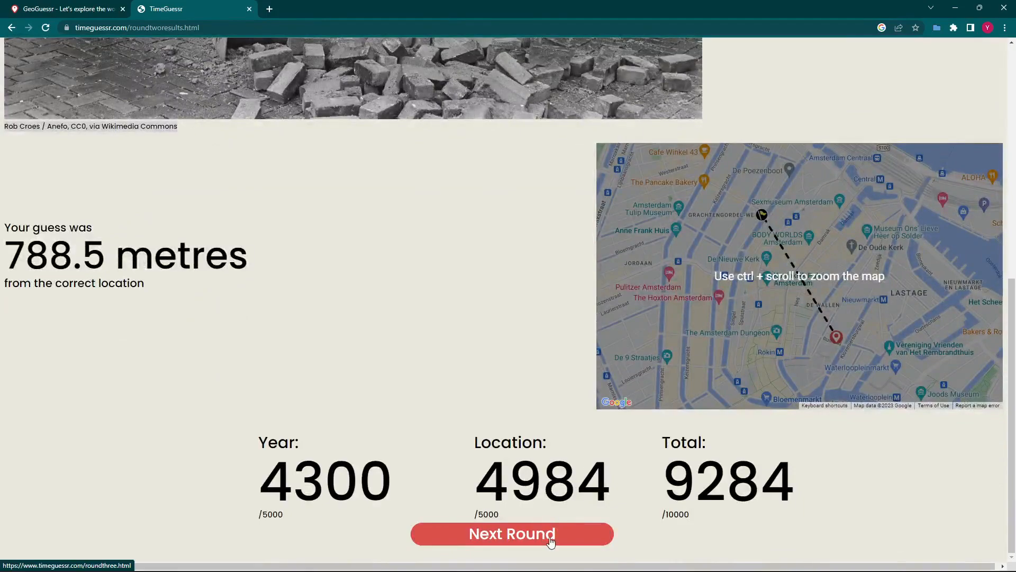
left_click(512, 533)
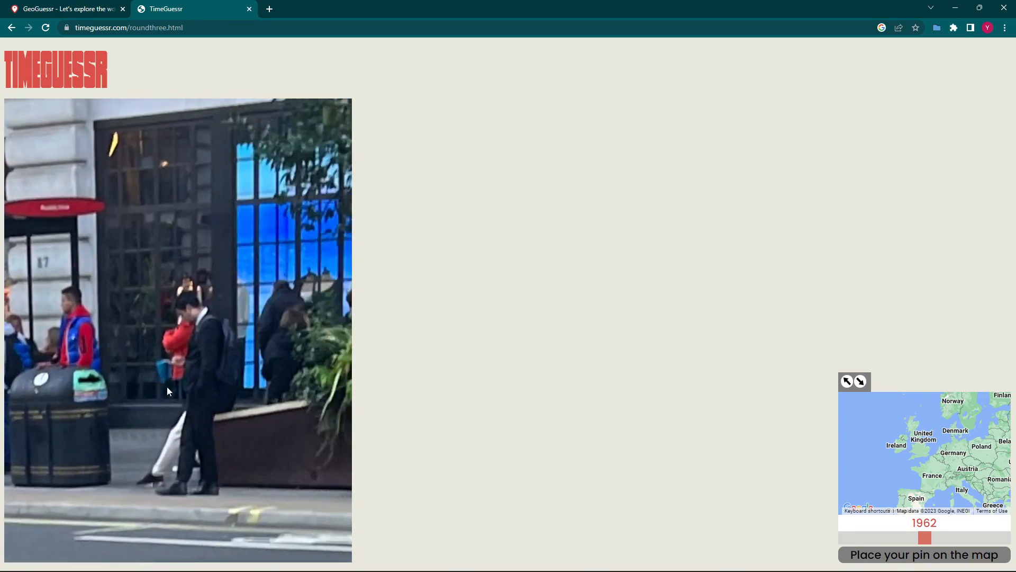
mouse_move(199, 350)
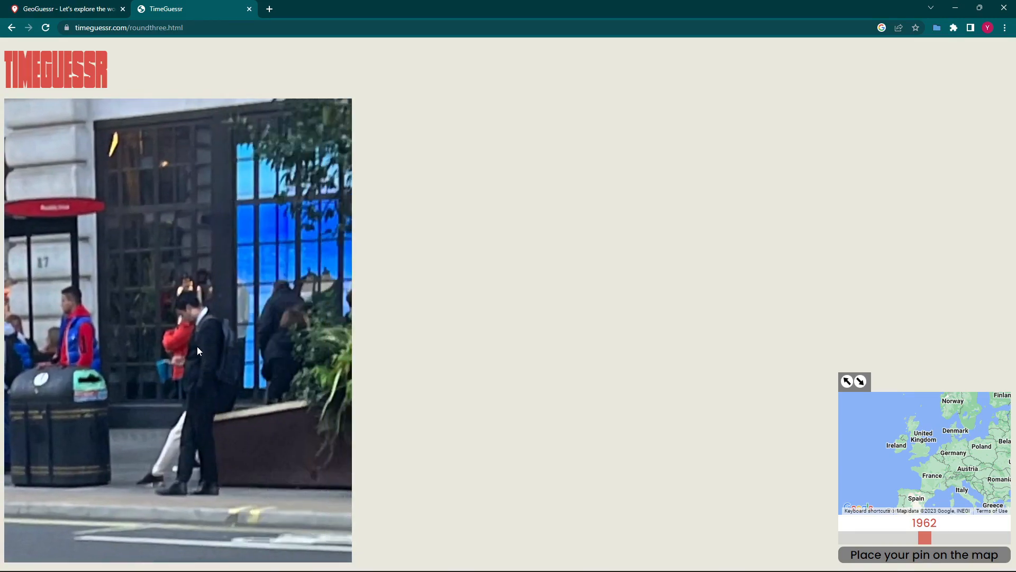
mouse_move(128, 376)
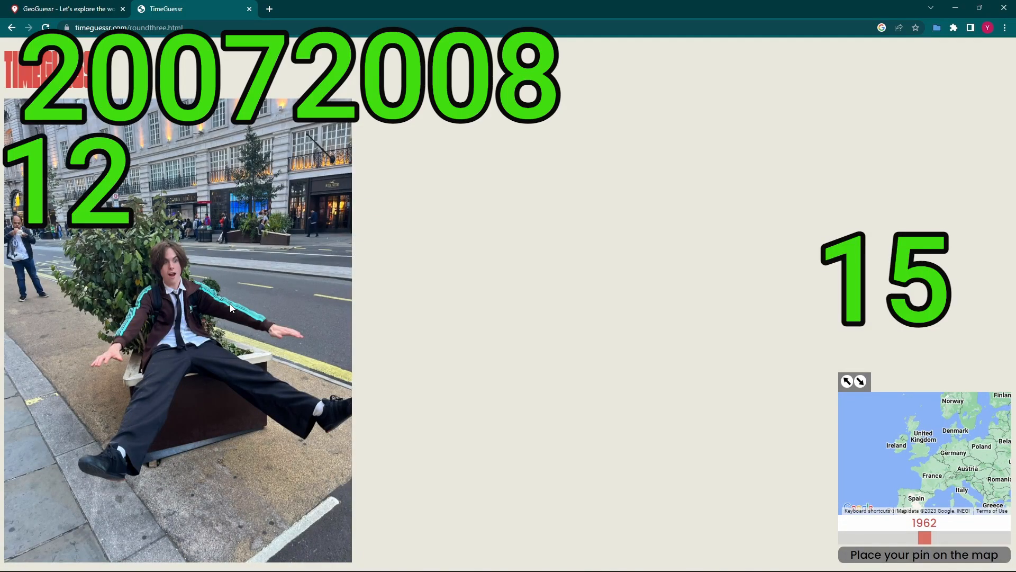
mouse_move(183, 321)
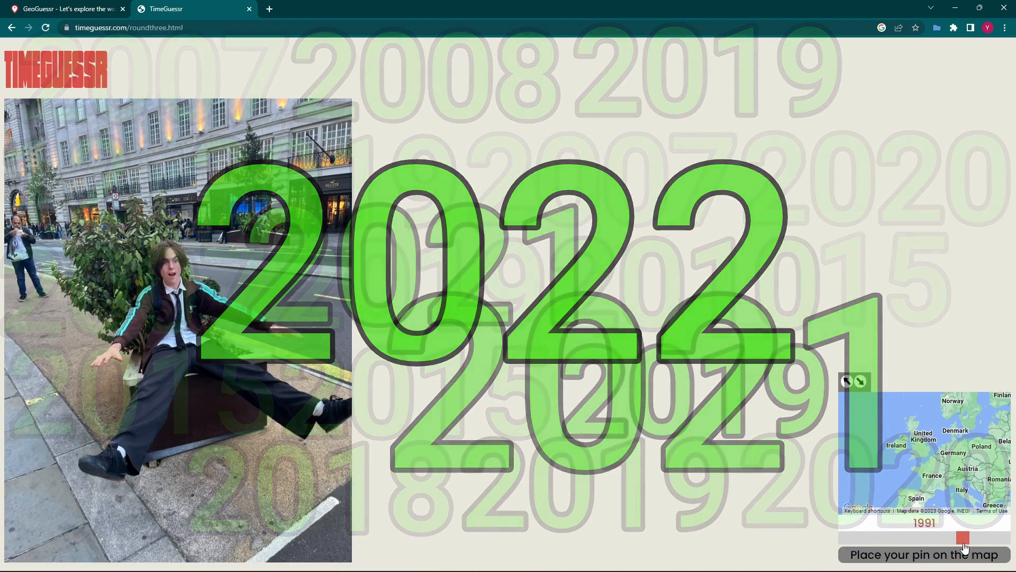
- Set the round-three year guess to 2022 and zoom the map toward the UK
left_click_drag(964, 537, 988, 538)
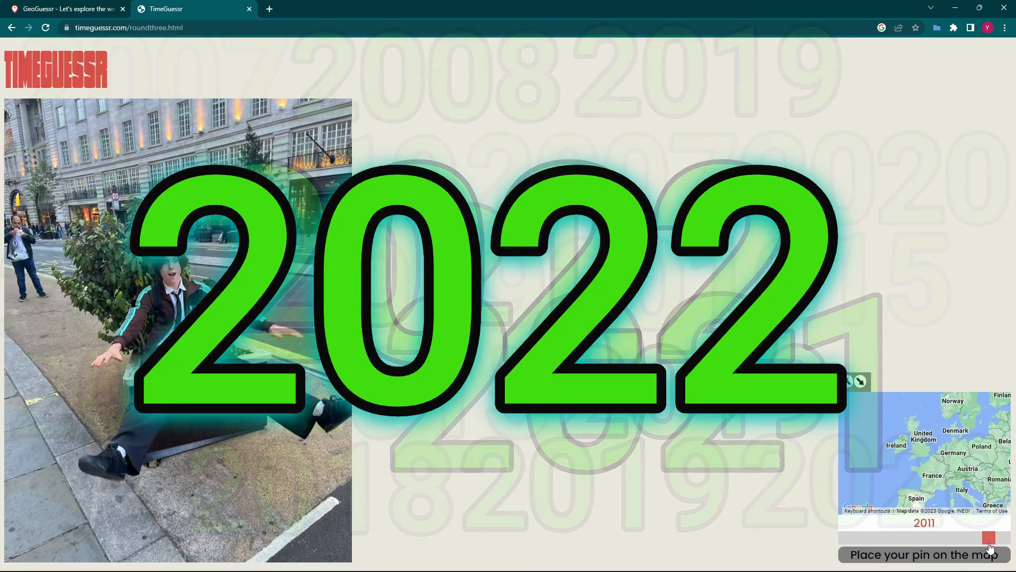
left_click_drag(988, 538, 1001, 538)
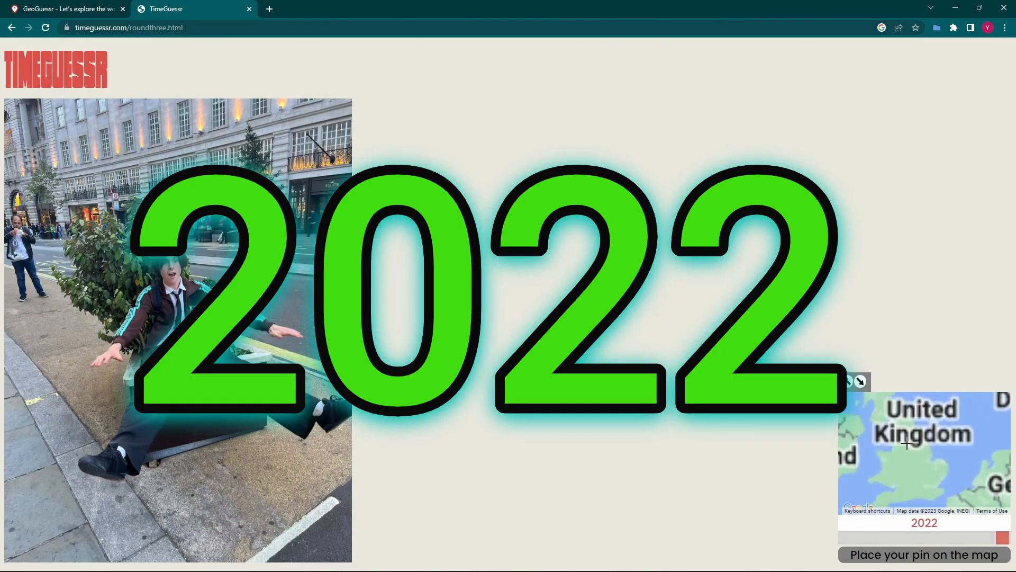
scroll("down", 3)
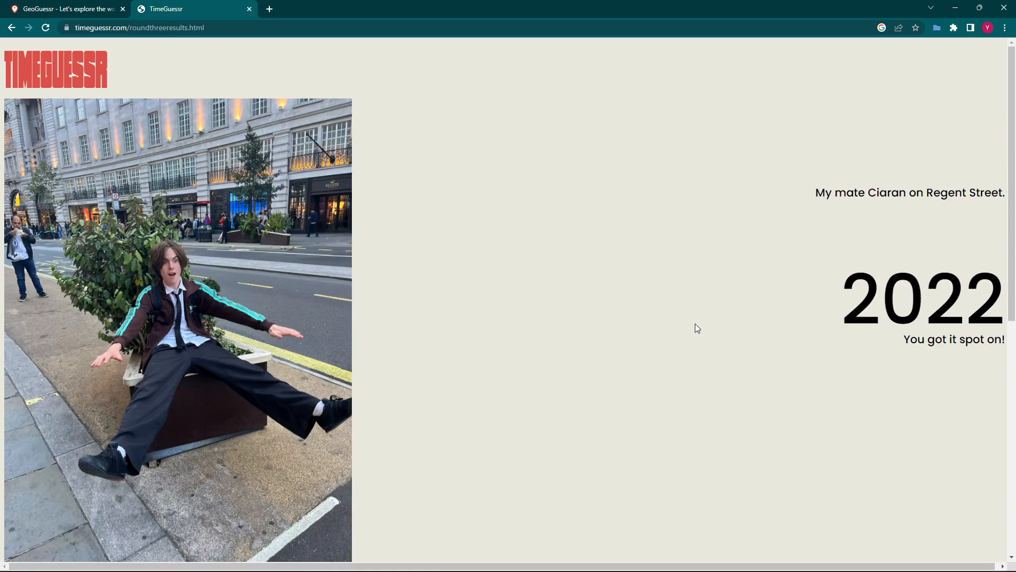
mouse_move(803, 248)
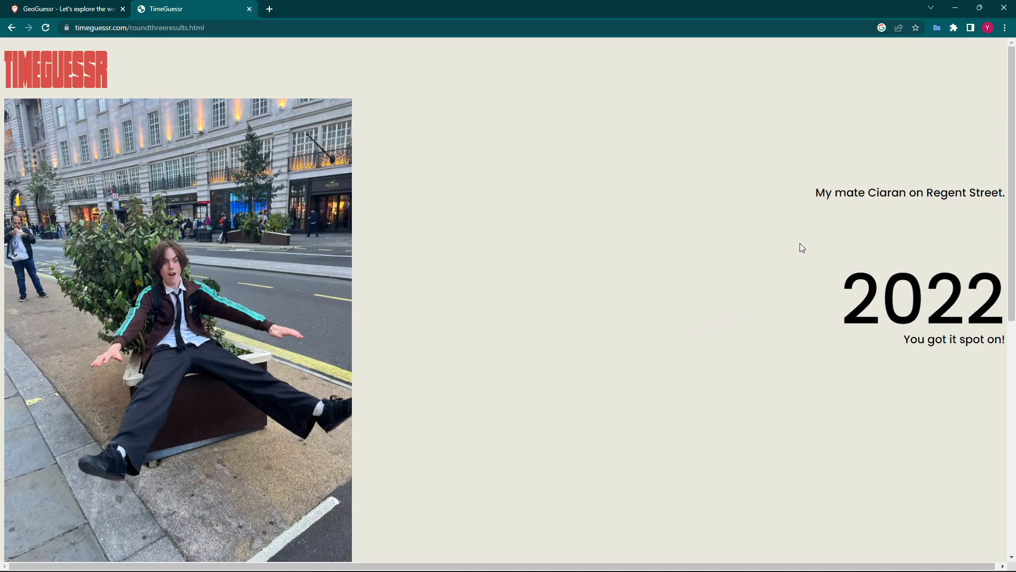
mouse_move(825, 244)
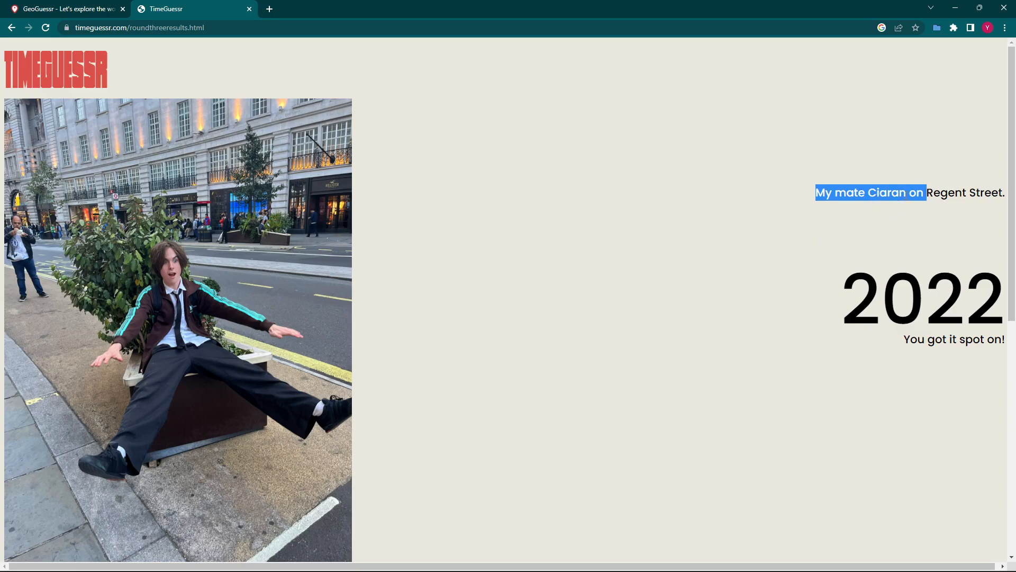
- Review round three's caption and 9945-point score breakdown, then continue to round four
double_click(886, 192)
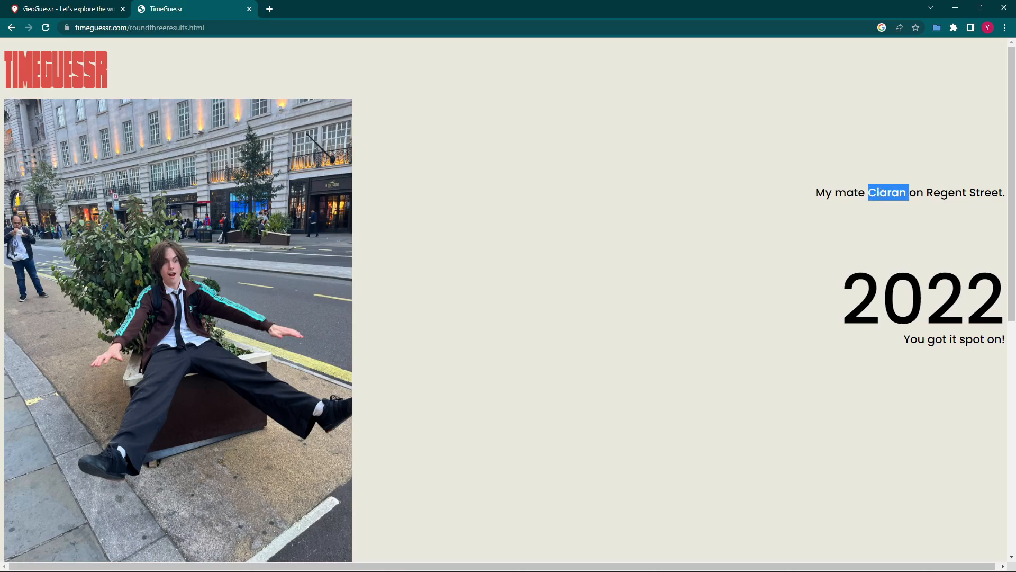
left_click(957, 189)
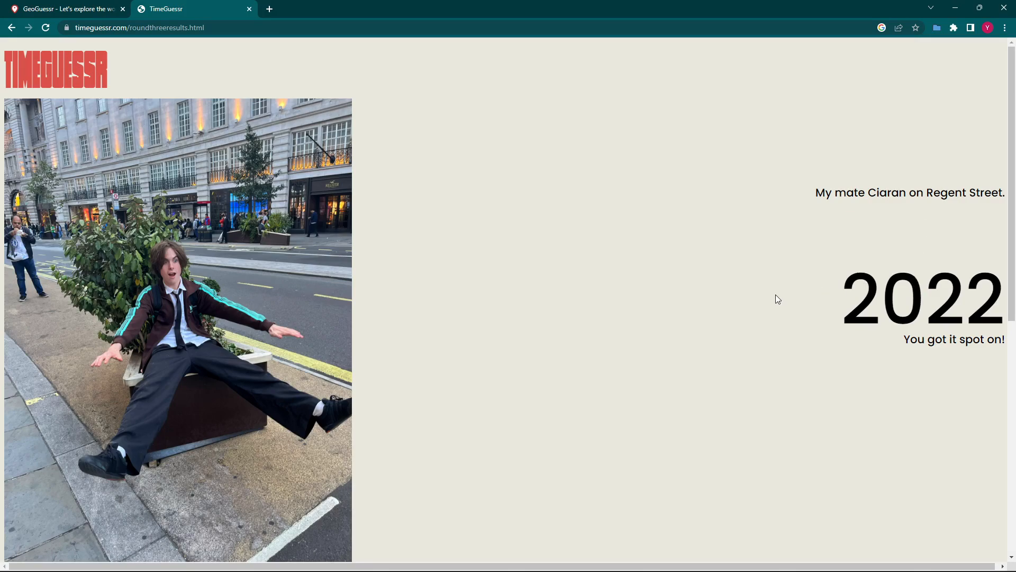
scroll("down", 3)
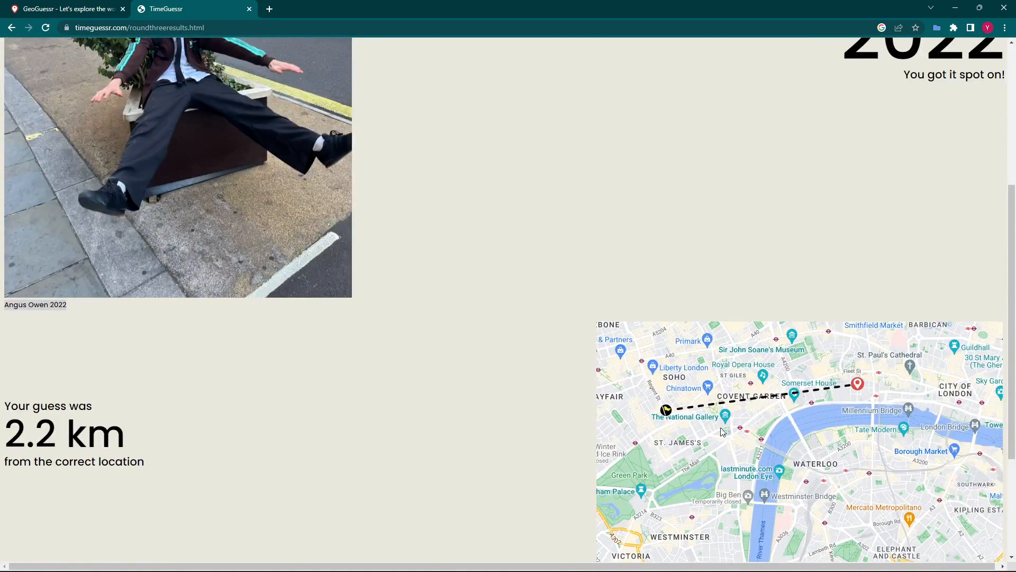
mouse_move(448, 423)
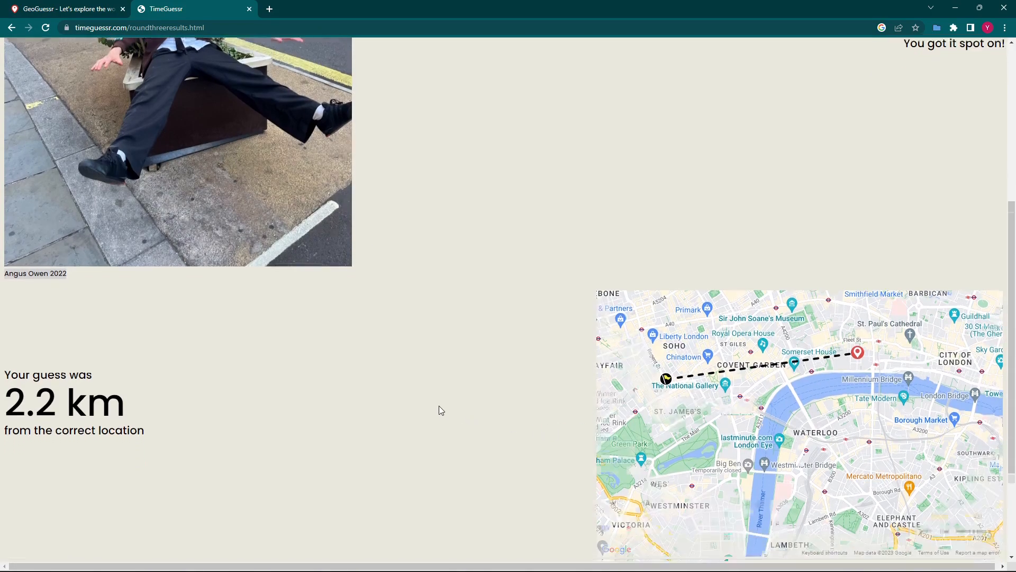
scroll("down", 3)
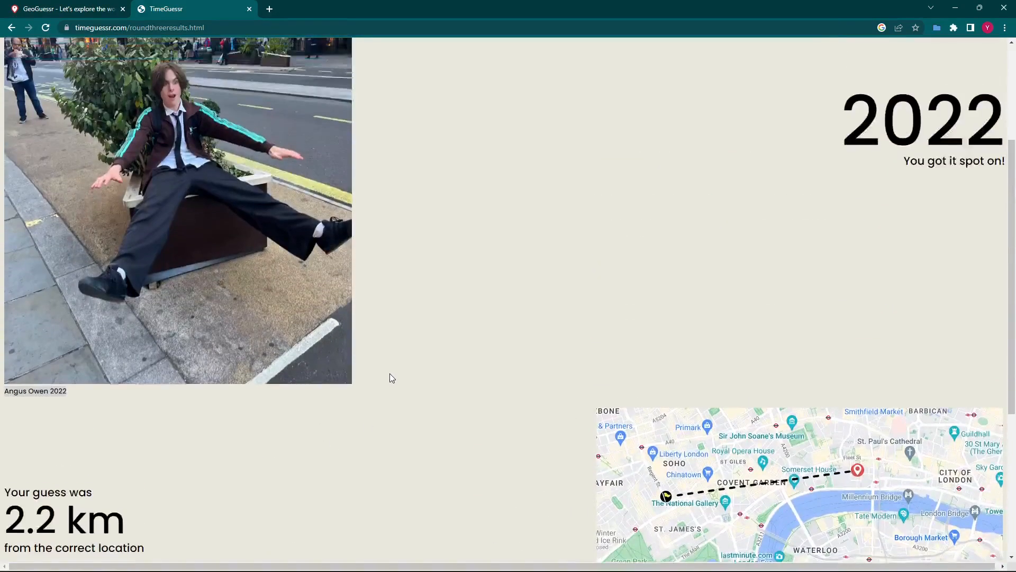
scroll("down", 3)
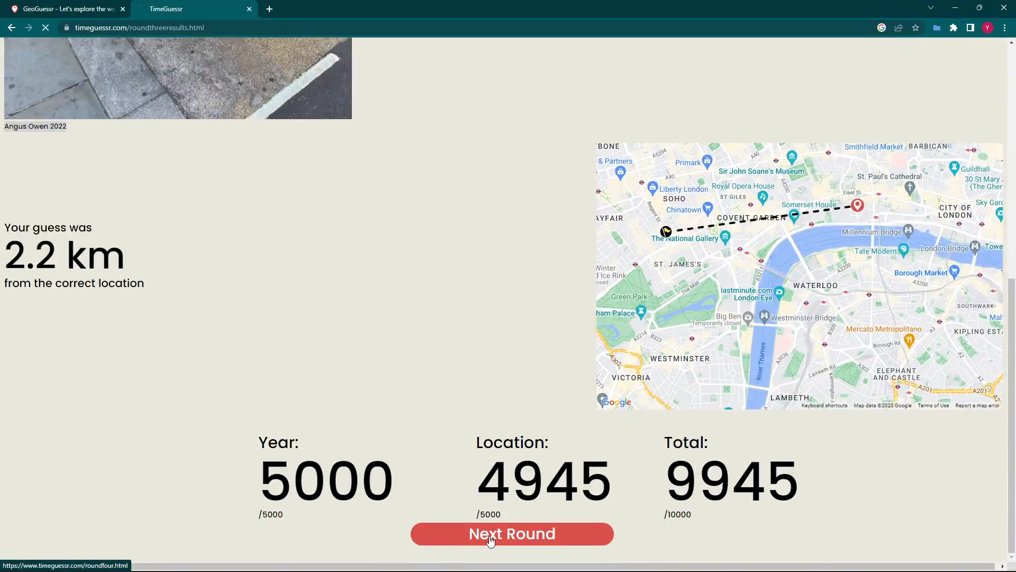
left_click(511, 534)
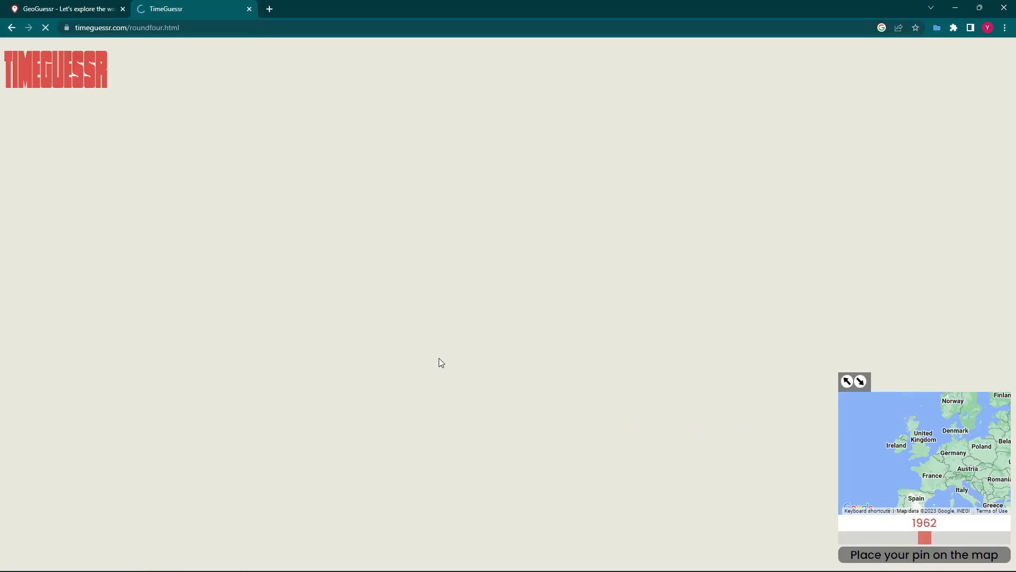
mouse_move(384, 330)
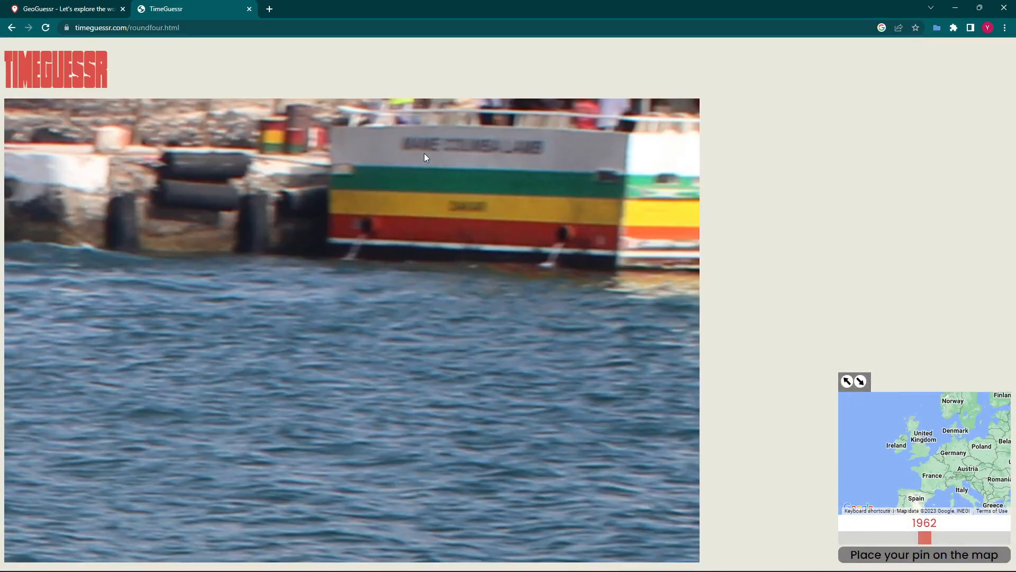
mouse_move(475, 154)
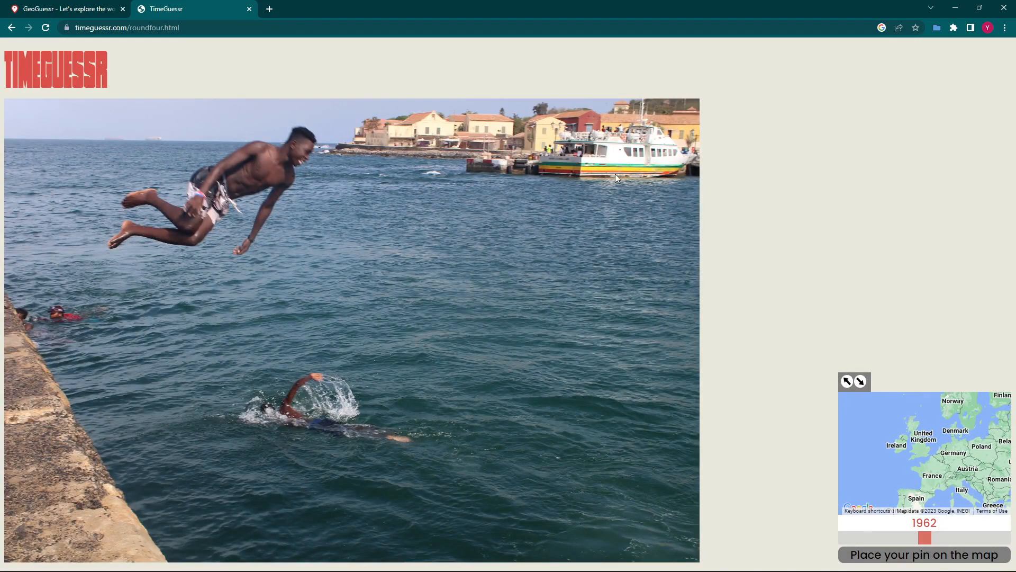
mouse_move(565, 178)
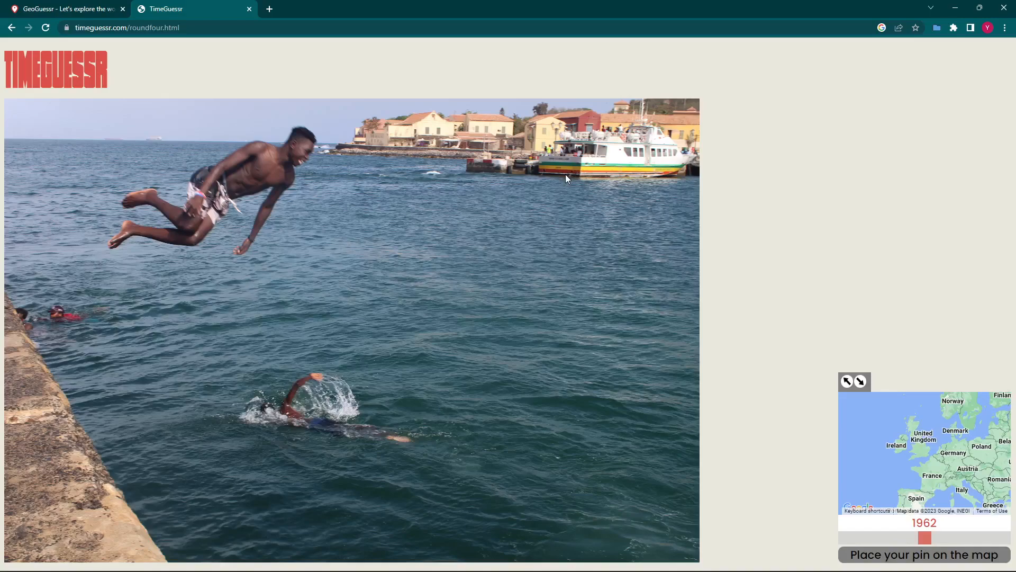
mouse_move(556, 172)
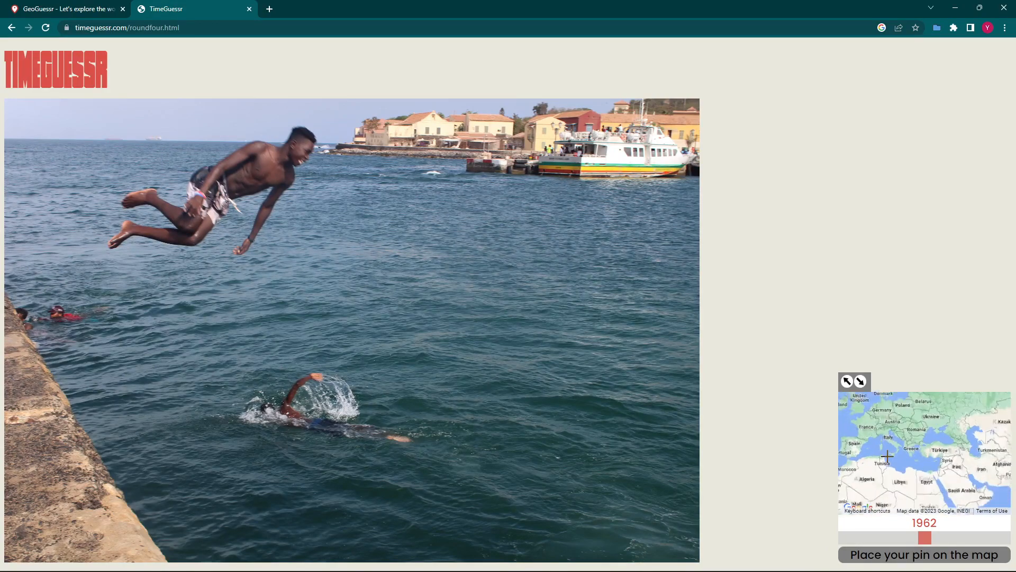
- Zoom the round-four mini map in toward the Dakar coastline
scroll("down", 3)
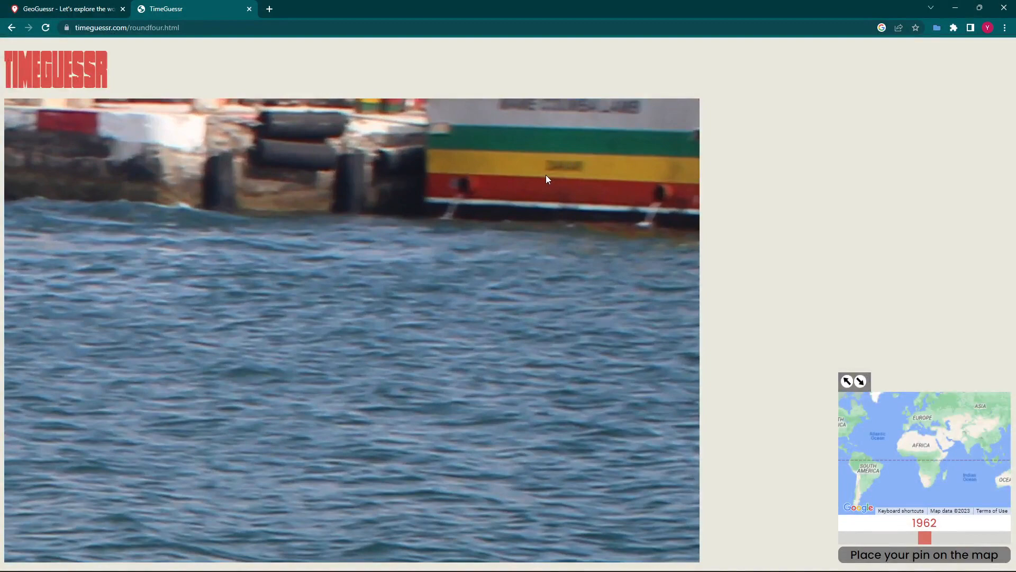
mouse_move(743, 378)
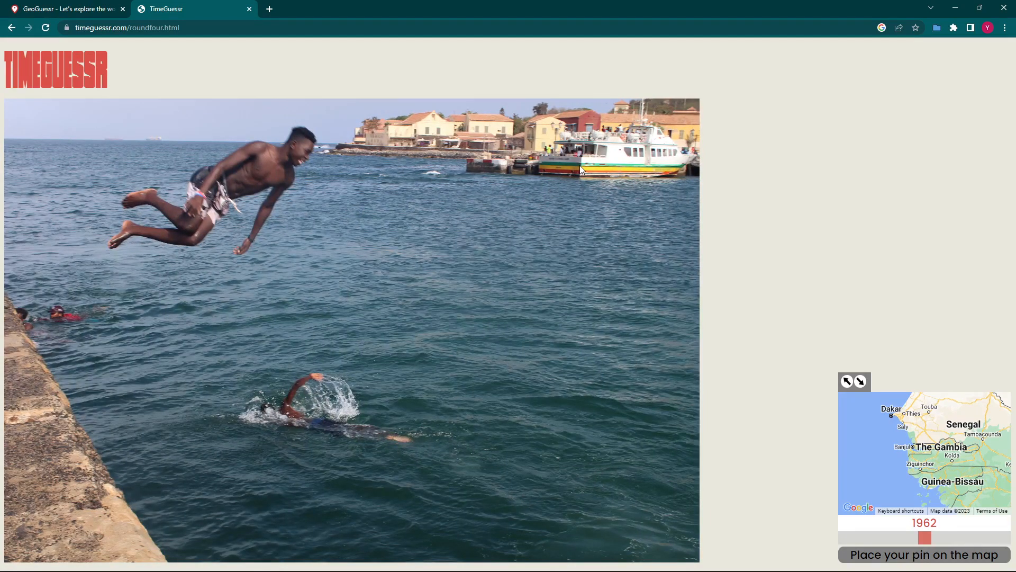
mouse_move(592, 186)
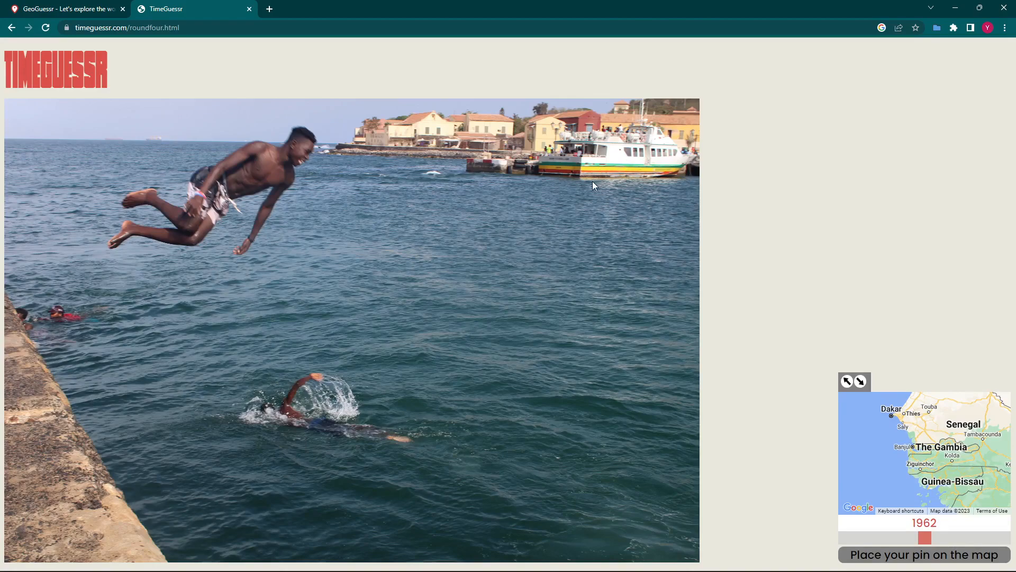
mouse_move(823, 356)
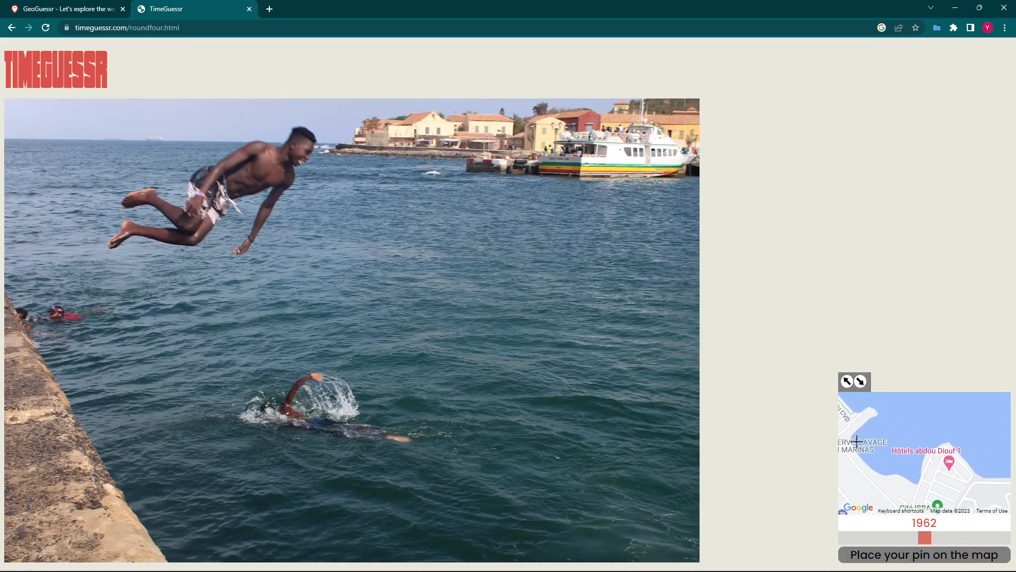
- Pin the round-four location guess on the Dakar shoreline
left_click(868, 417)
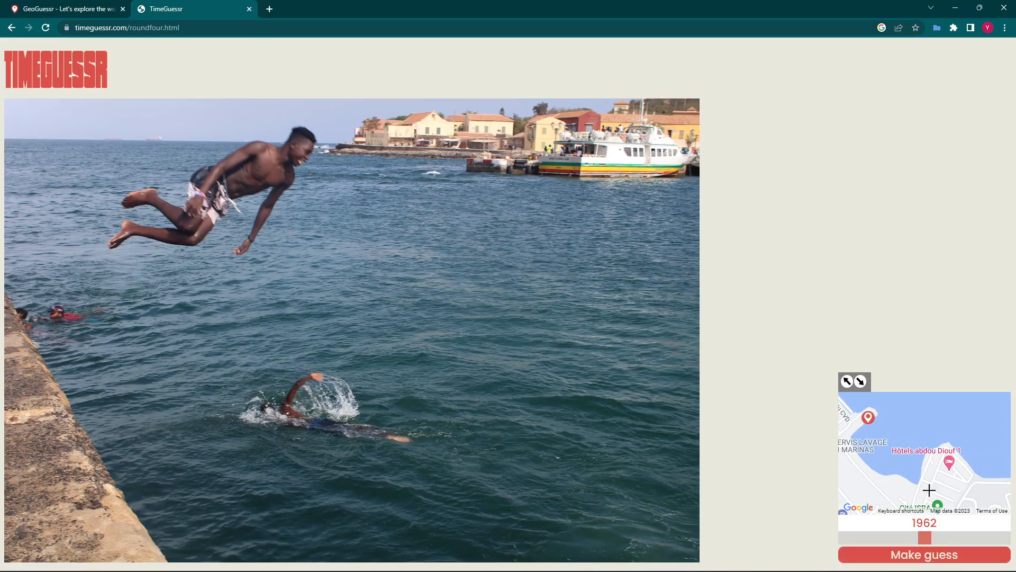
mouse_move(582, 200)
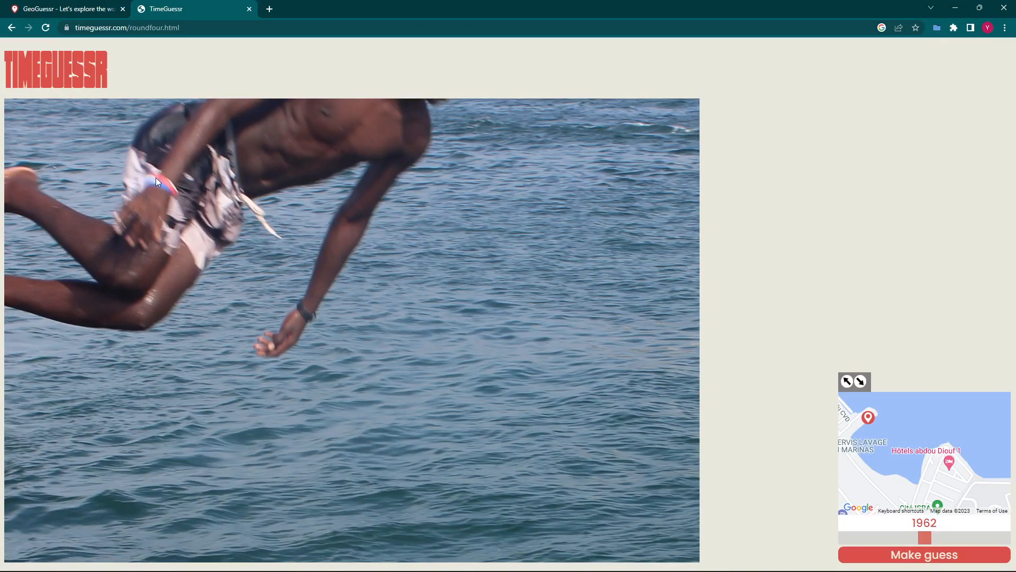
mouse_move(169, 189)
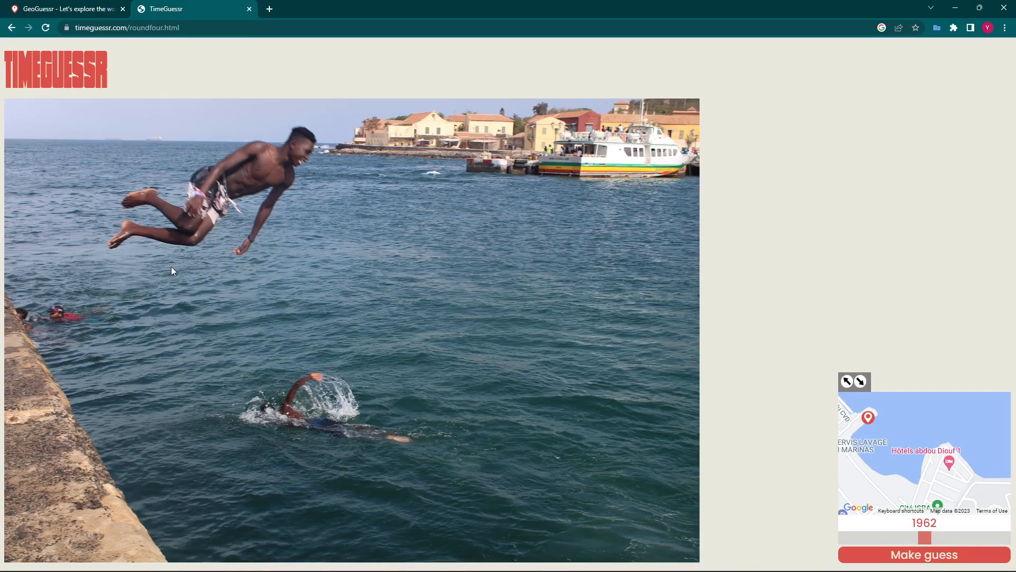
mouse_move(204, 199)
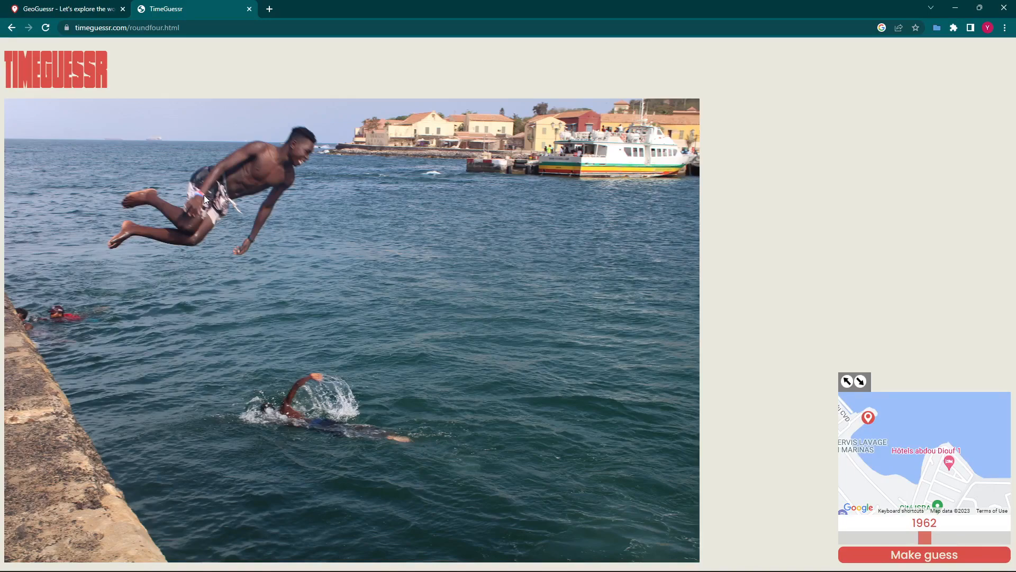
mouse_move(397, 221)
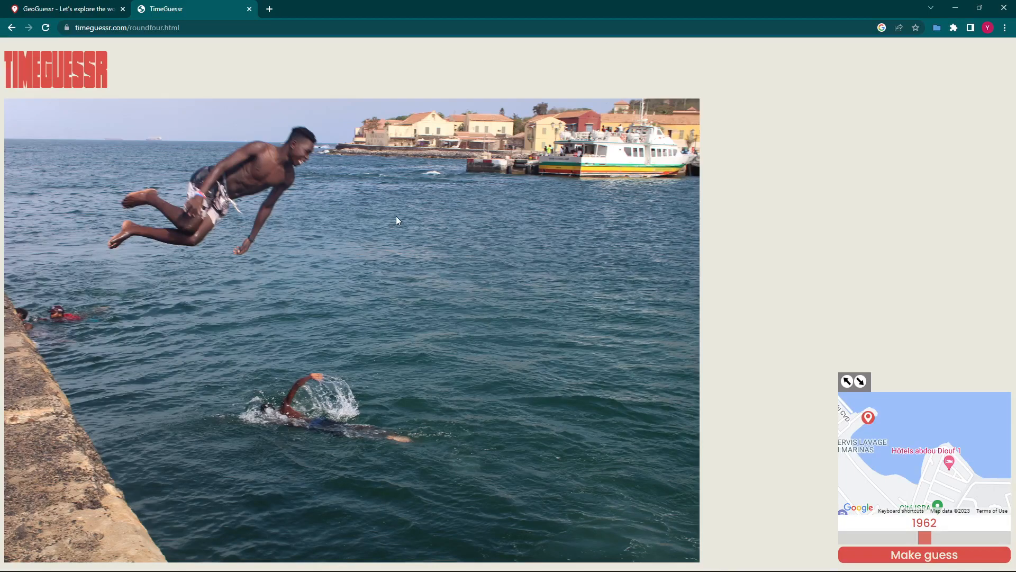
mouse_move(421, 268)
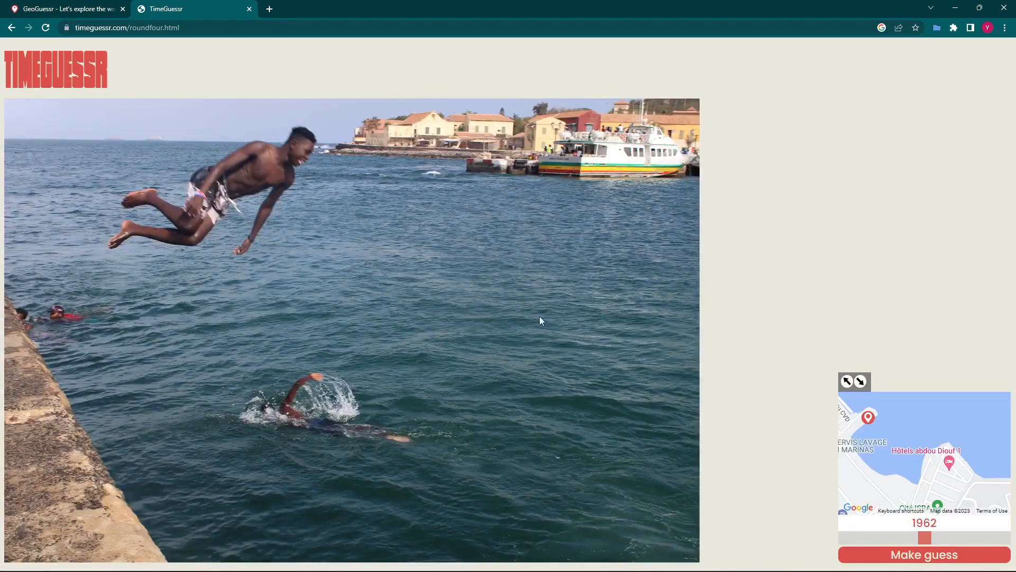
mouse_move(388, 265)
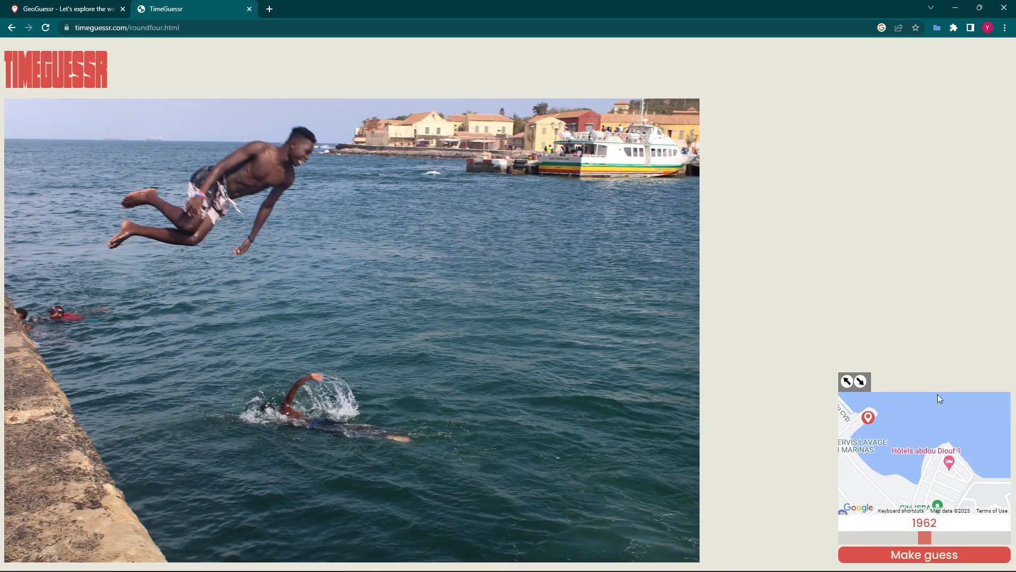
- Move the round-four year guess from 1962 up to 2016
left_click_drag(926, 538, 966, 537)
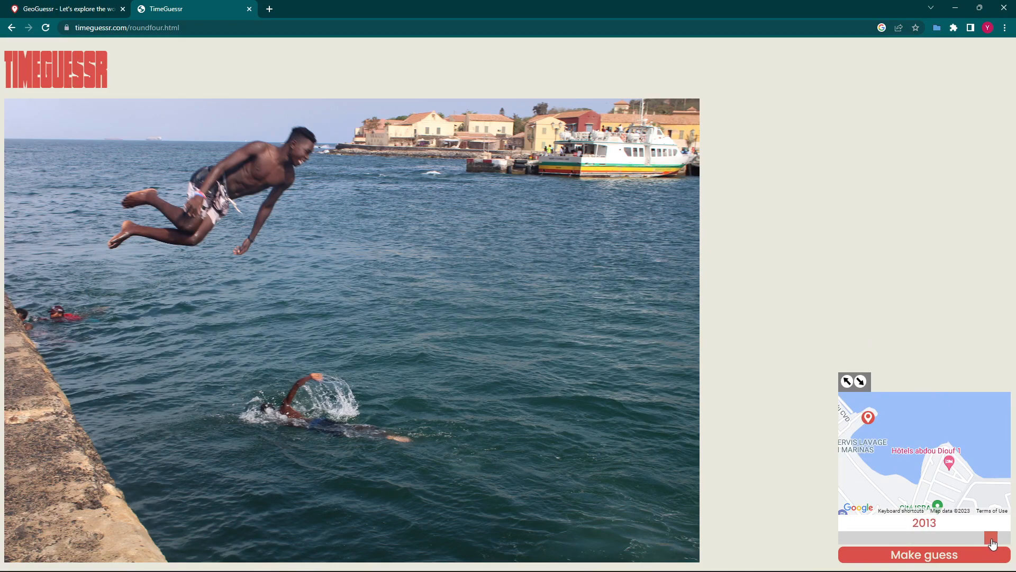
left_click_drag(991, 539, 1005, 539)
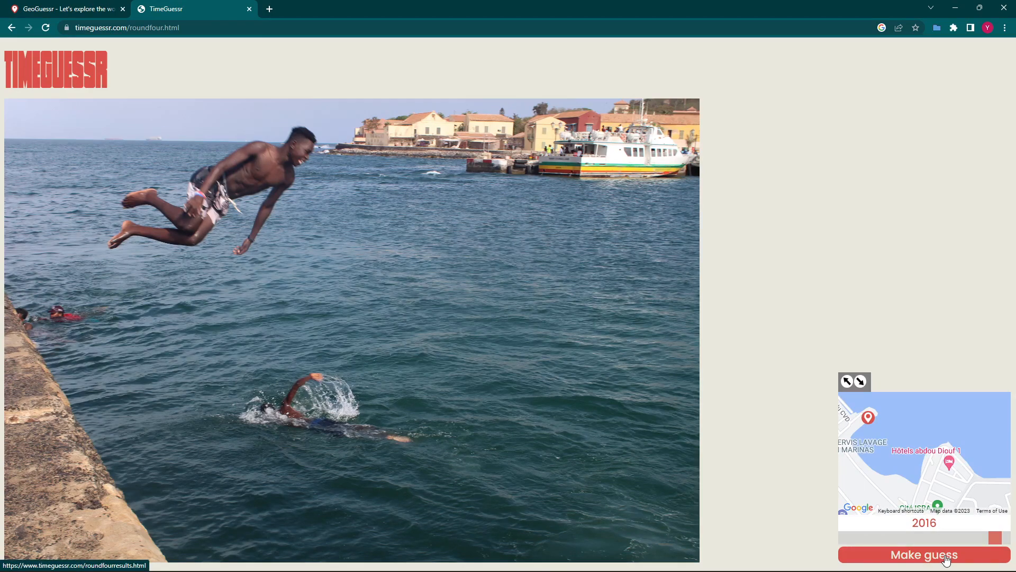
- Submit round four and review the result: 2018, 2 years off, 5.2 km away, 9679 points
left_click(923, 554)
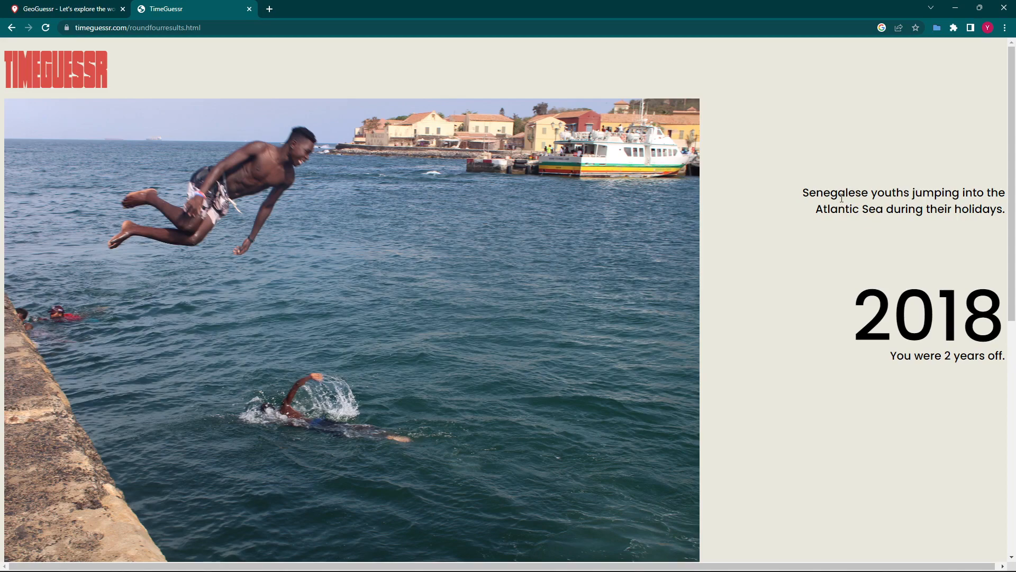
mouse_move(867, 203)
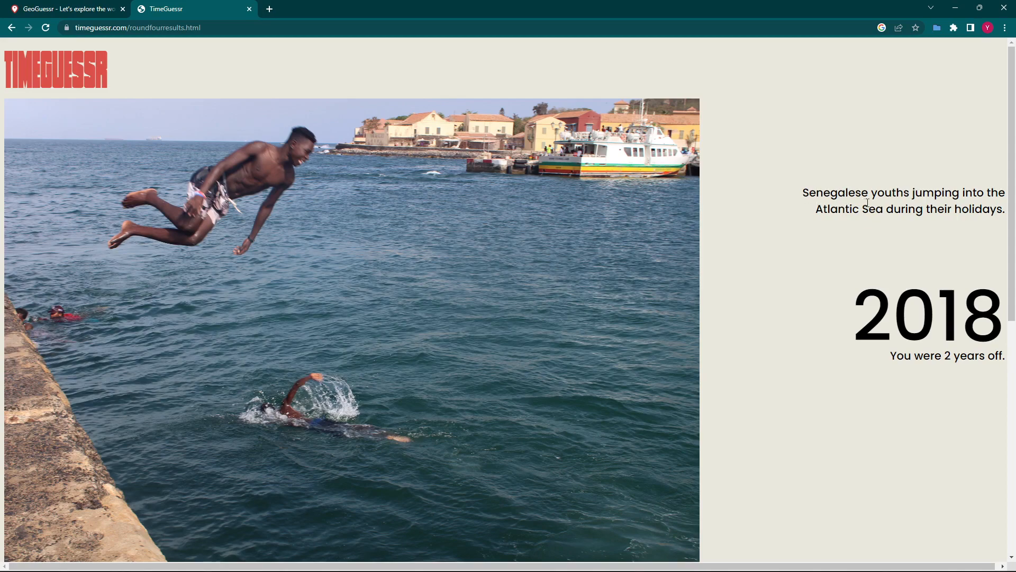
mouse_move(848, 248)
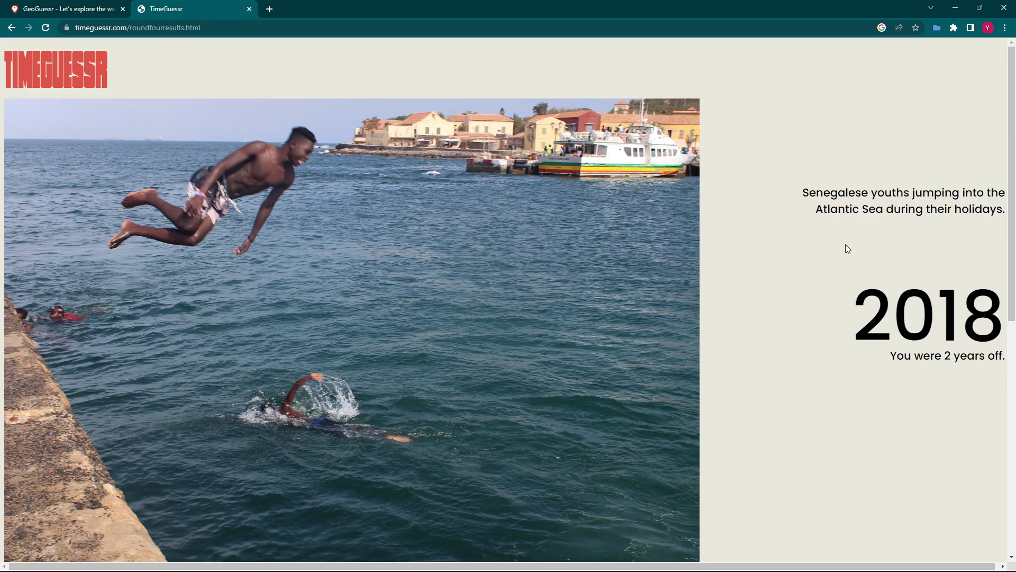
scroll("down", 3)
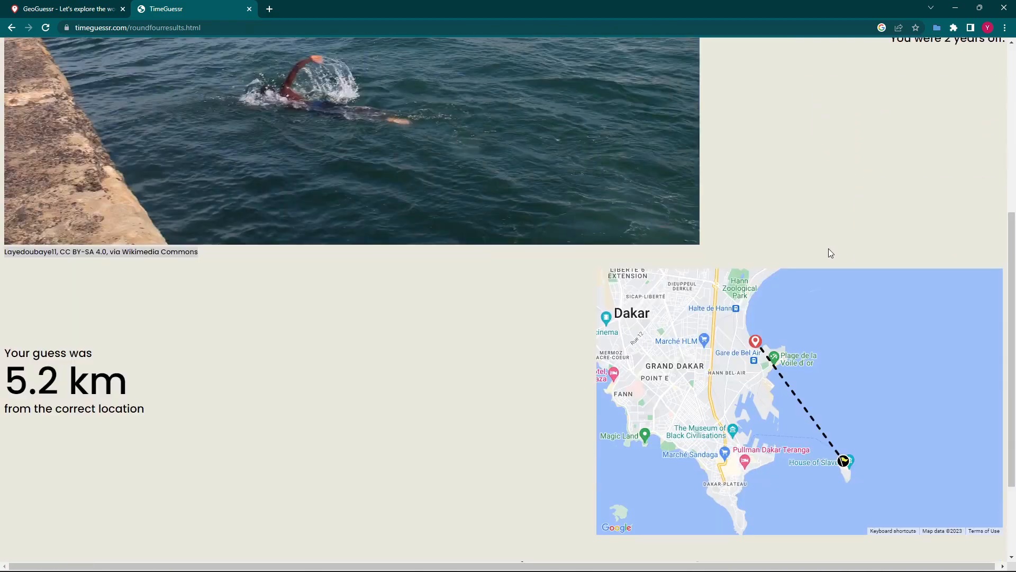
scroll("down", 3)
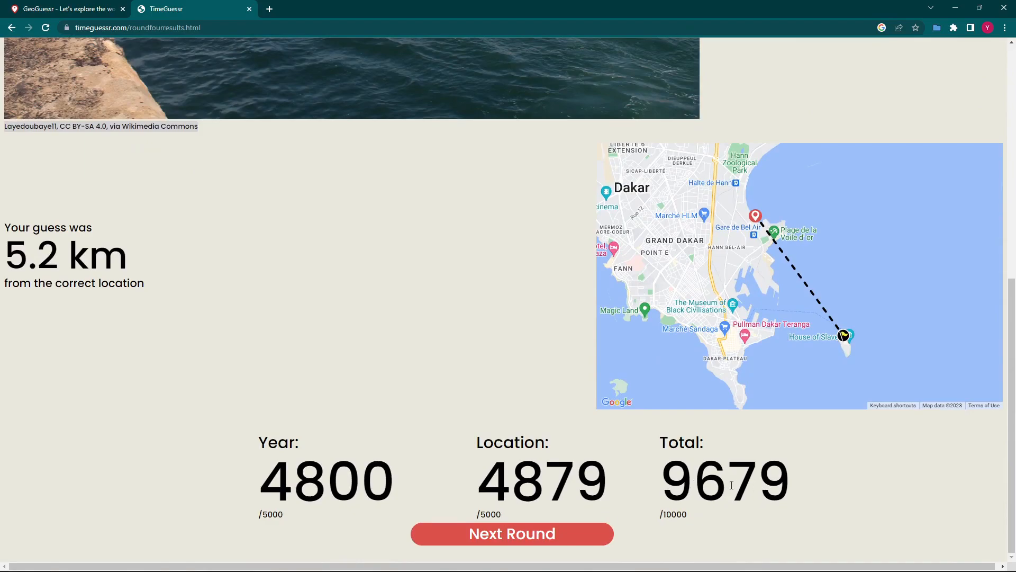
mouse_move(723, 295)
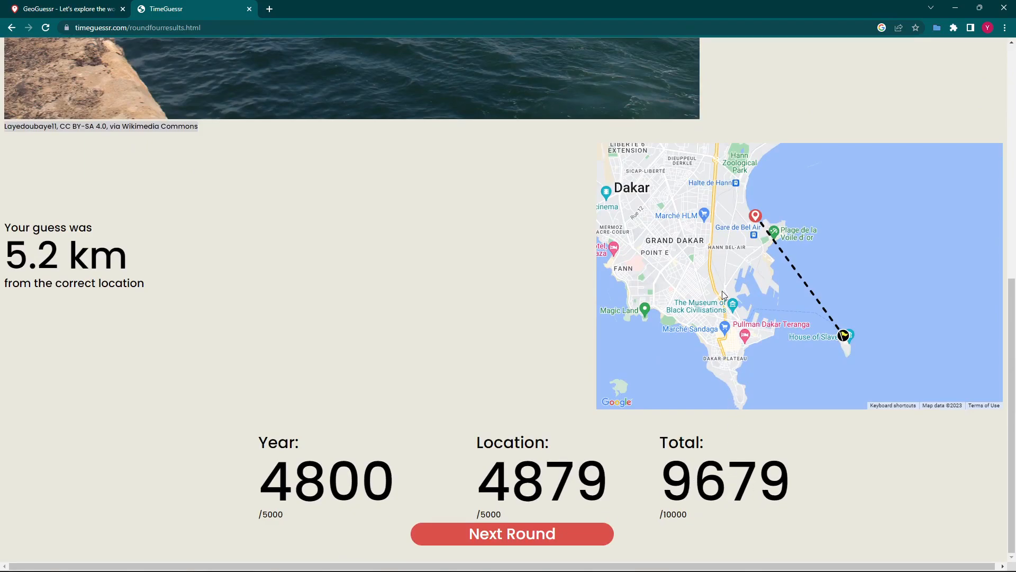
scroll("down", 3)
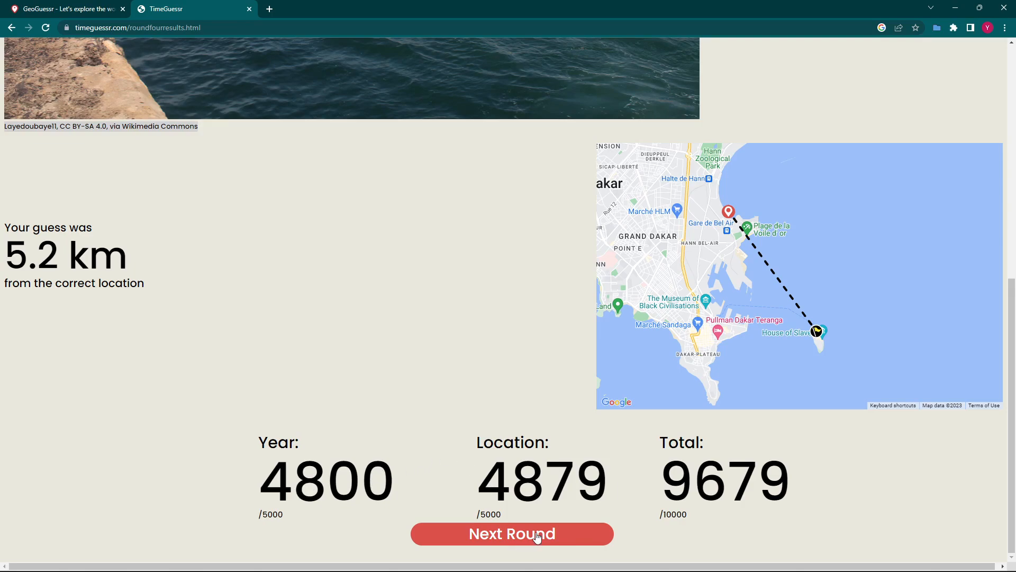
left_click(512, 534)
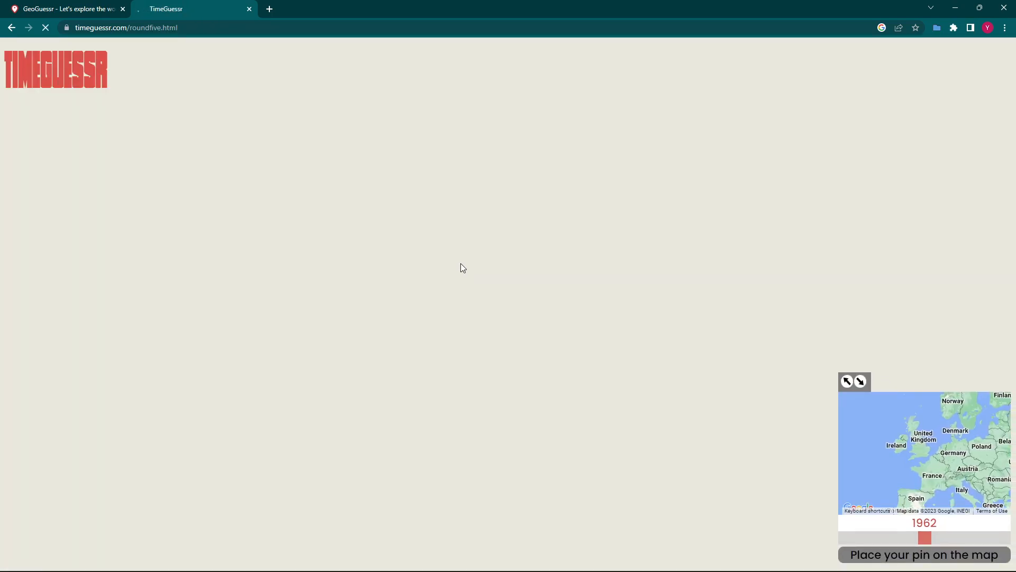
mouse_move(379, 236)
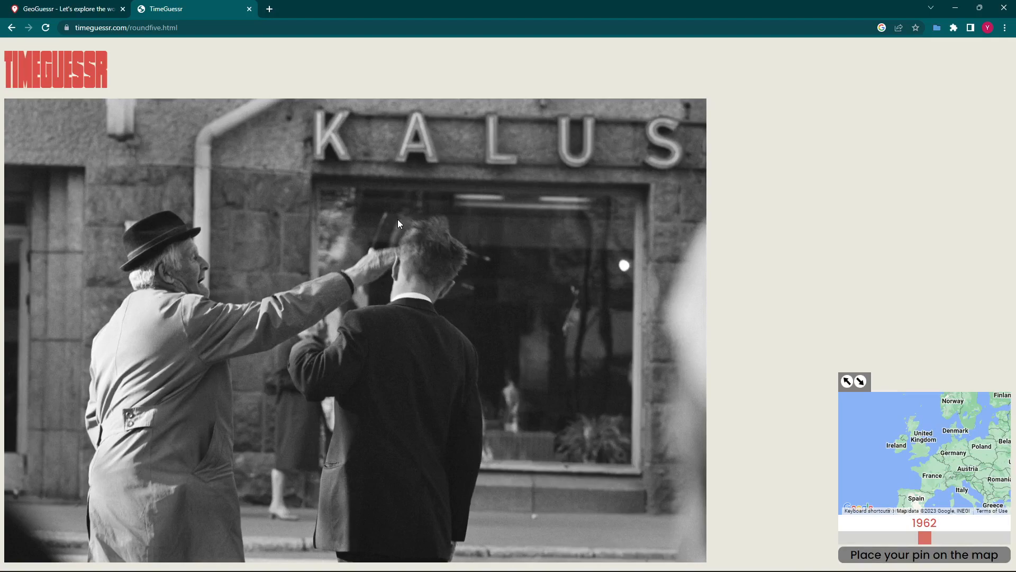
mouse_move(218, 329)
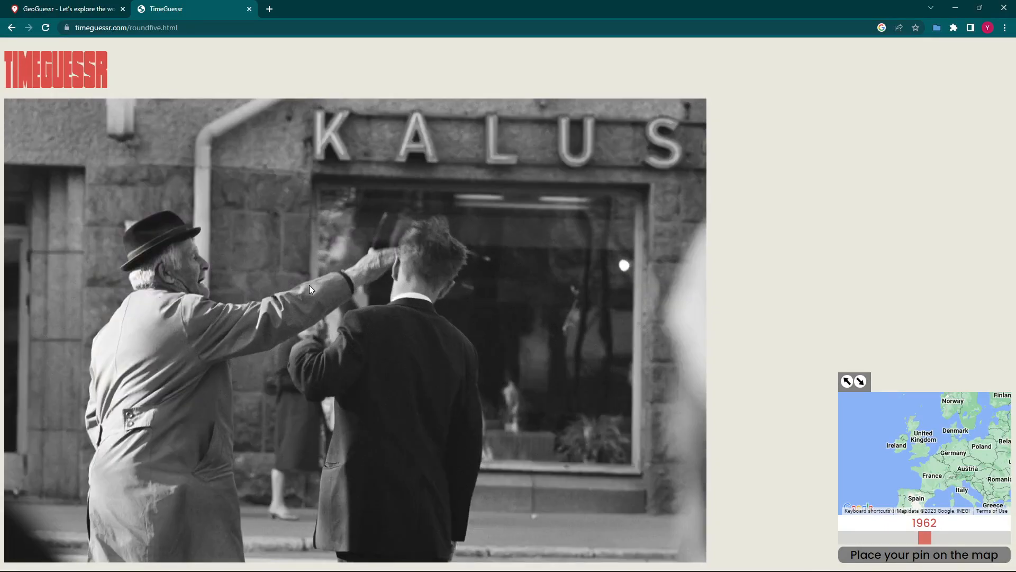
mouse_move(395, 226)
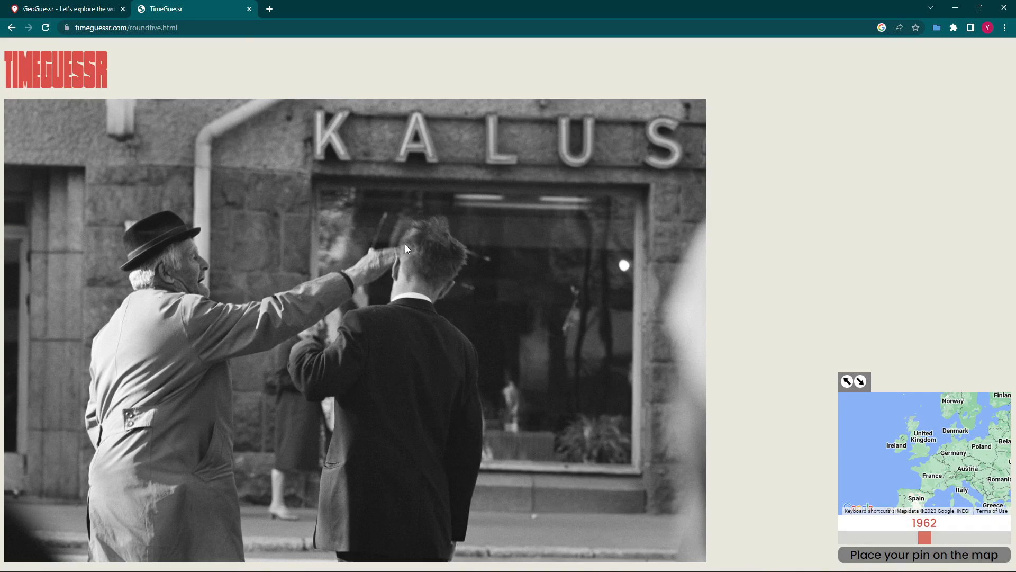
mouse_move(371, 270)
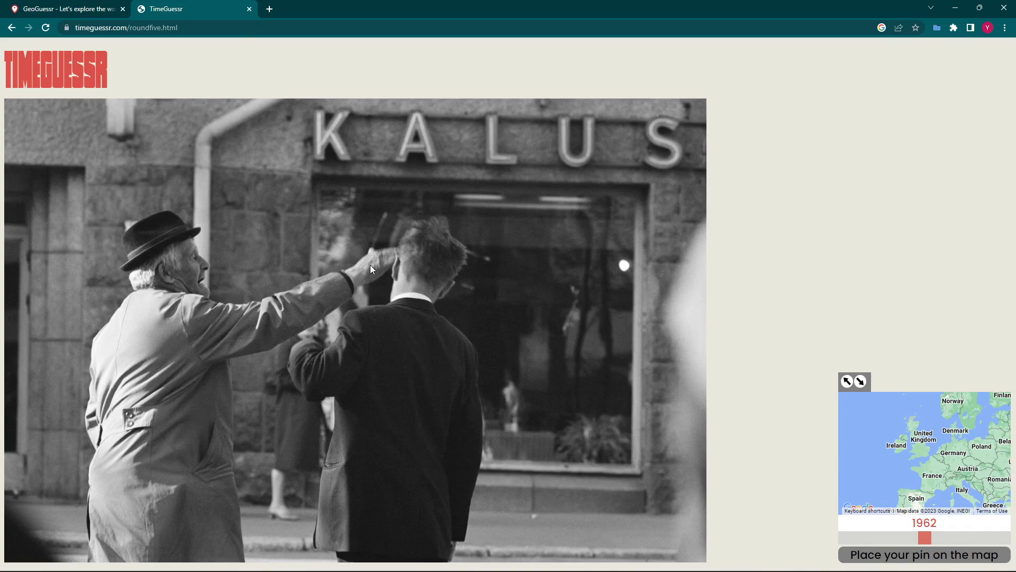
mouse_move(562, 166)
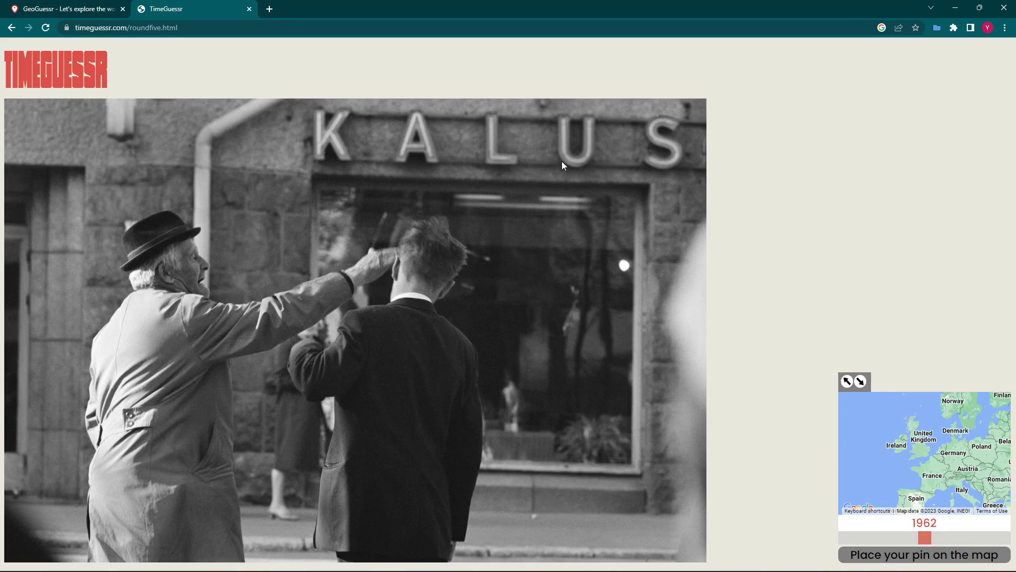
mouse_move(400, 147)
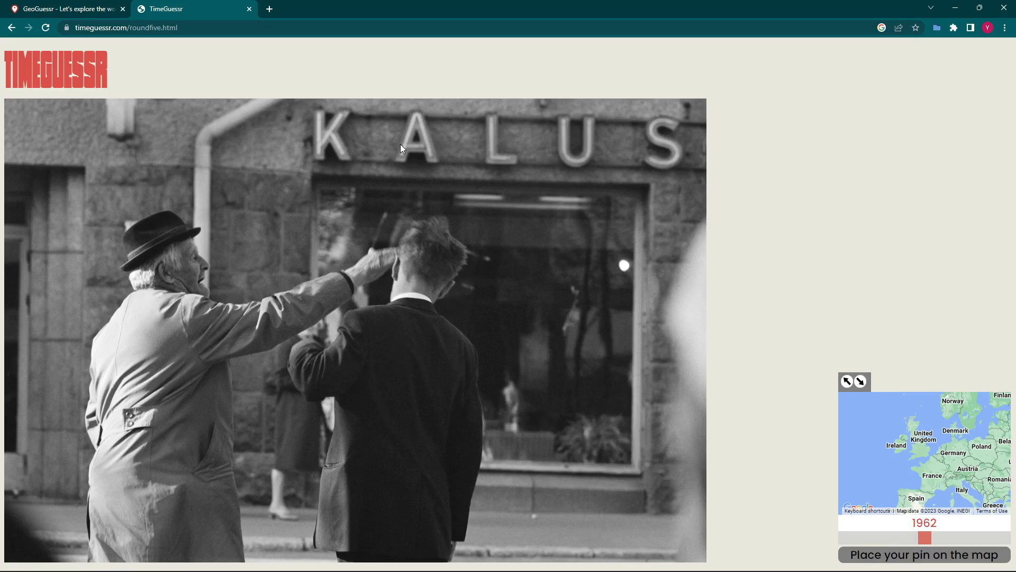
mouse_move(410, 262)
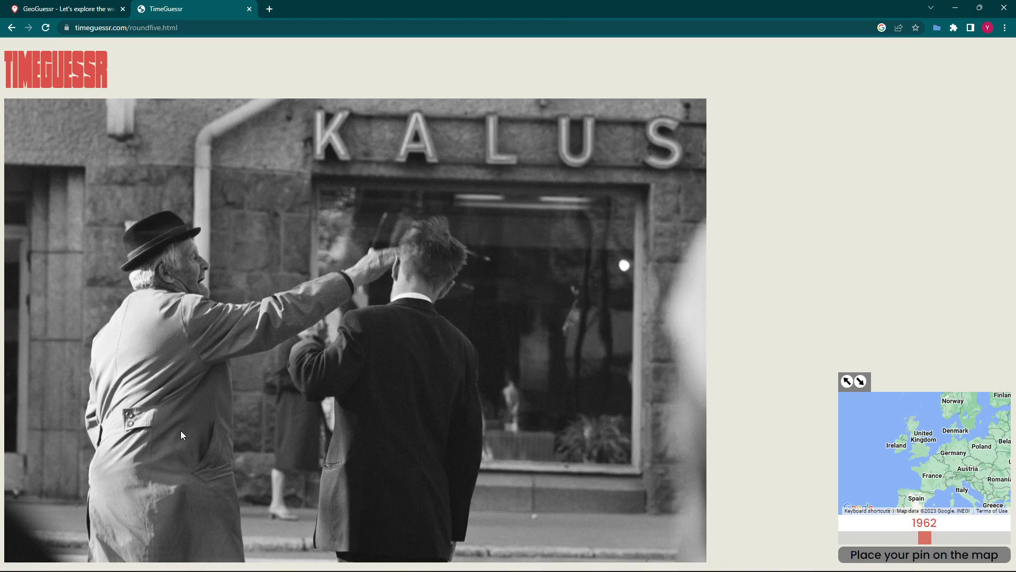
mouse_move(342, 519)
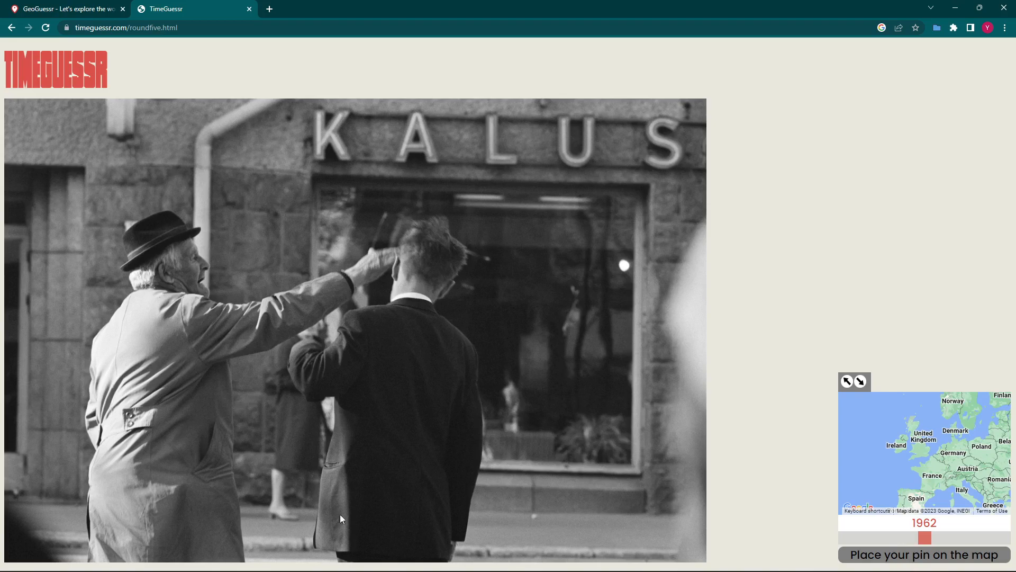
mouse_move(367, 438)
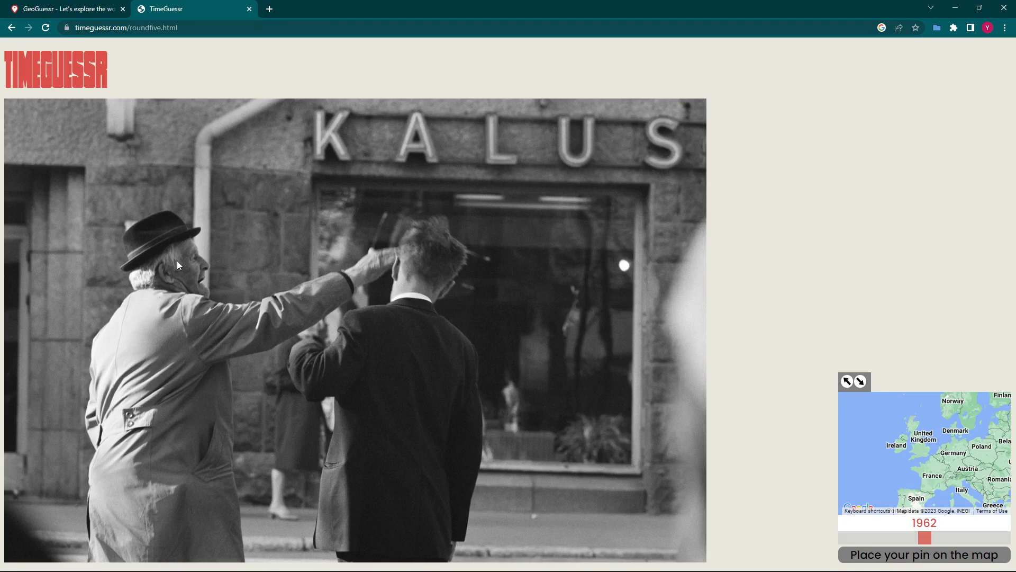
mouse_move(258, 389)
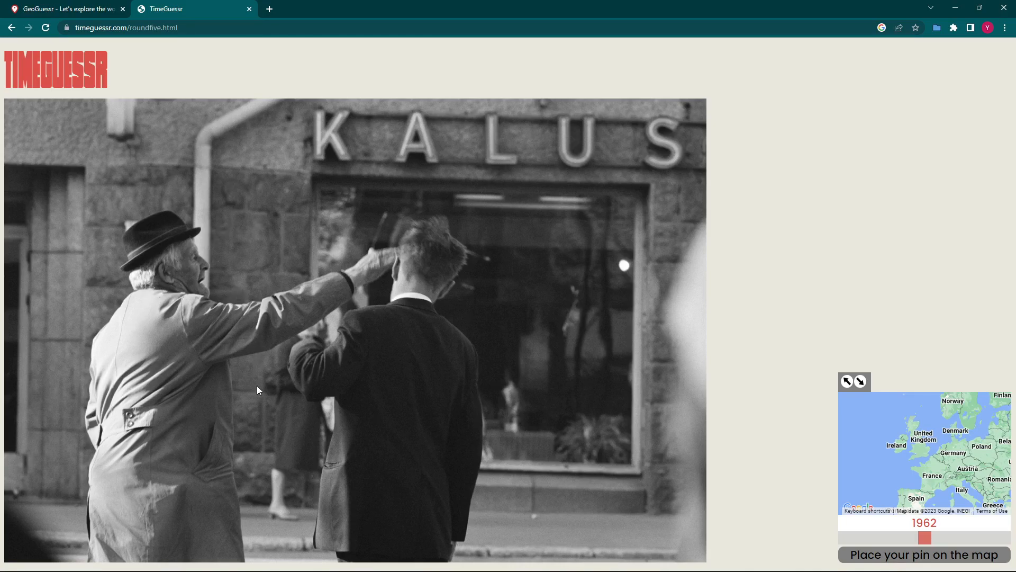
mouse_move(215, 232)
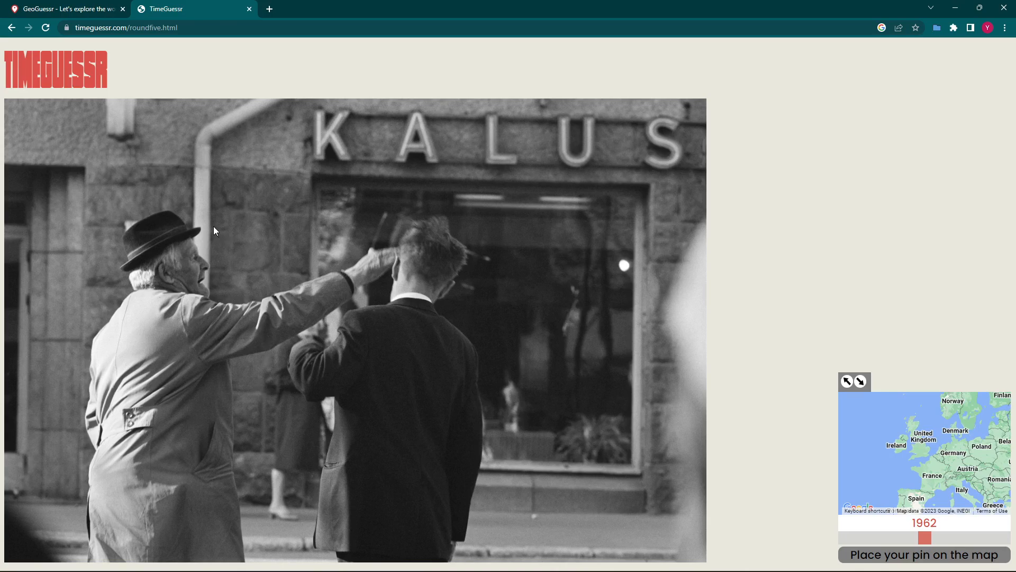
mouse_move(244, 343)
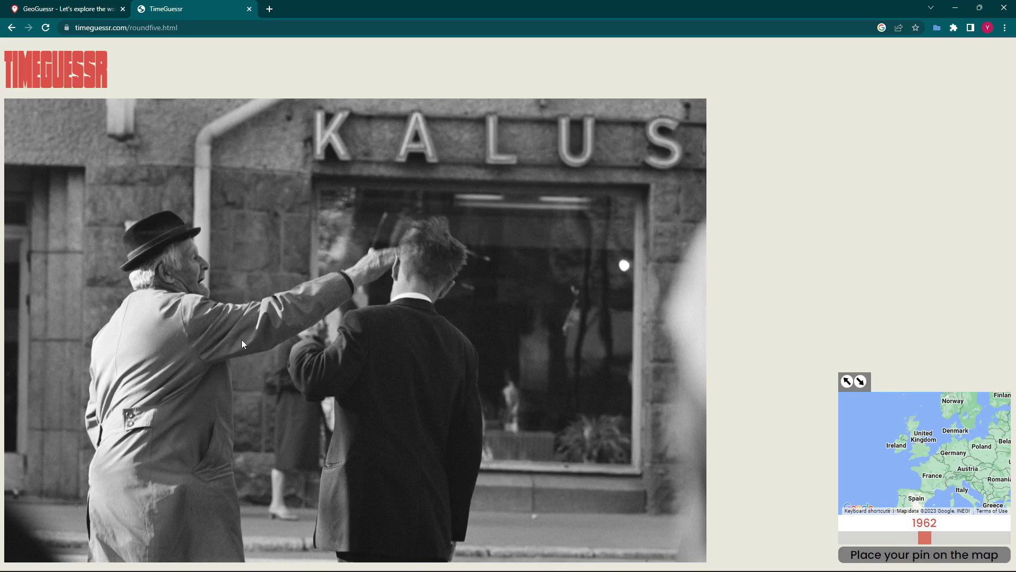
mouse_move(369, 302)
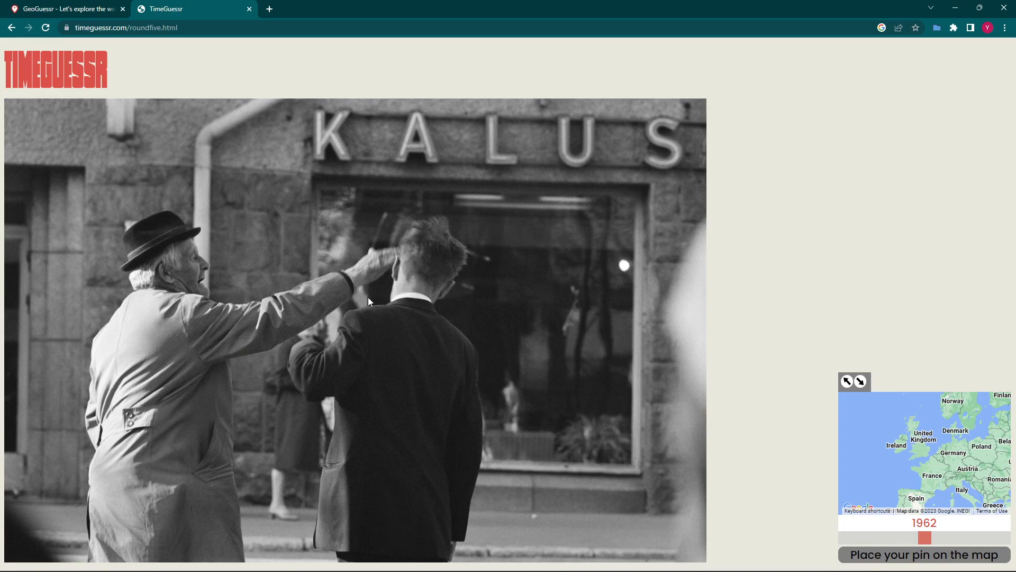
mouse_move(469, 273)
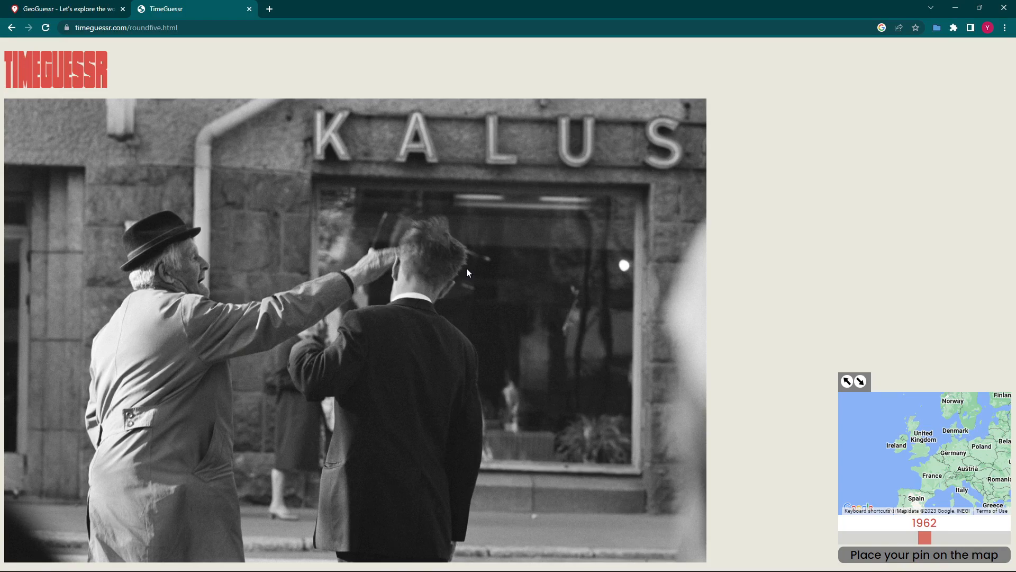
mouse_move(290, 470)
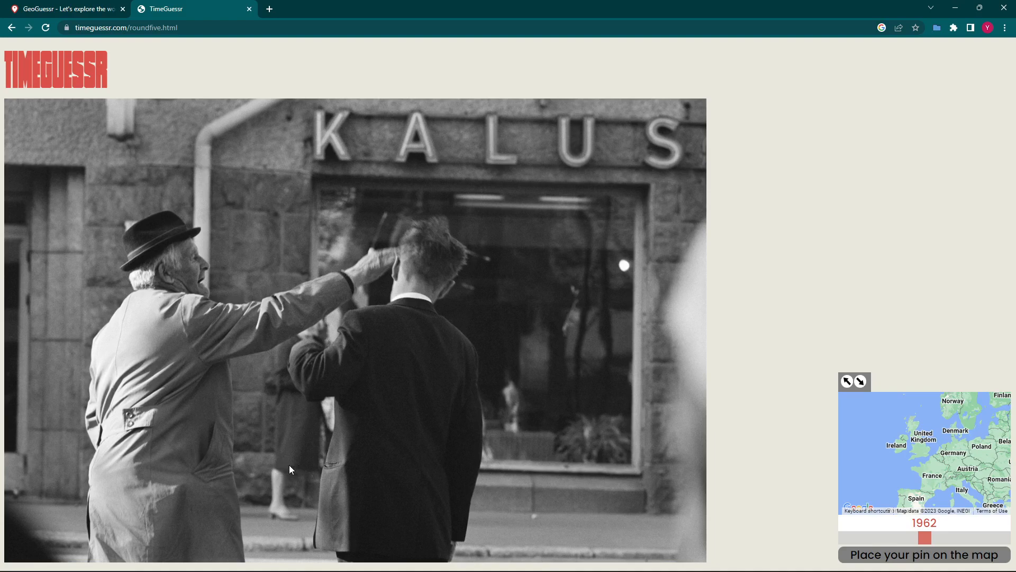
mouse_move(288, 516)
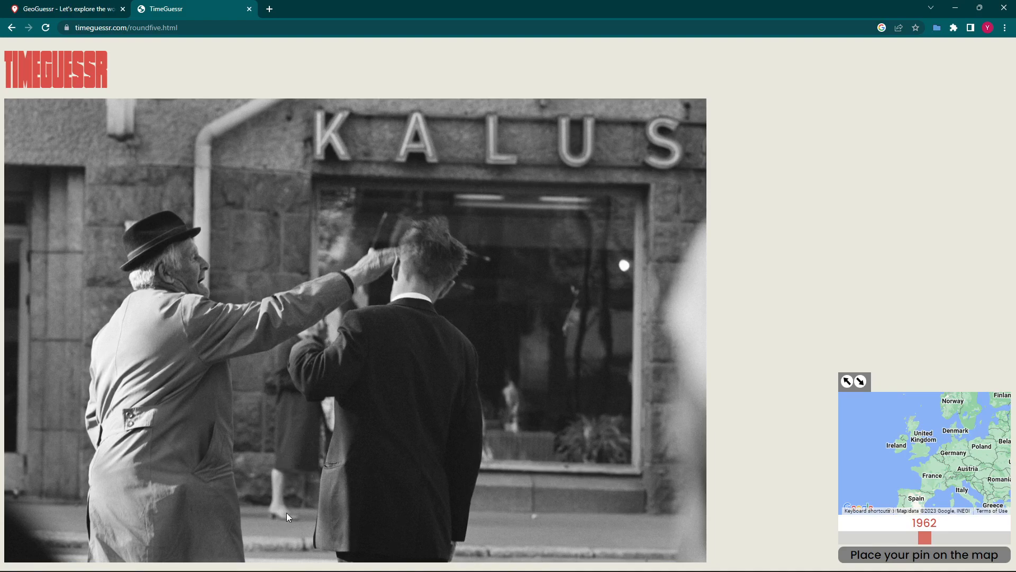
mouse_move(264, 413)
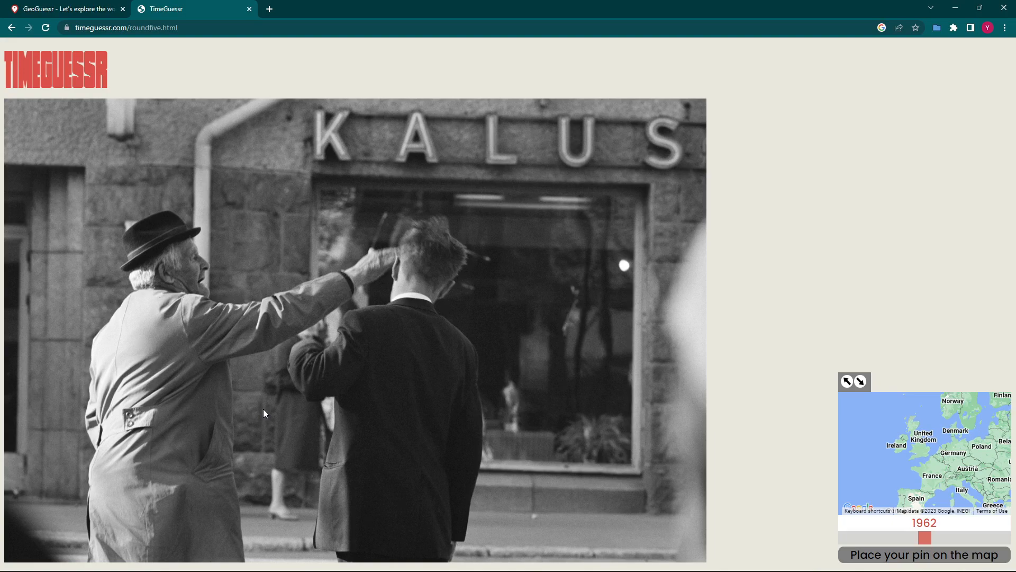
mouse_move(239, 360)
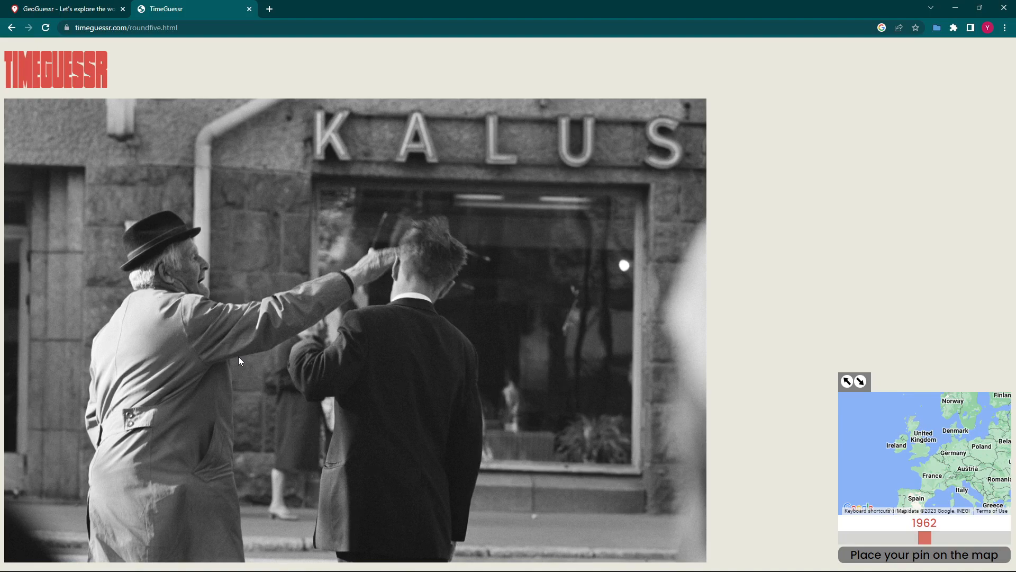
mouse_move(118, 354)
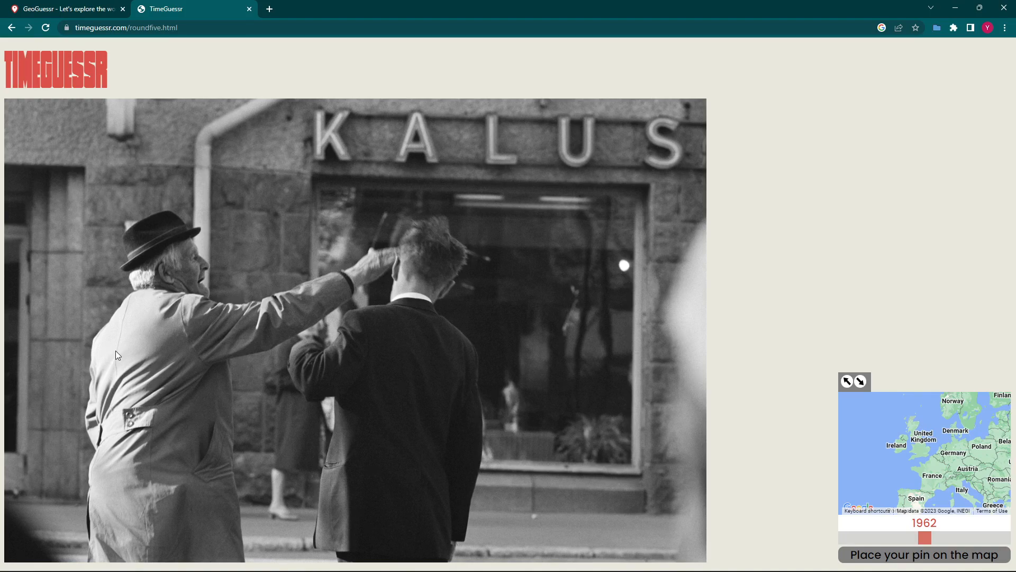
mouse_move(446, 248)
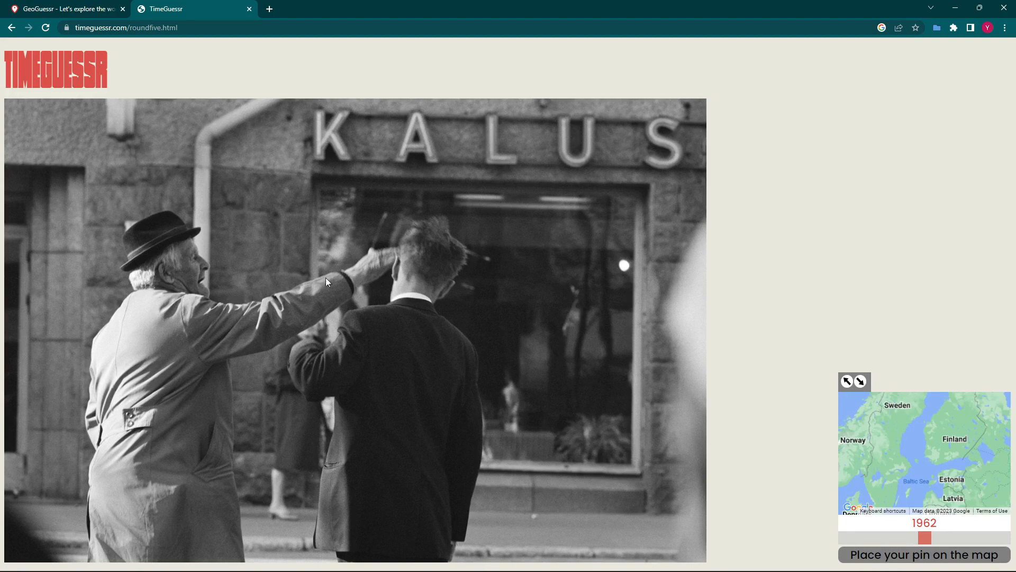
mouse_move(437, 304)
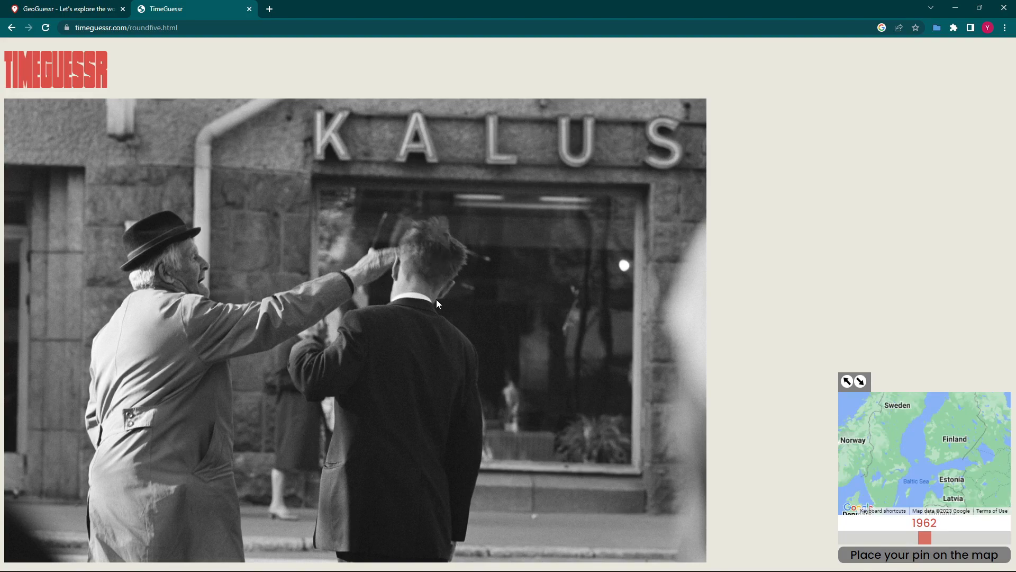
mouse_move(148, 283)
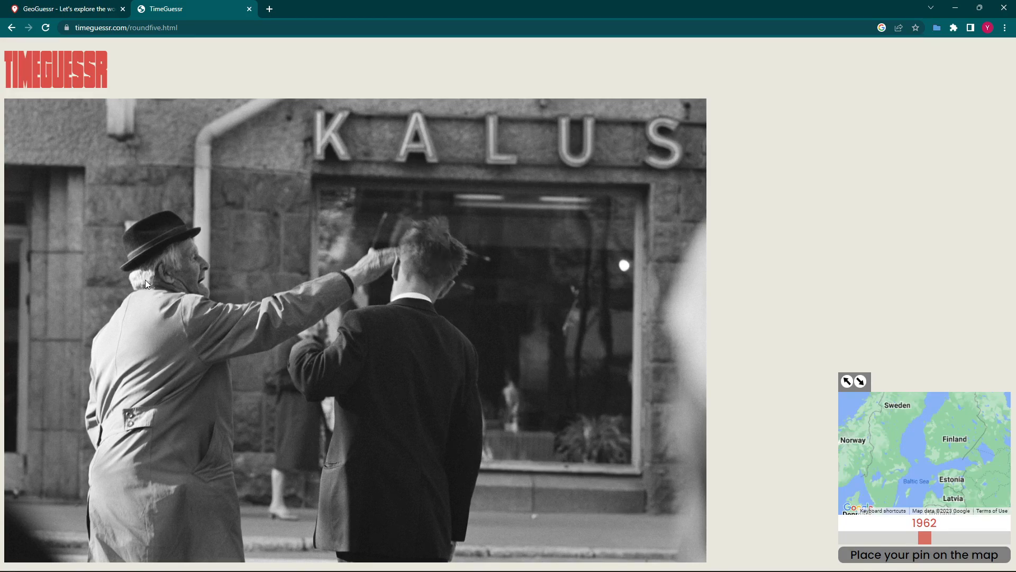
mouse_move(791, 403)
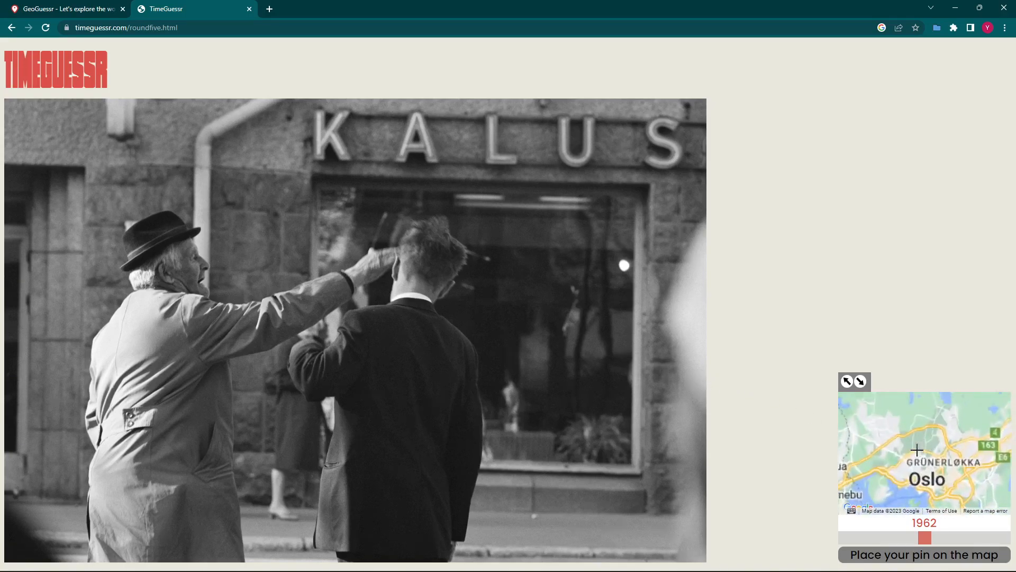
- Pin central Oslo, settle the year at 1966 after nudging to 1969, and submit round five
left_click(925, 451)
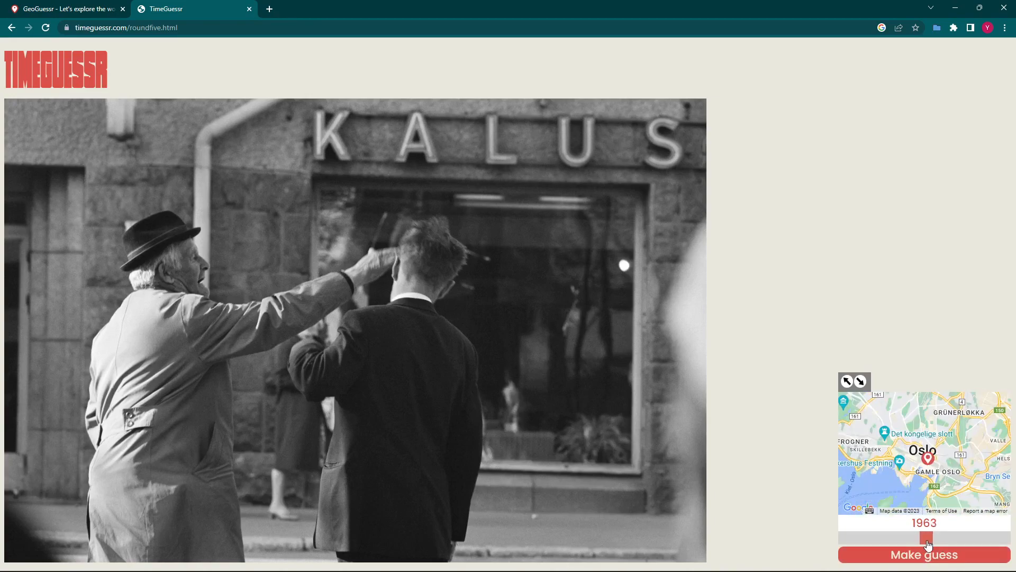
left_click_drag(925, 538, 930, 539)
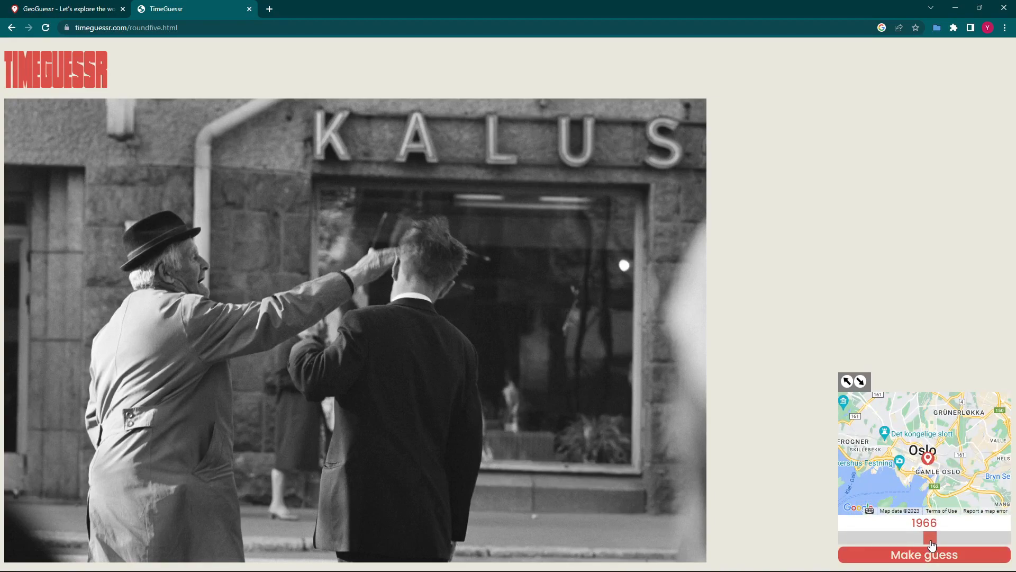
left_click_drag(928, 540, 932, 540)
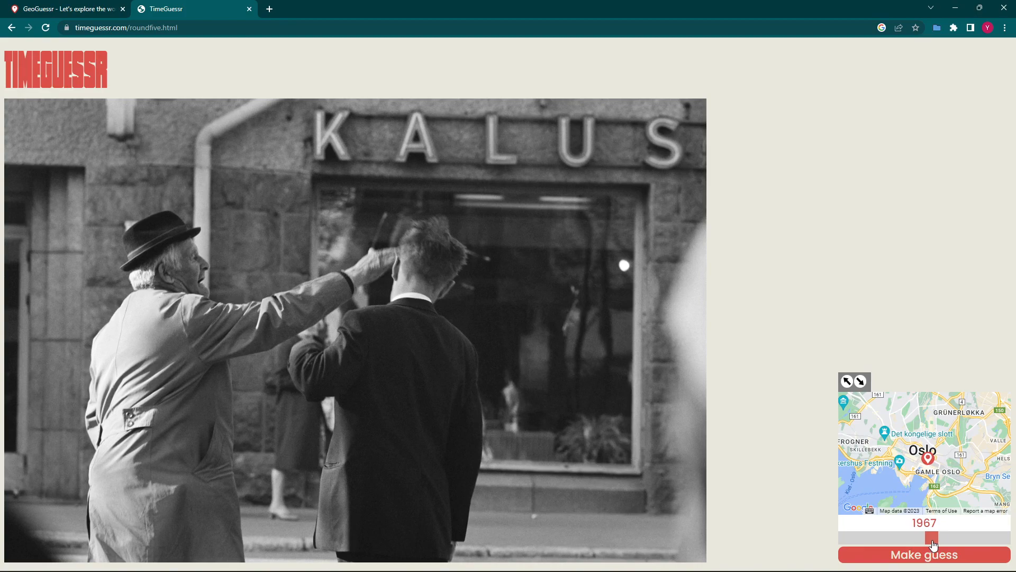
left_click_drag(932, 539, 935, 539)
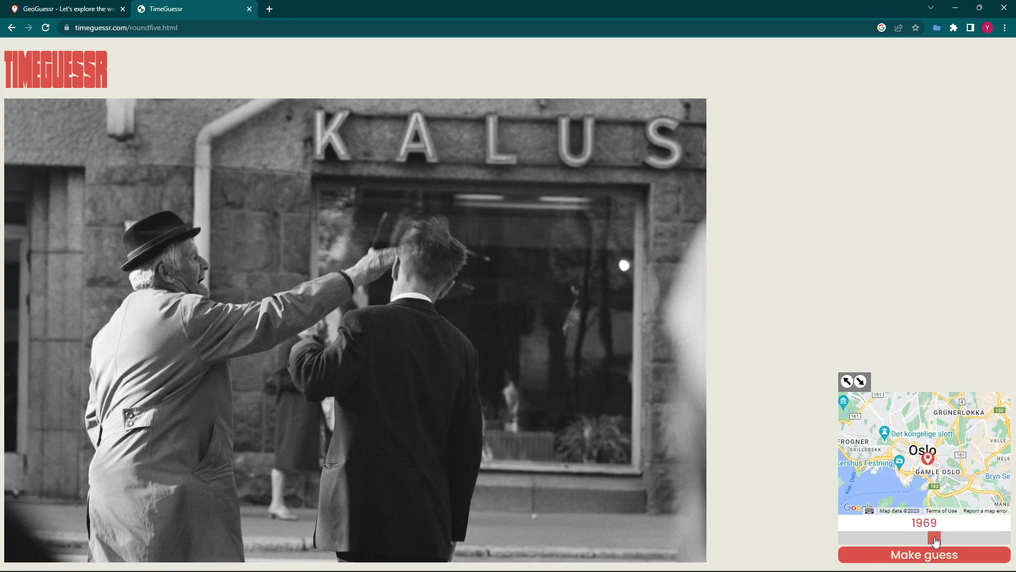
left_click_drag(934, 538, 929, 538)
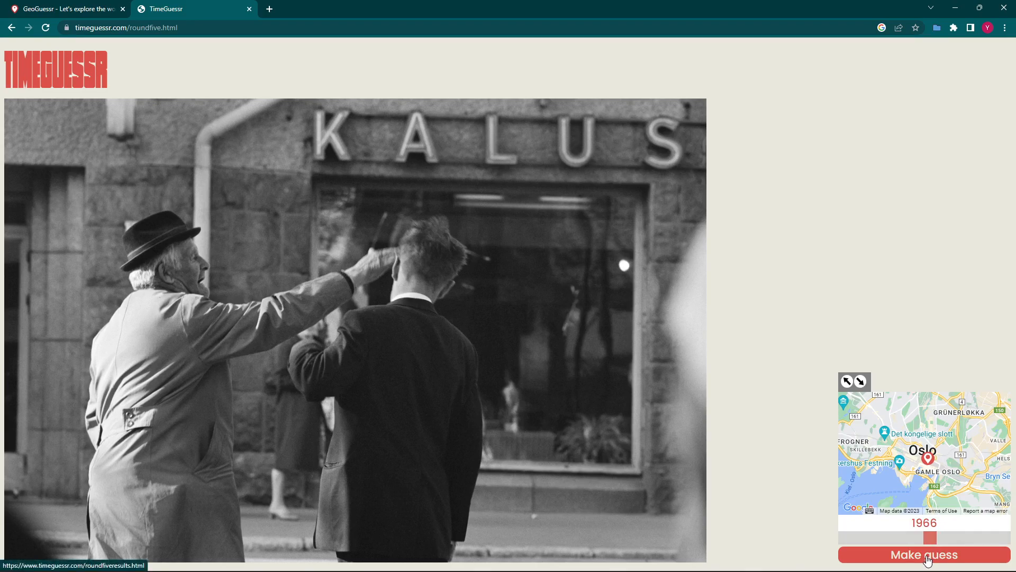
left_click(923, 554)
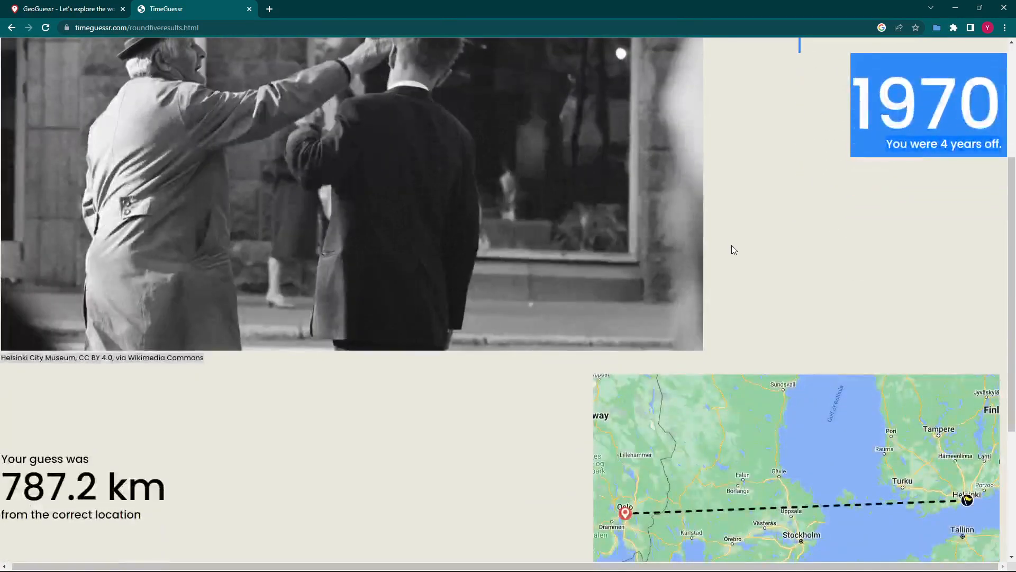
- Review round five's 8013 points and reveal the final score of 45,909 out of 50,000
scroll("down", 3)
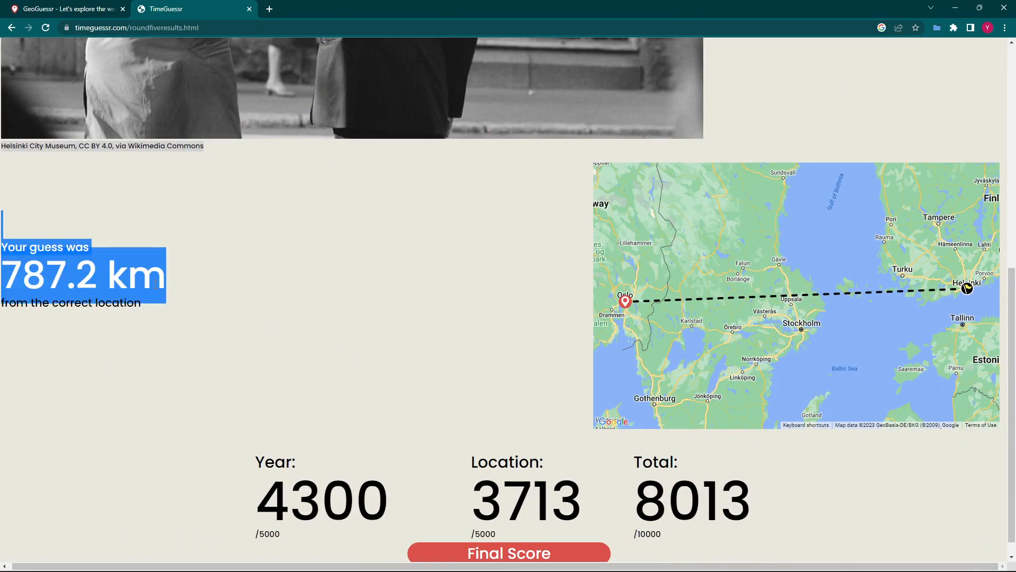
mouse_move(691, 287)
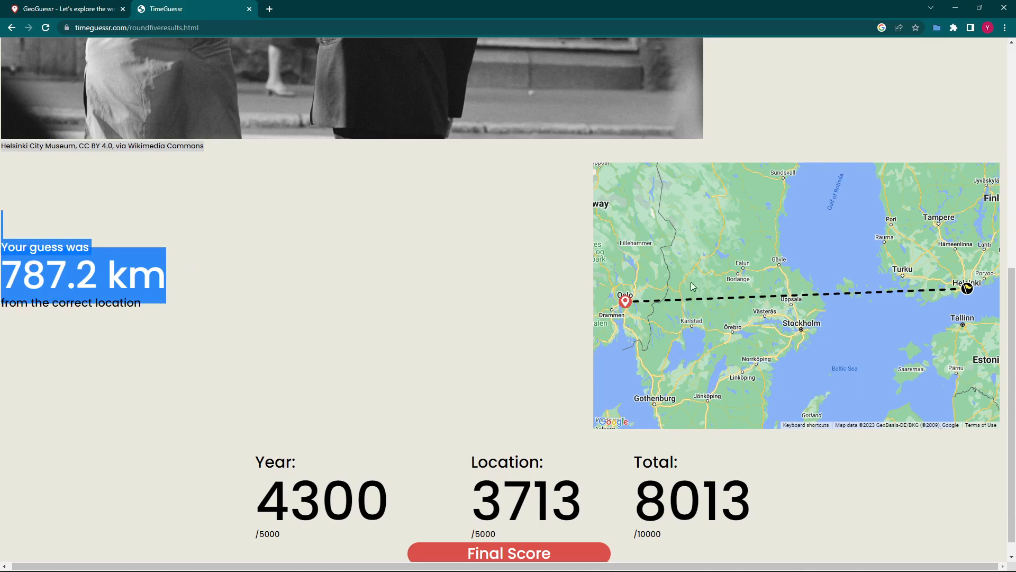
scroll("down", 3)
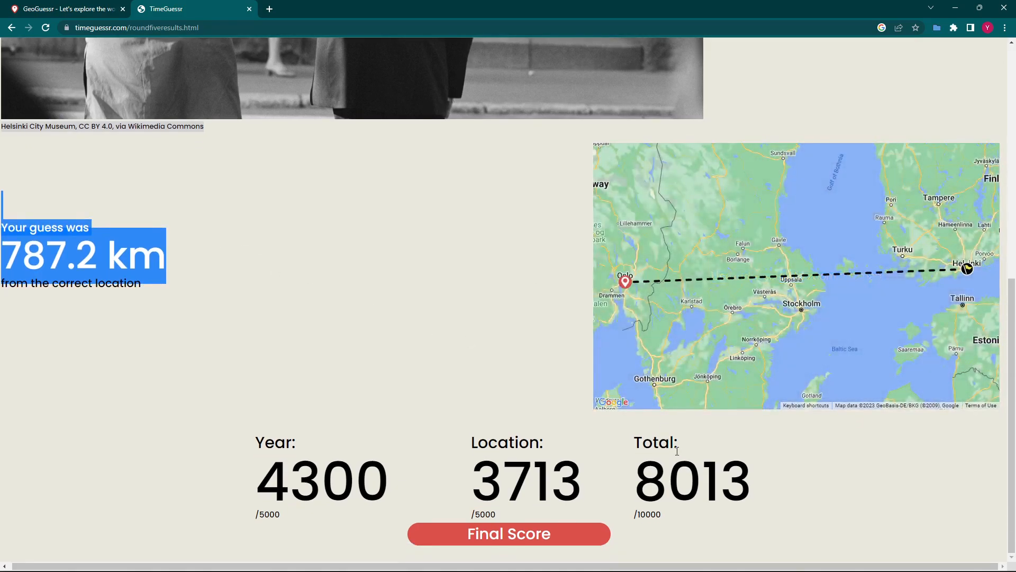
mouse_move(518, 400)
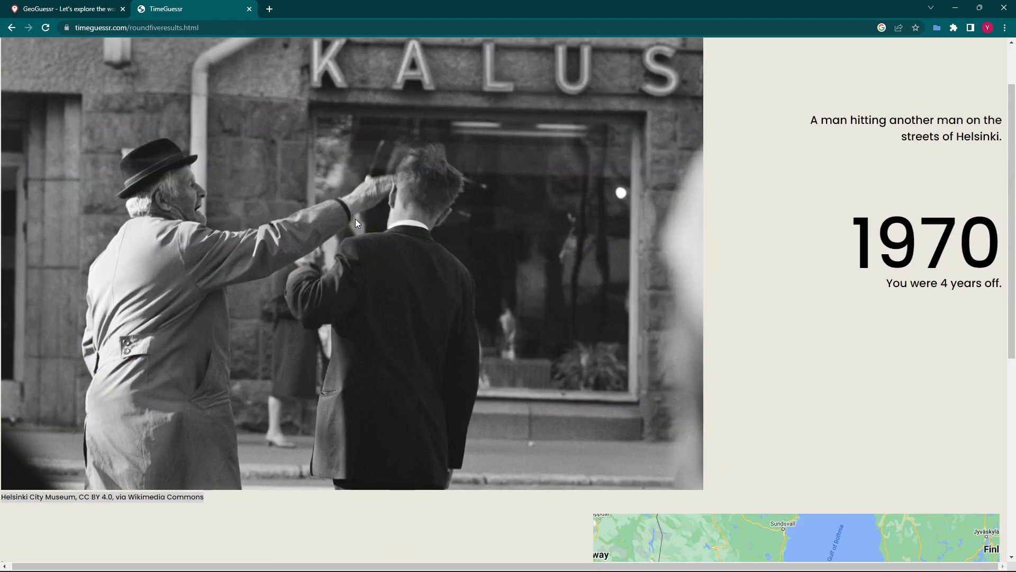
scroll("down", 3)
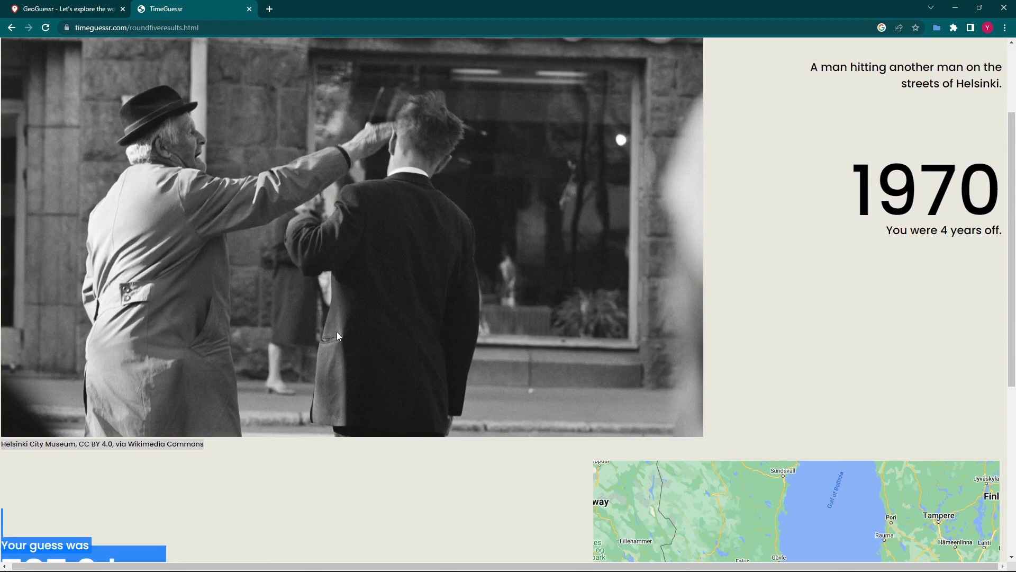
scroll("down", 3)
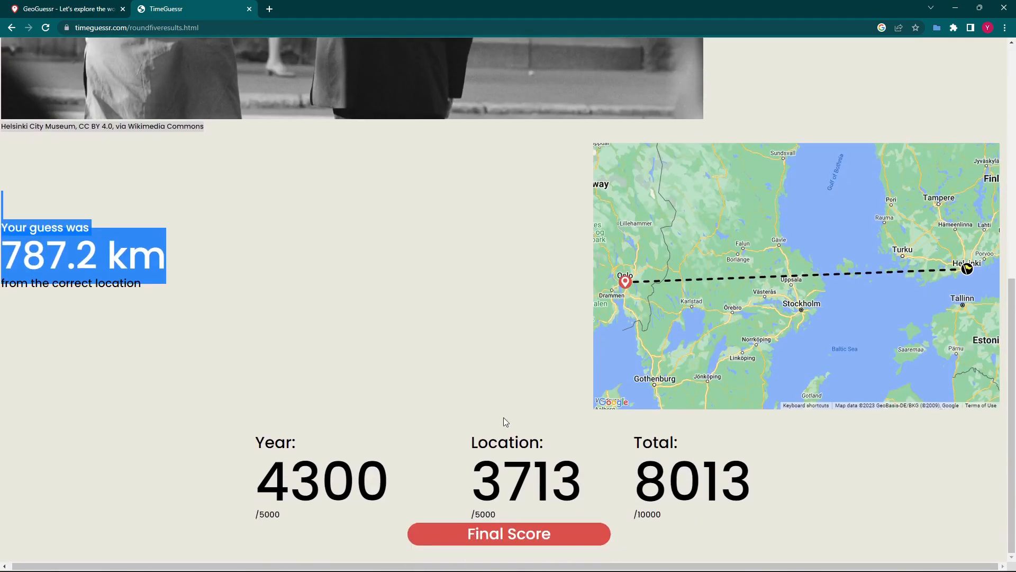
left_click(508, 534)
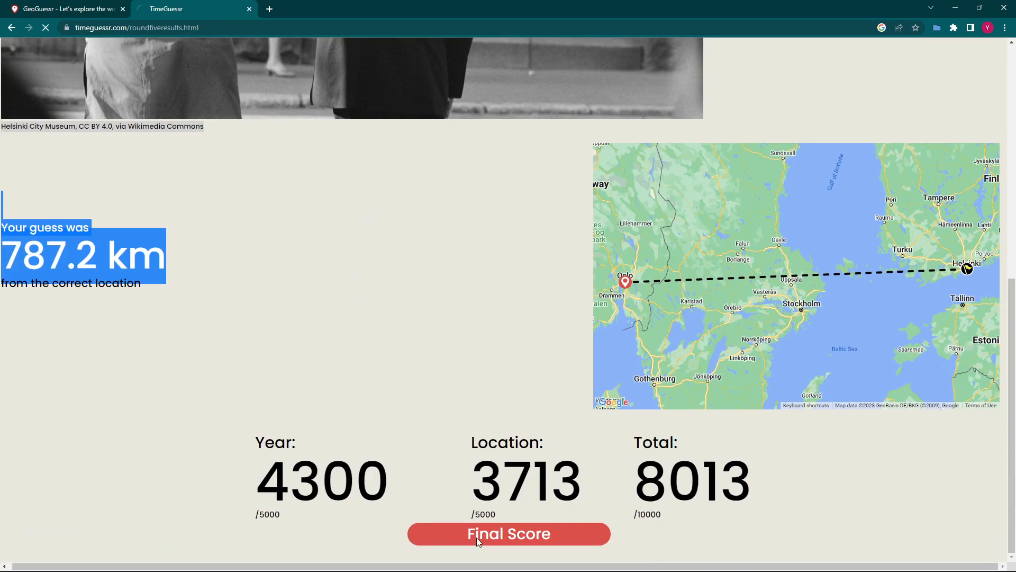
left_click(508, 533)
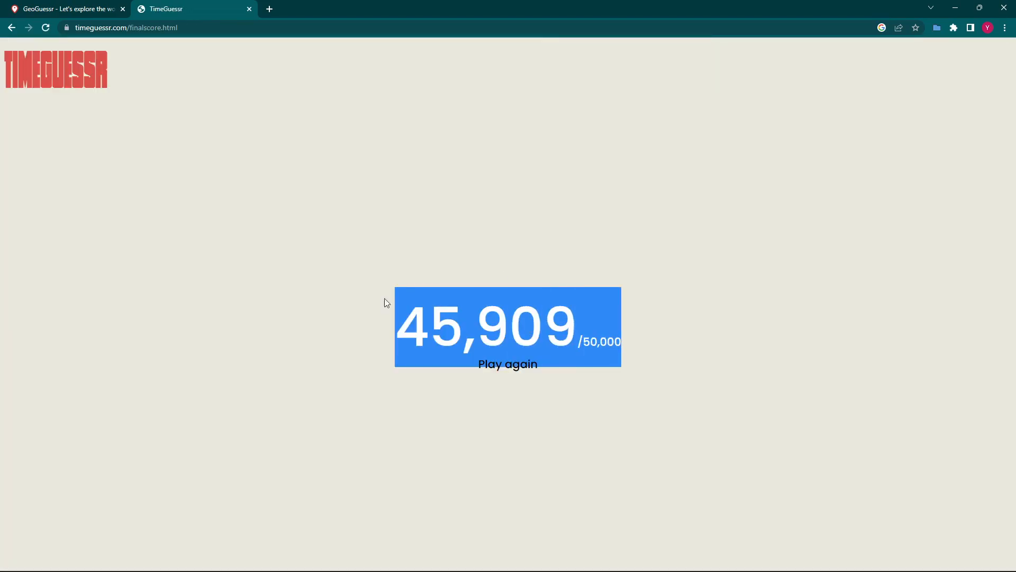